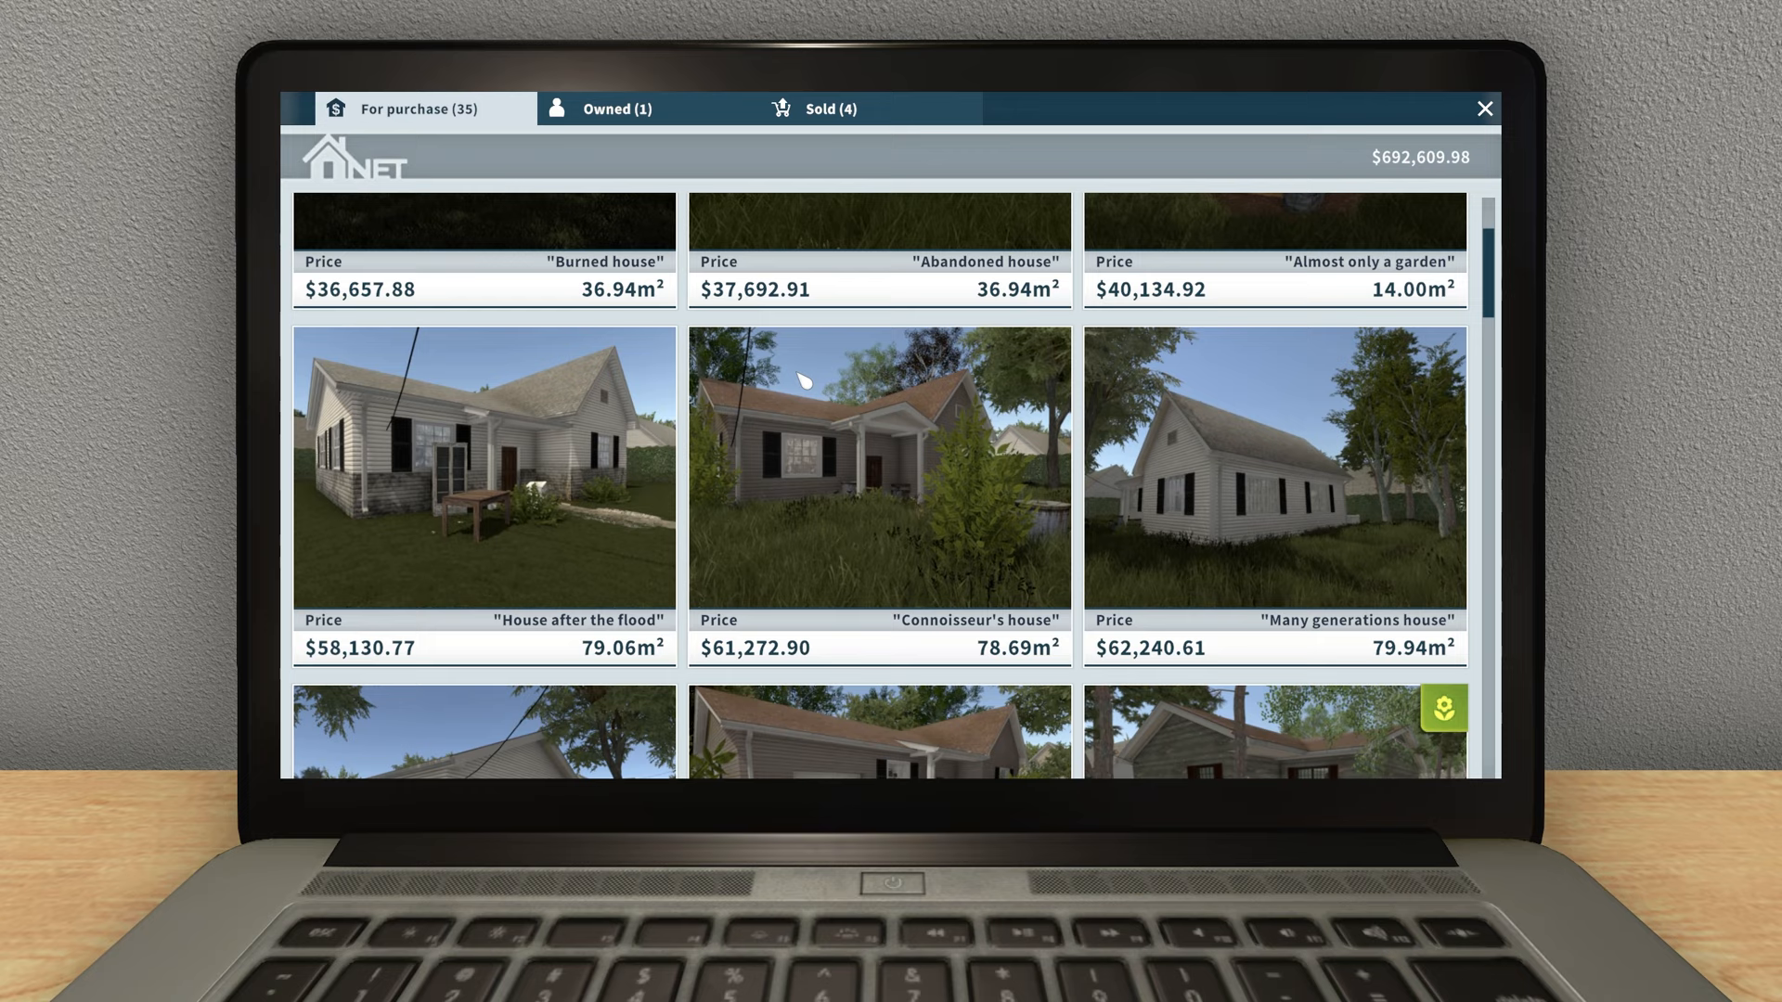
Look around the 9 m² room with bare grey walls and wooden floor.
scroll("down", 3)
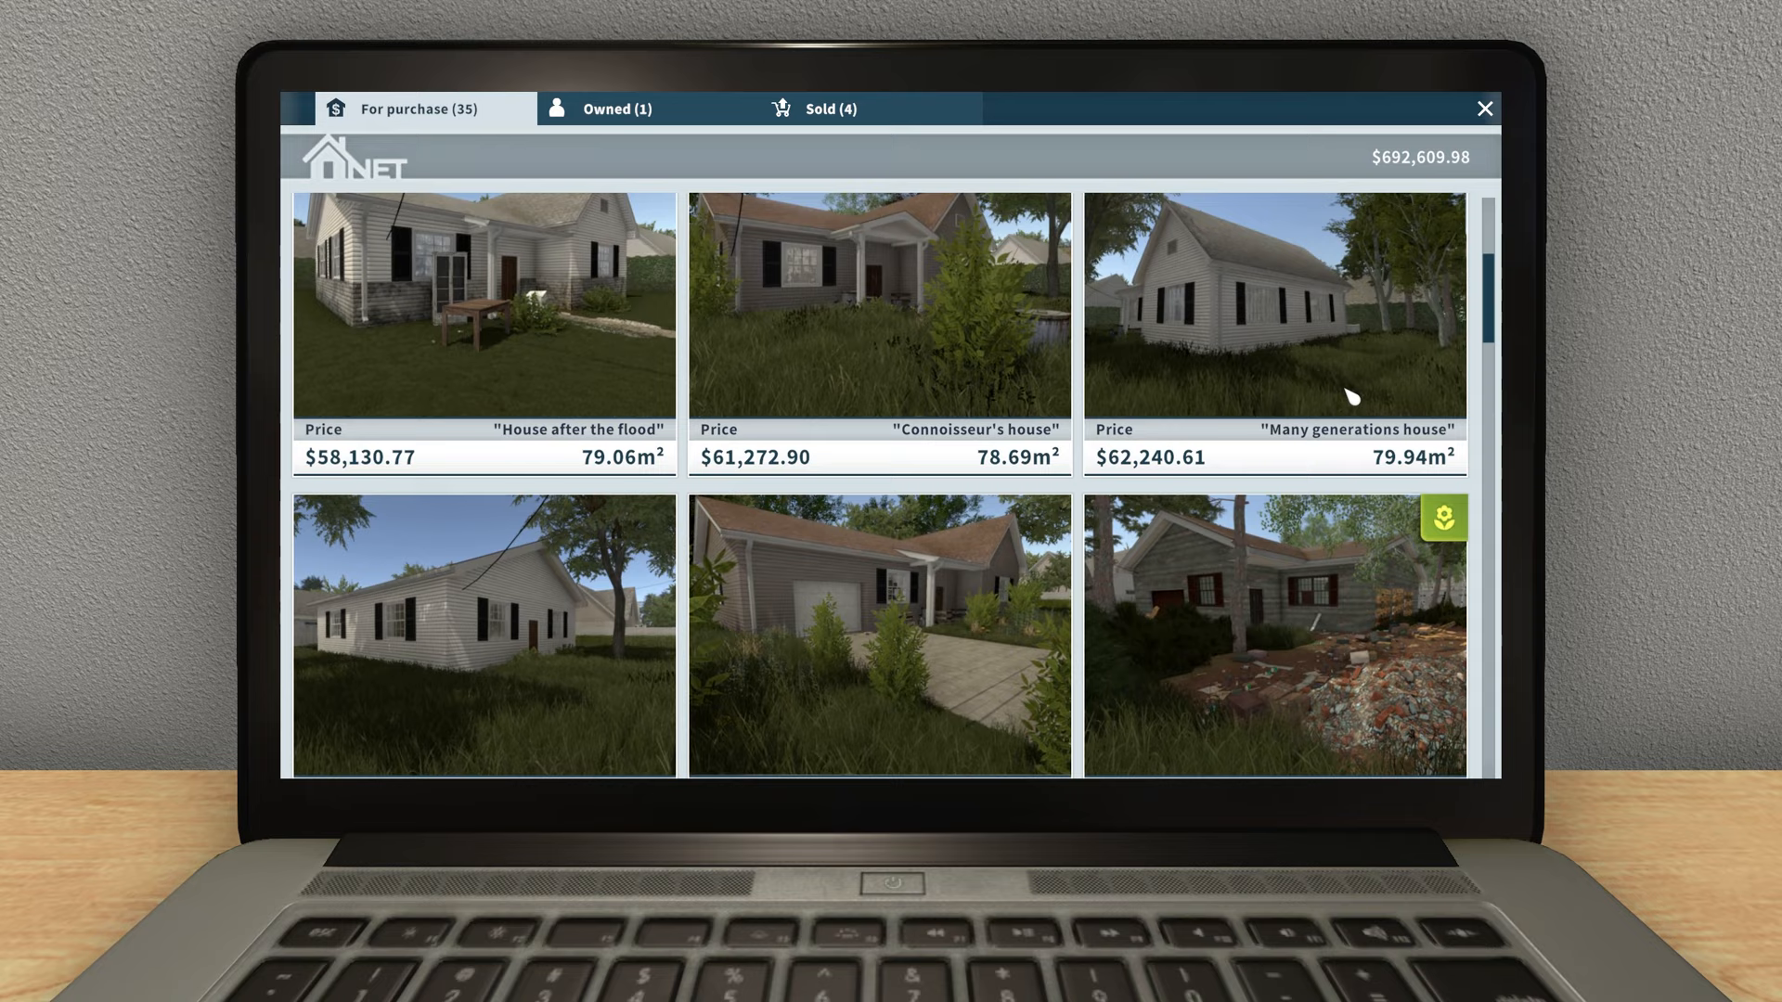
scroll("down", 3)
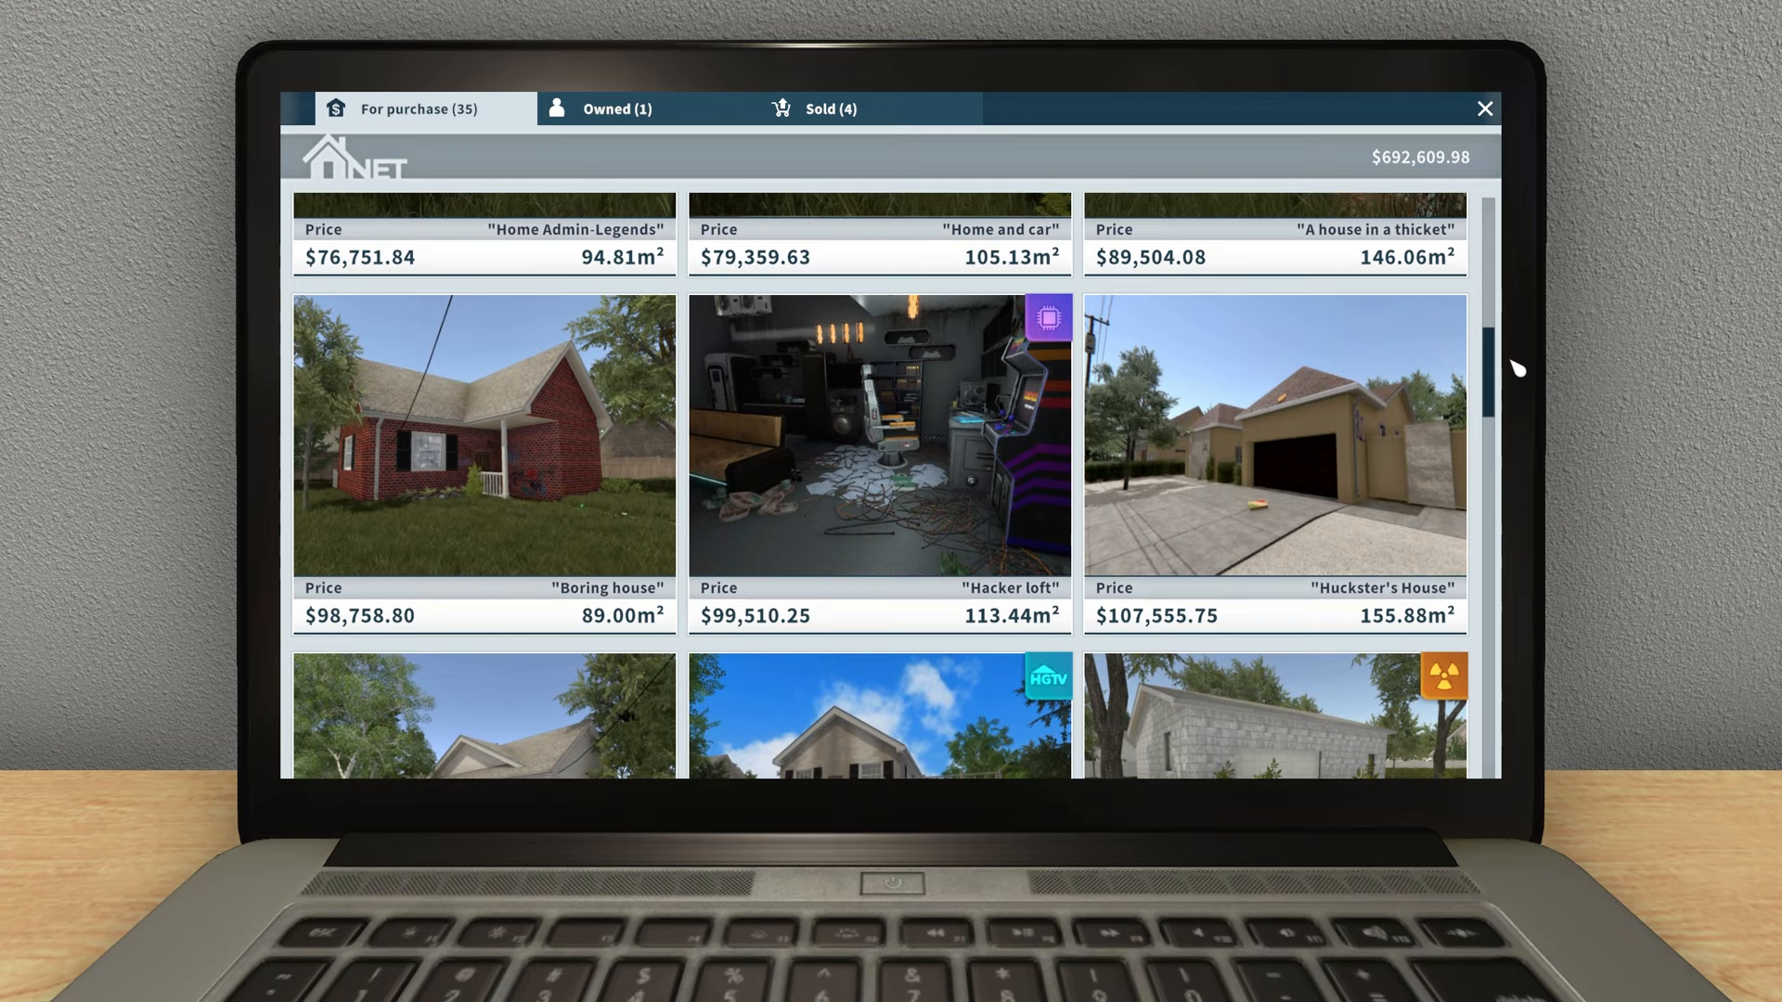
scroll("up", 3)
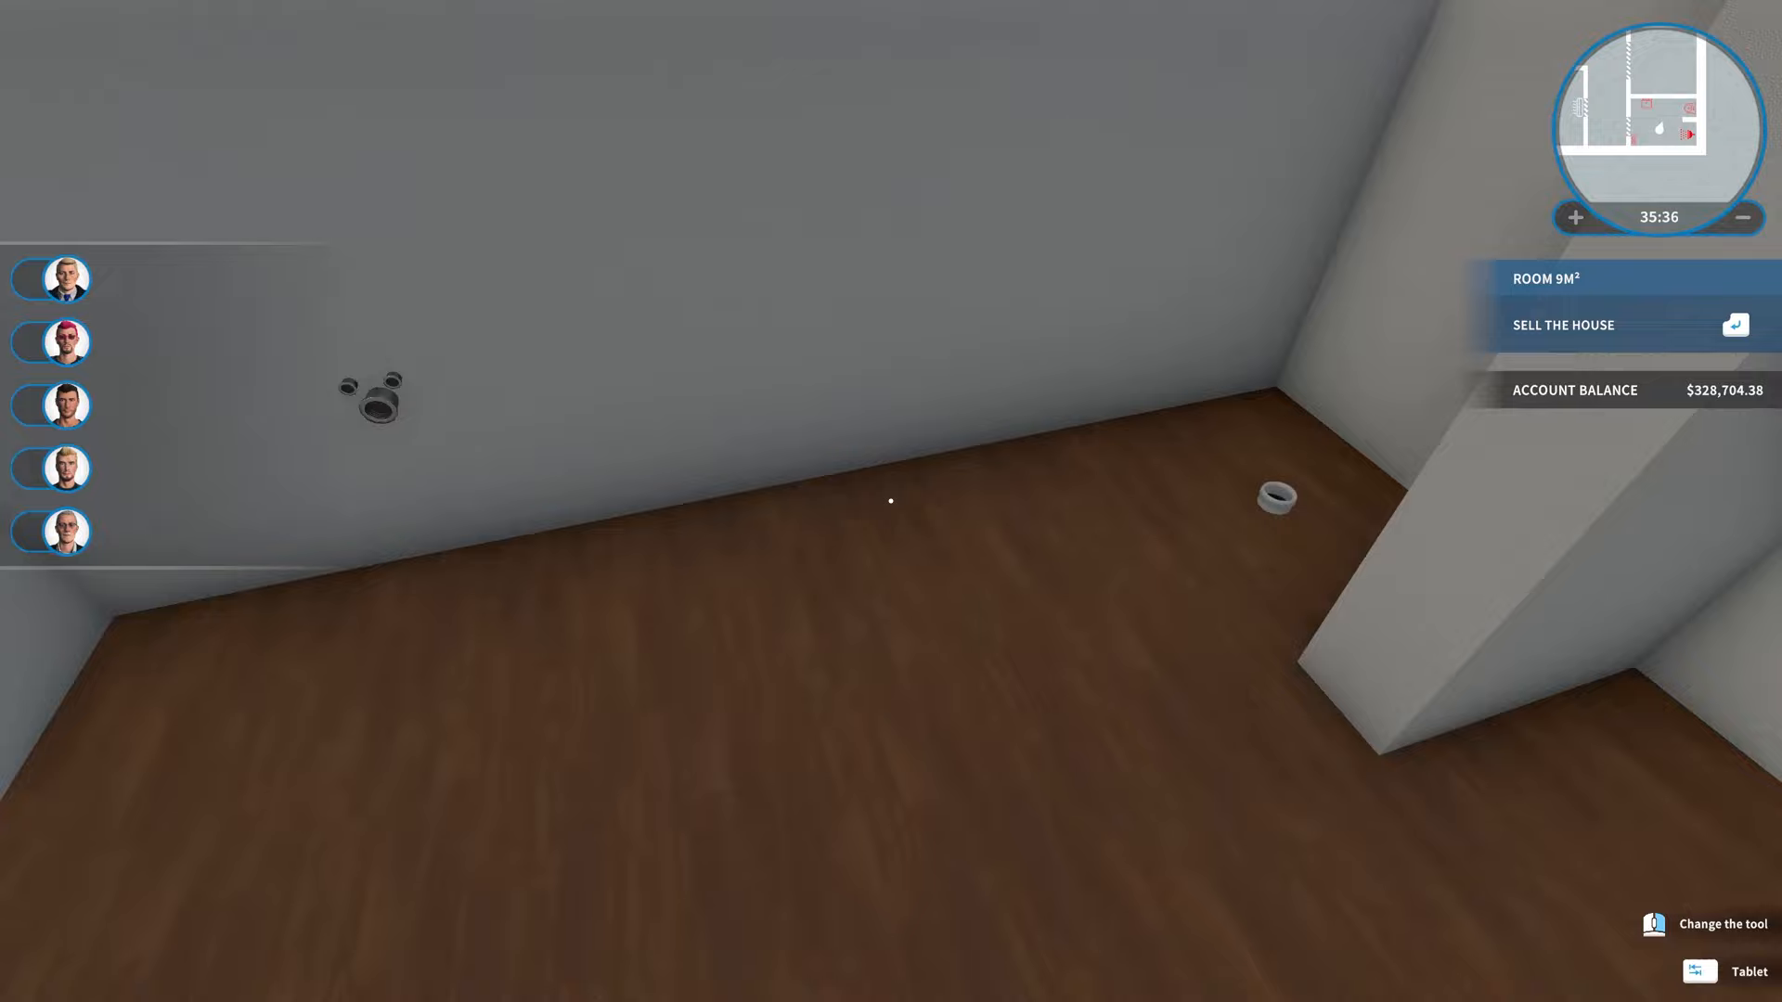
Buy dark matte square brown porcelain floor tiles and lay them across the room.
left_click(1698, 994)
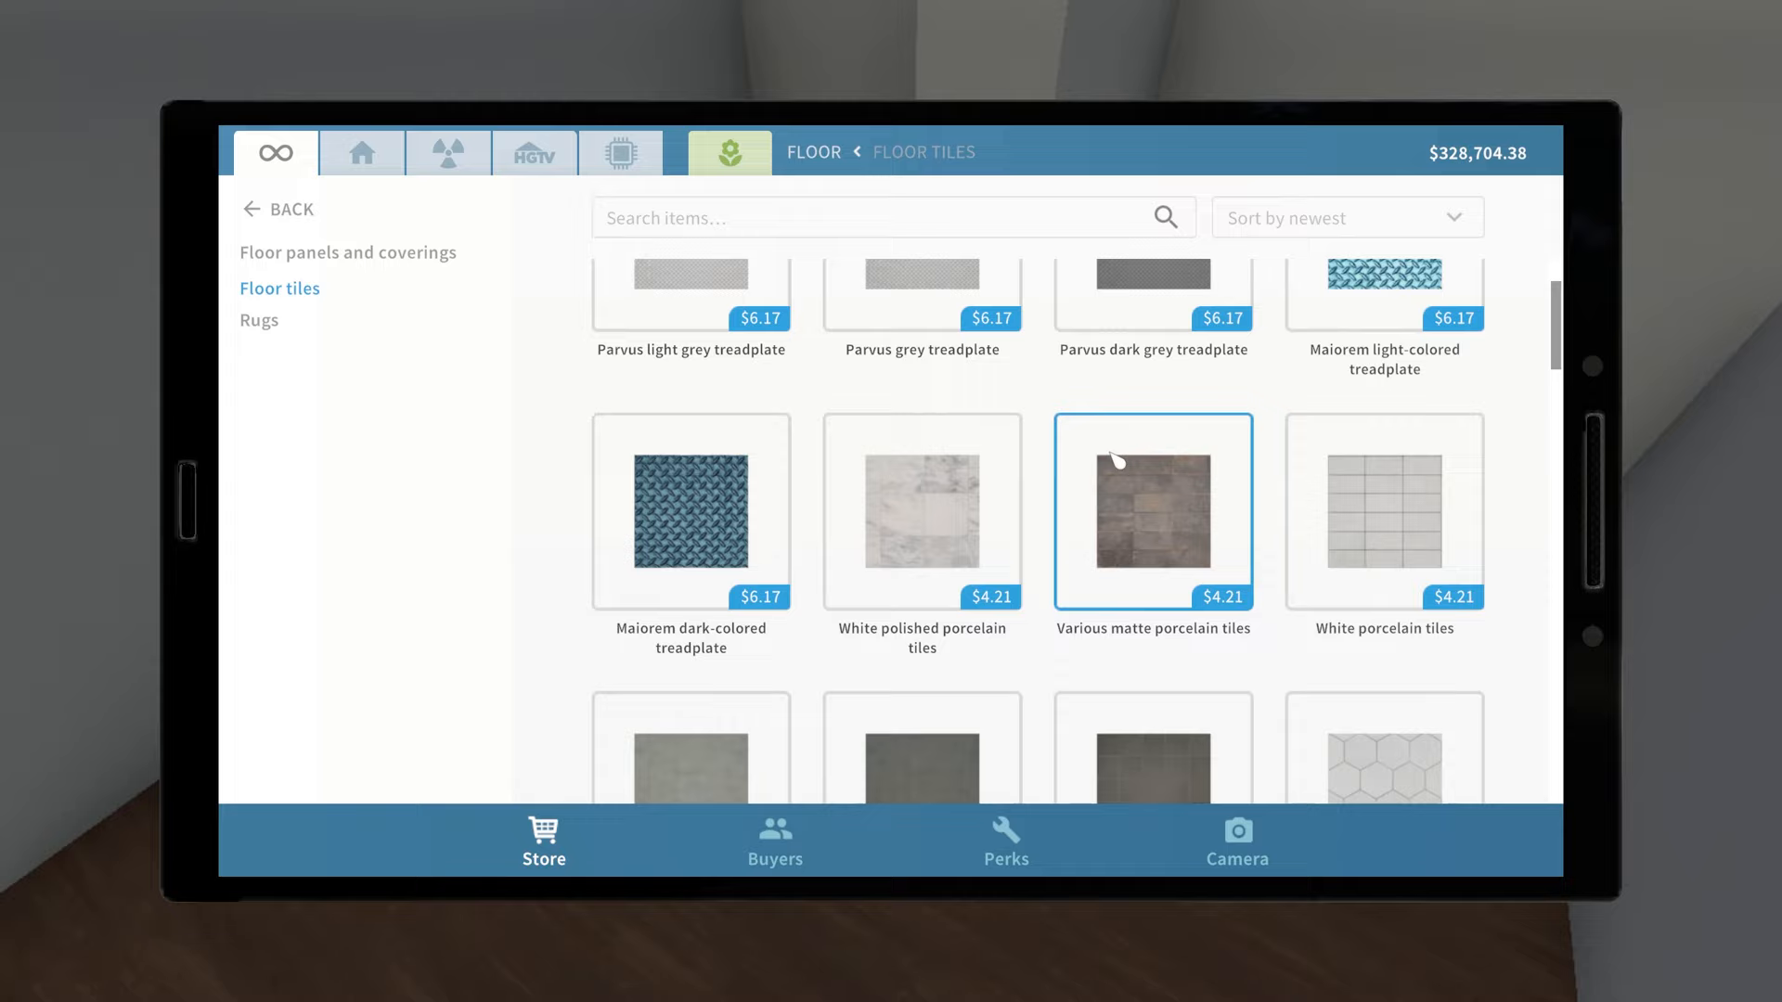
scroll("down", 3)
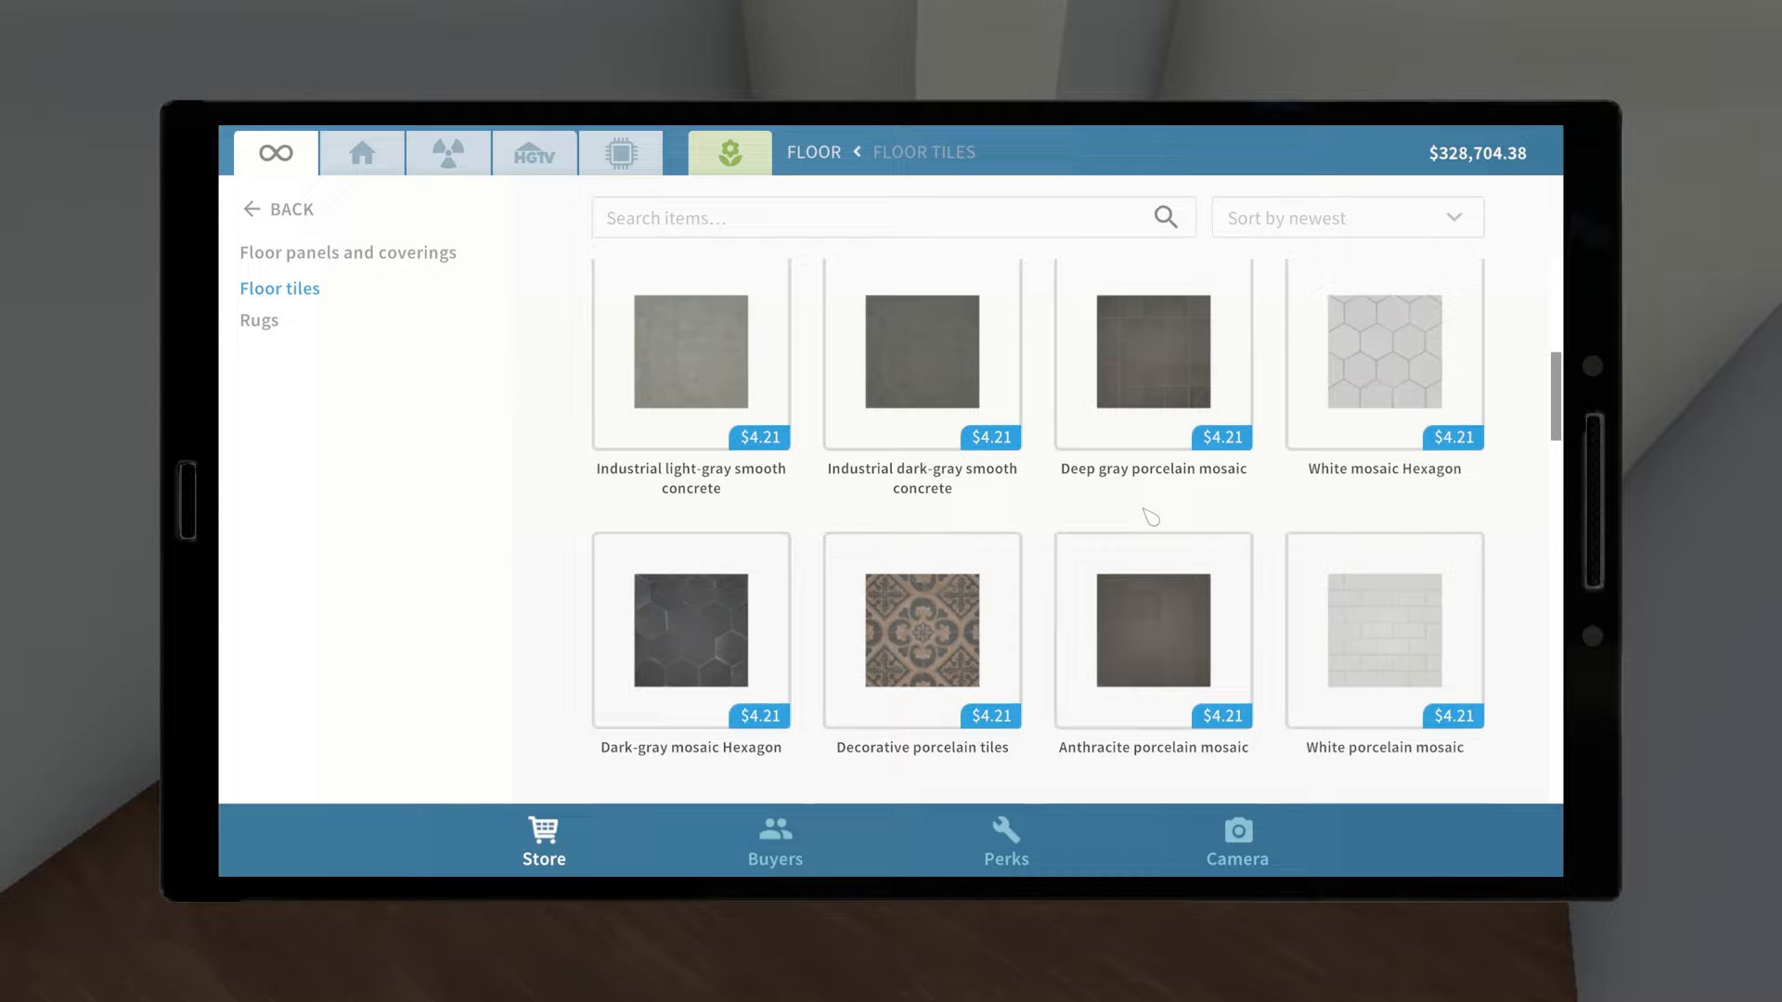
scroll("down", 3)
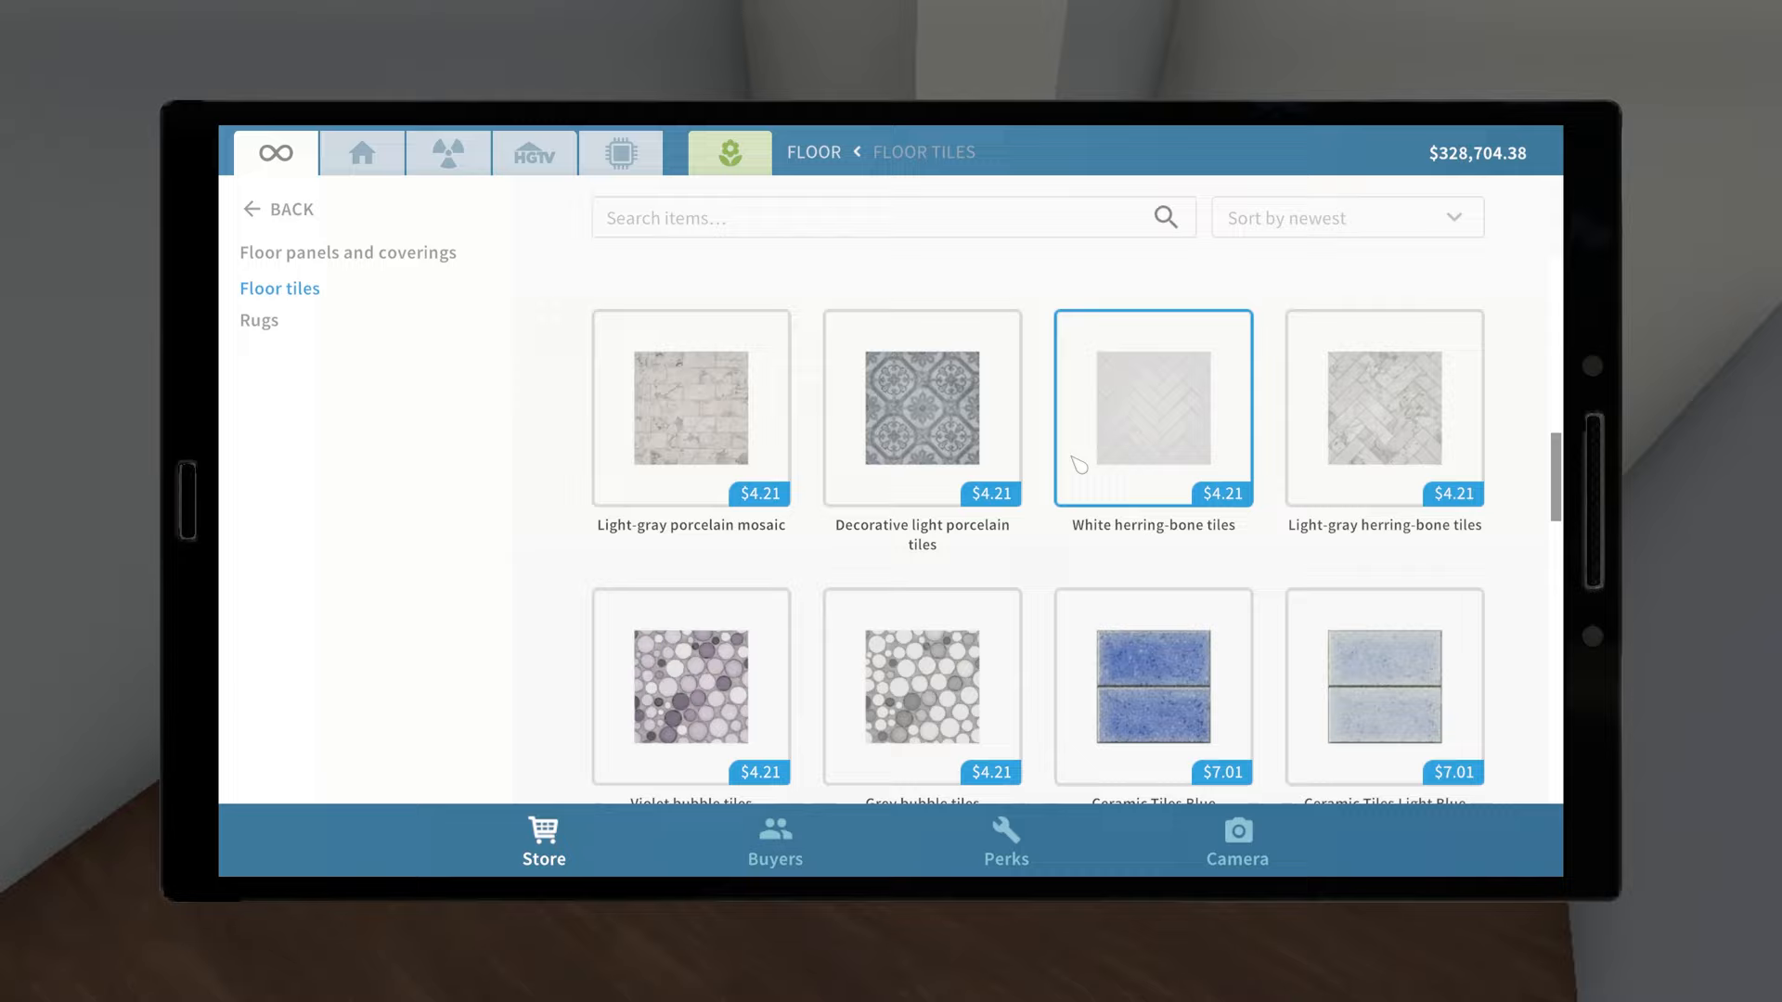
scroll("down", 3)
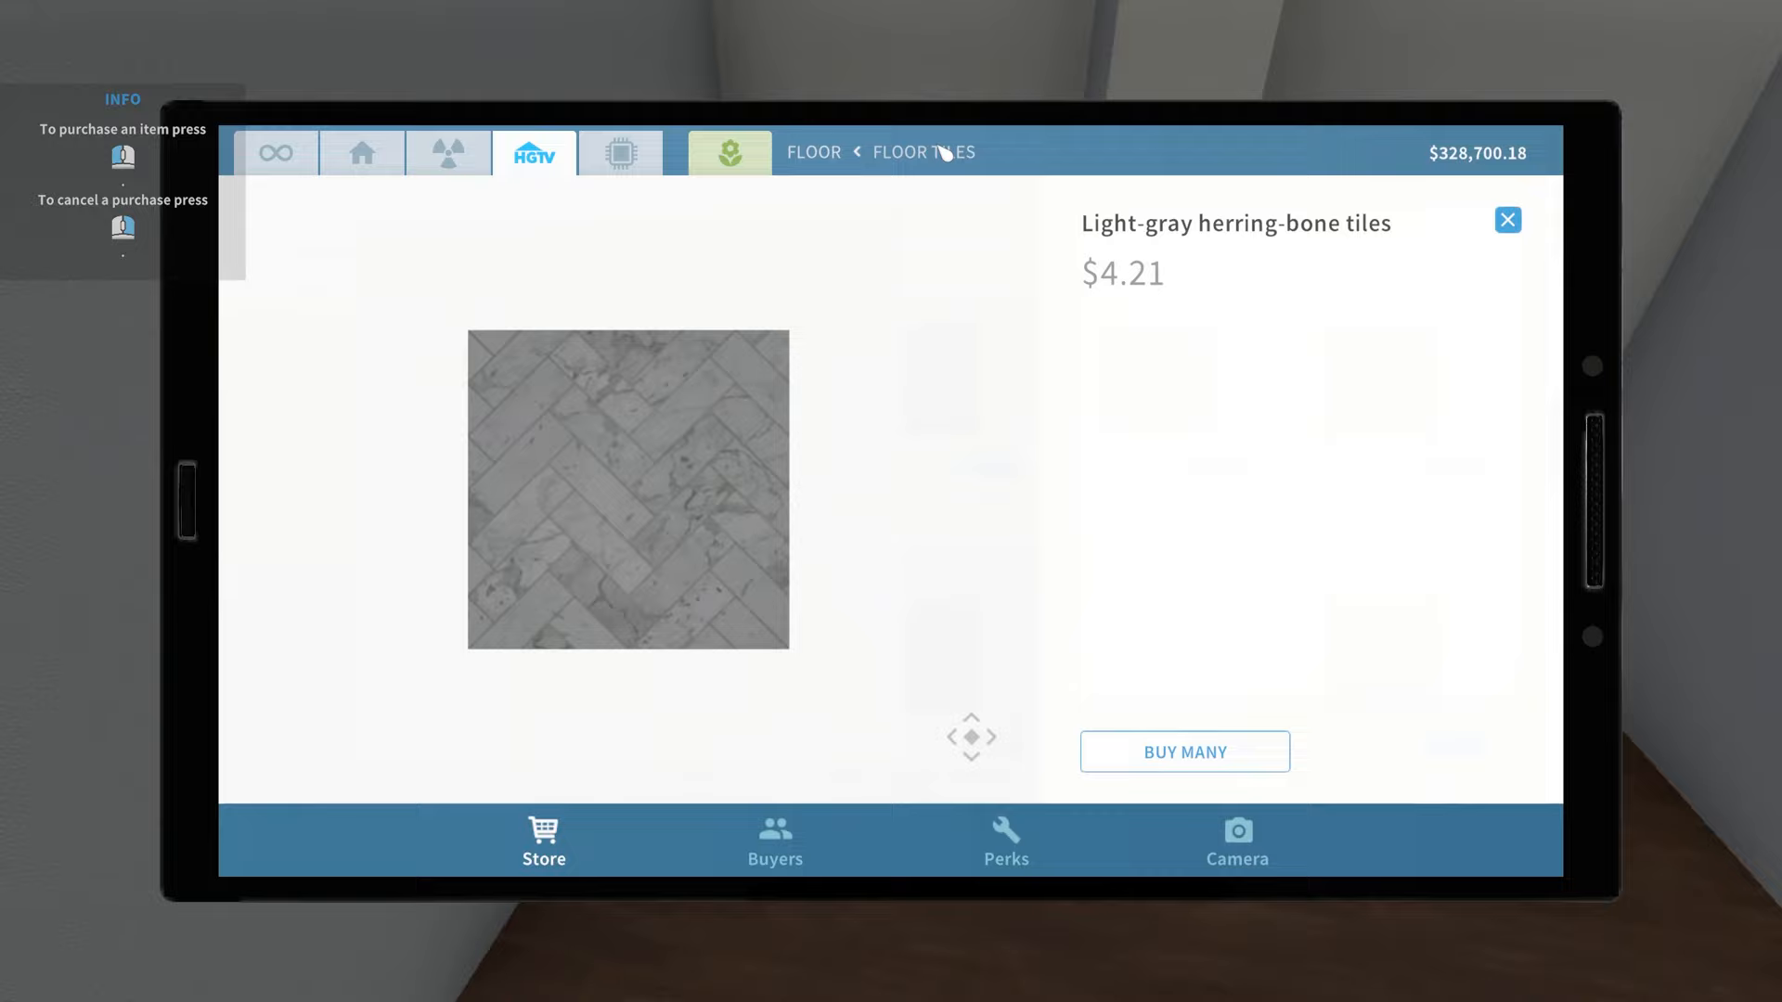
left_click(1507, 219)
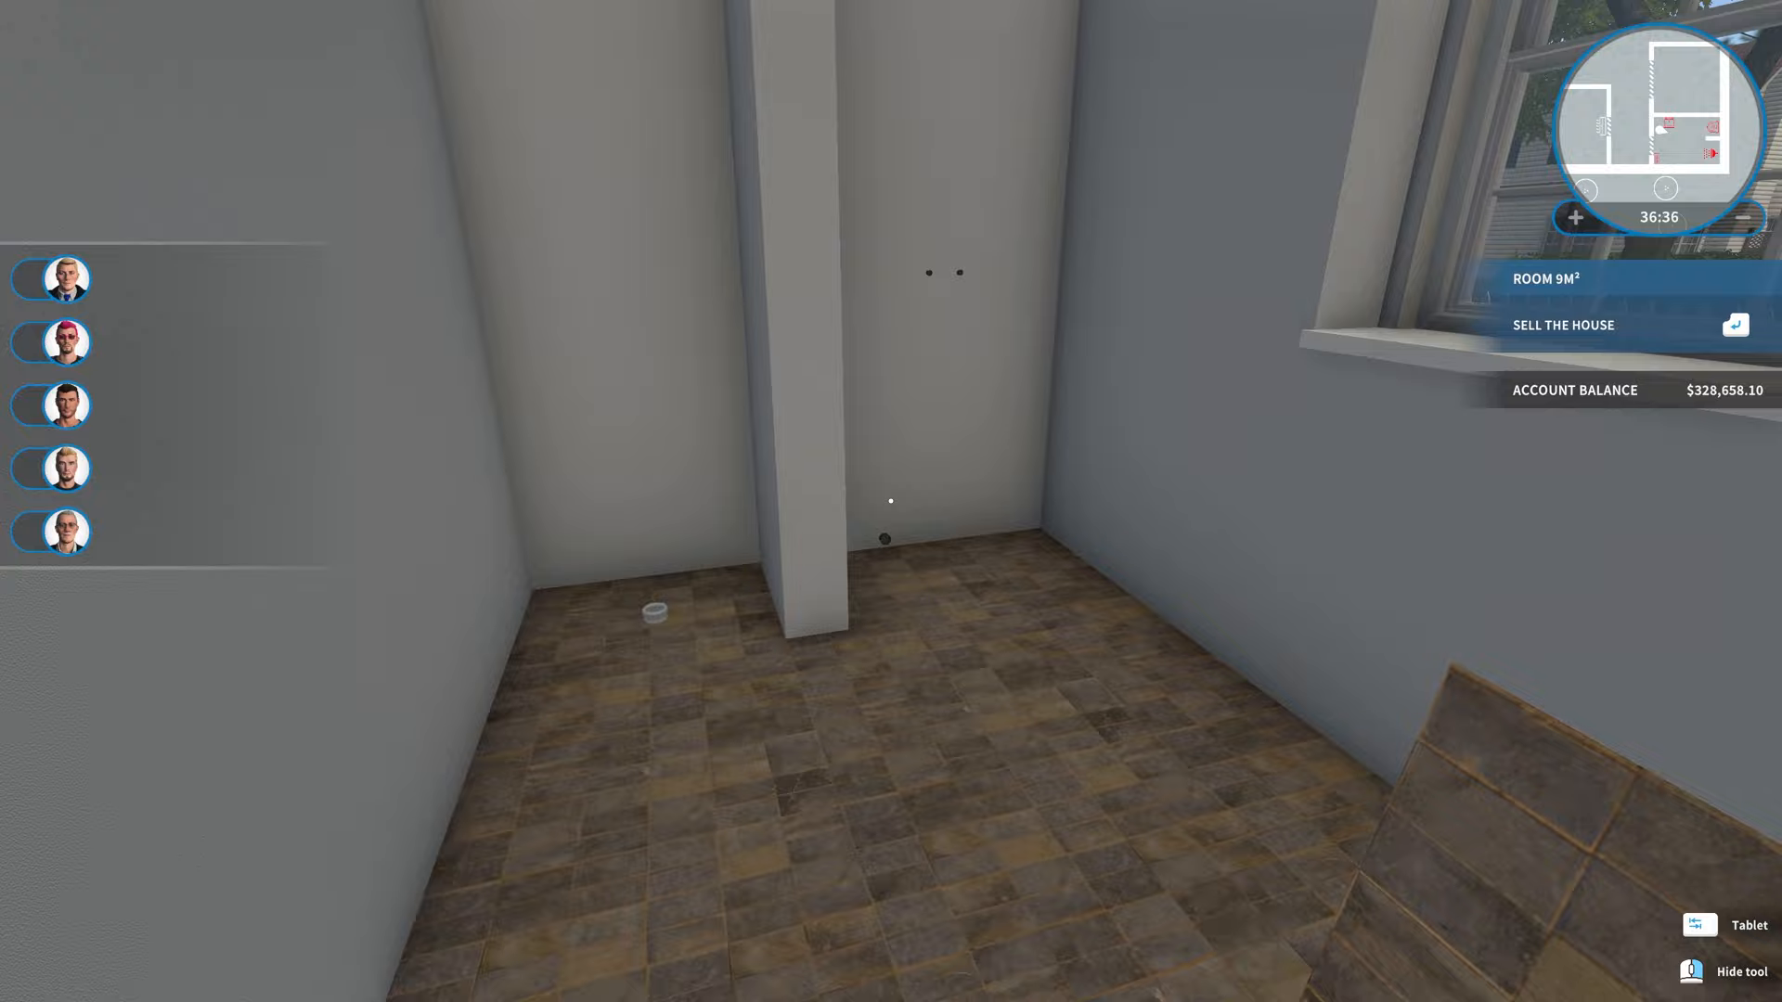
Buy Light-gray porcelain mosaic wall tiles and clad the shower walls with them.
left_click(1743, 924)
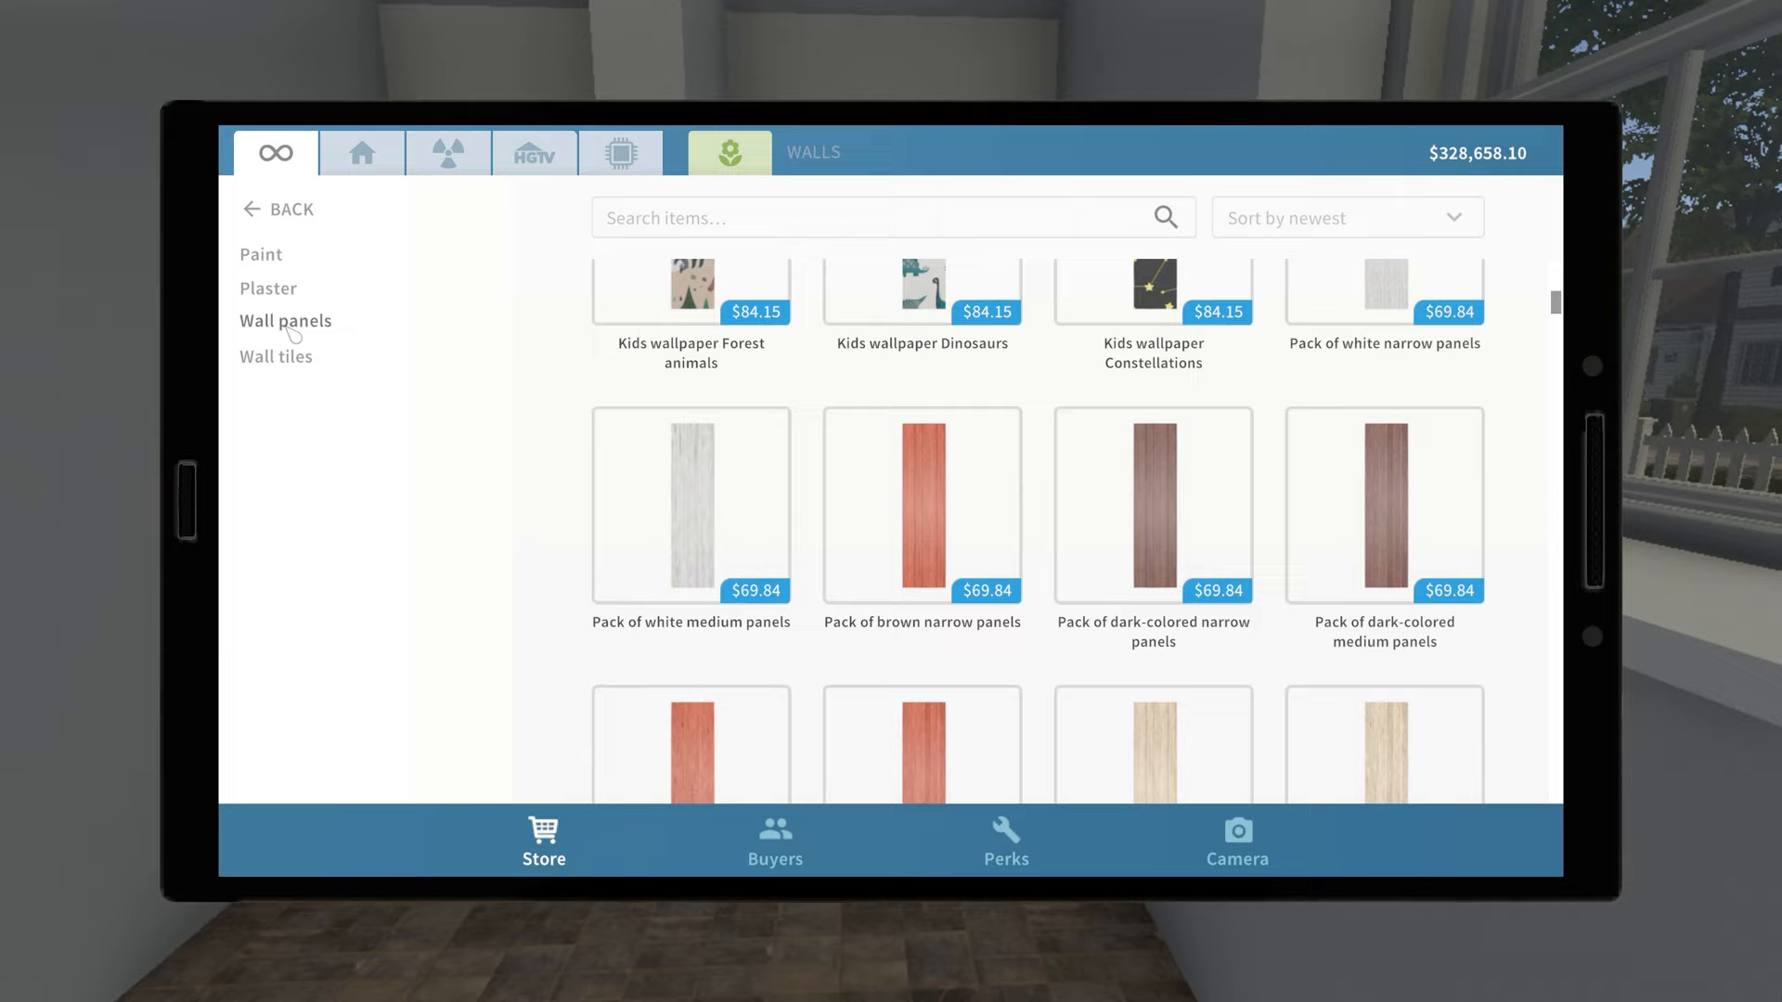
left_click(275, 357)
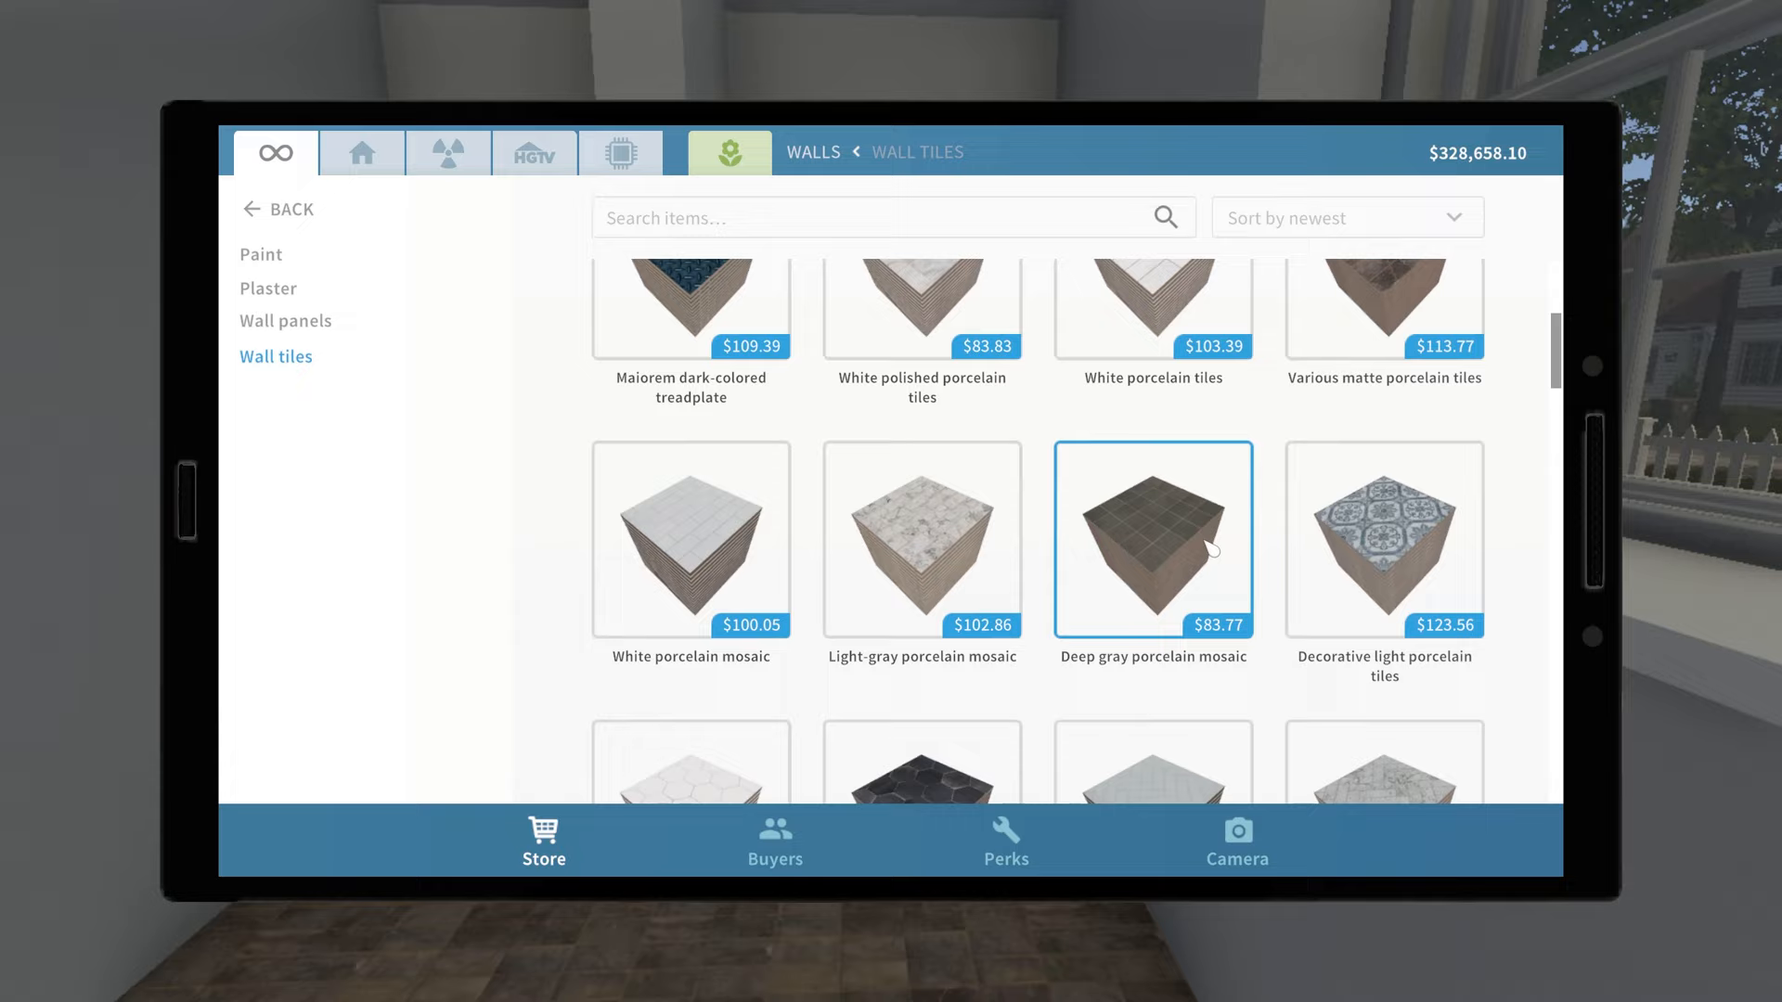
left_click(922, 541)
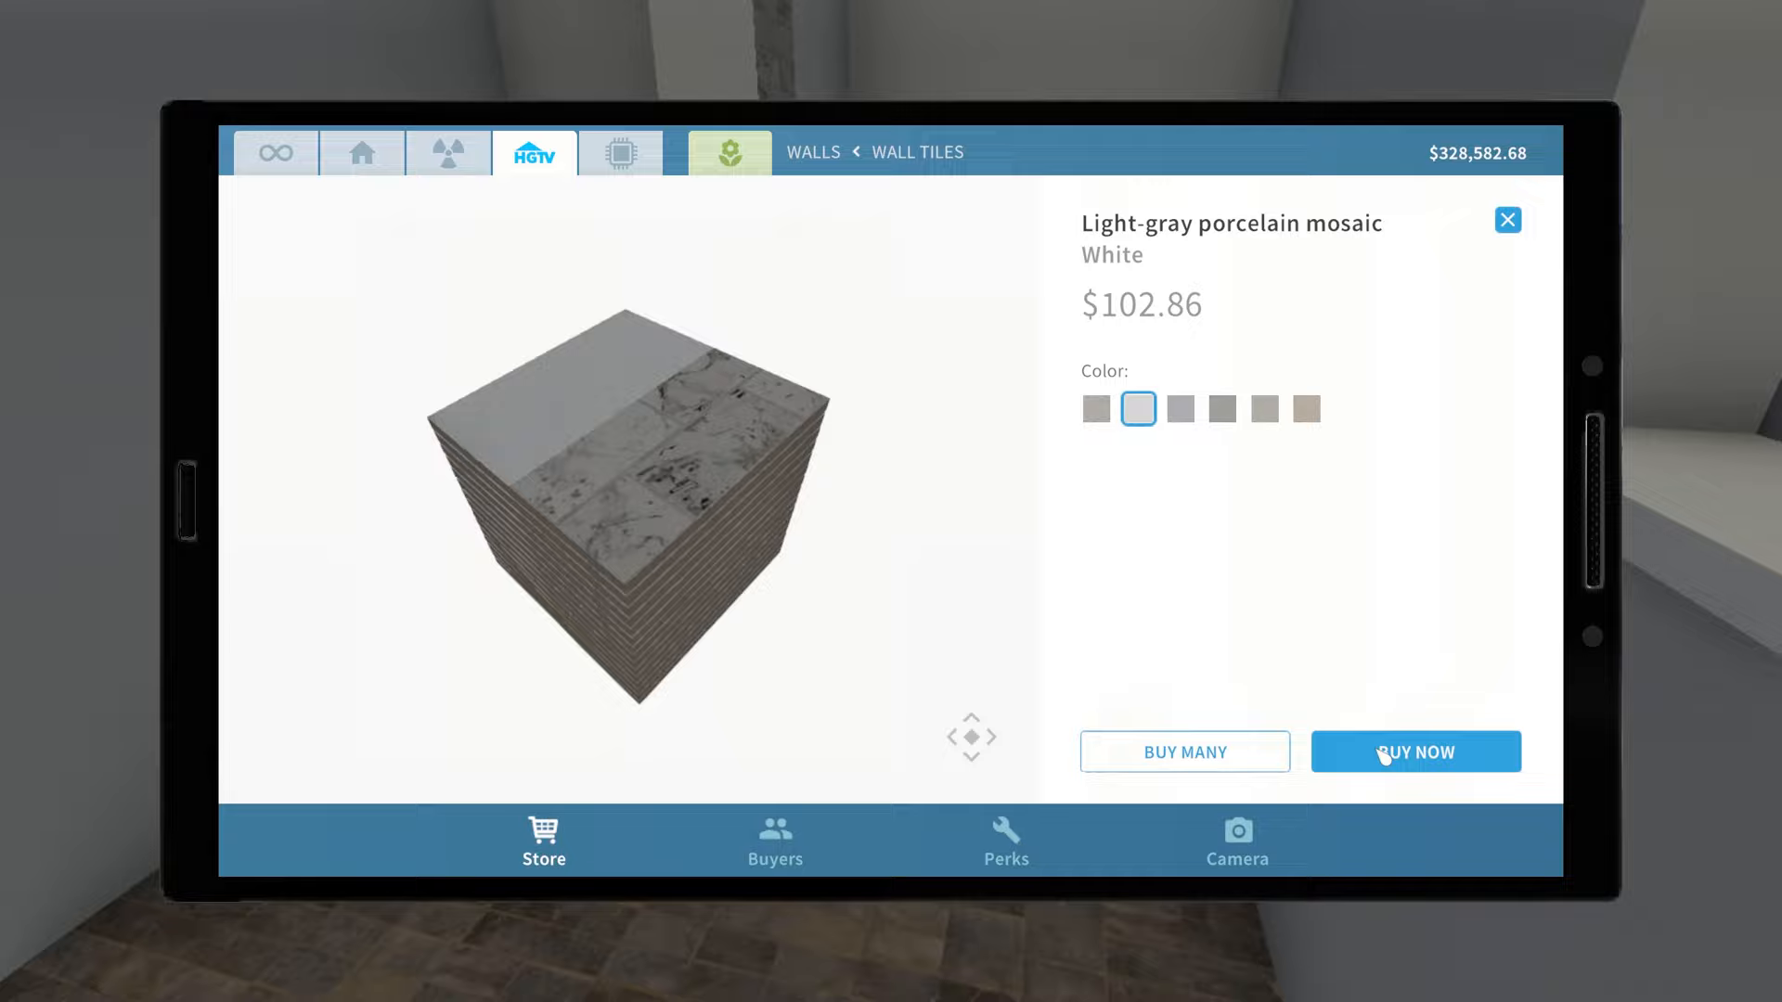
left_click(1416, 752)
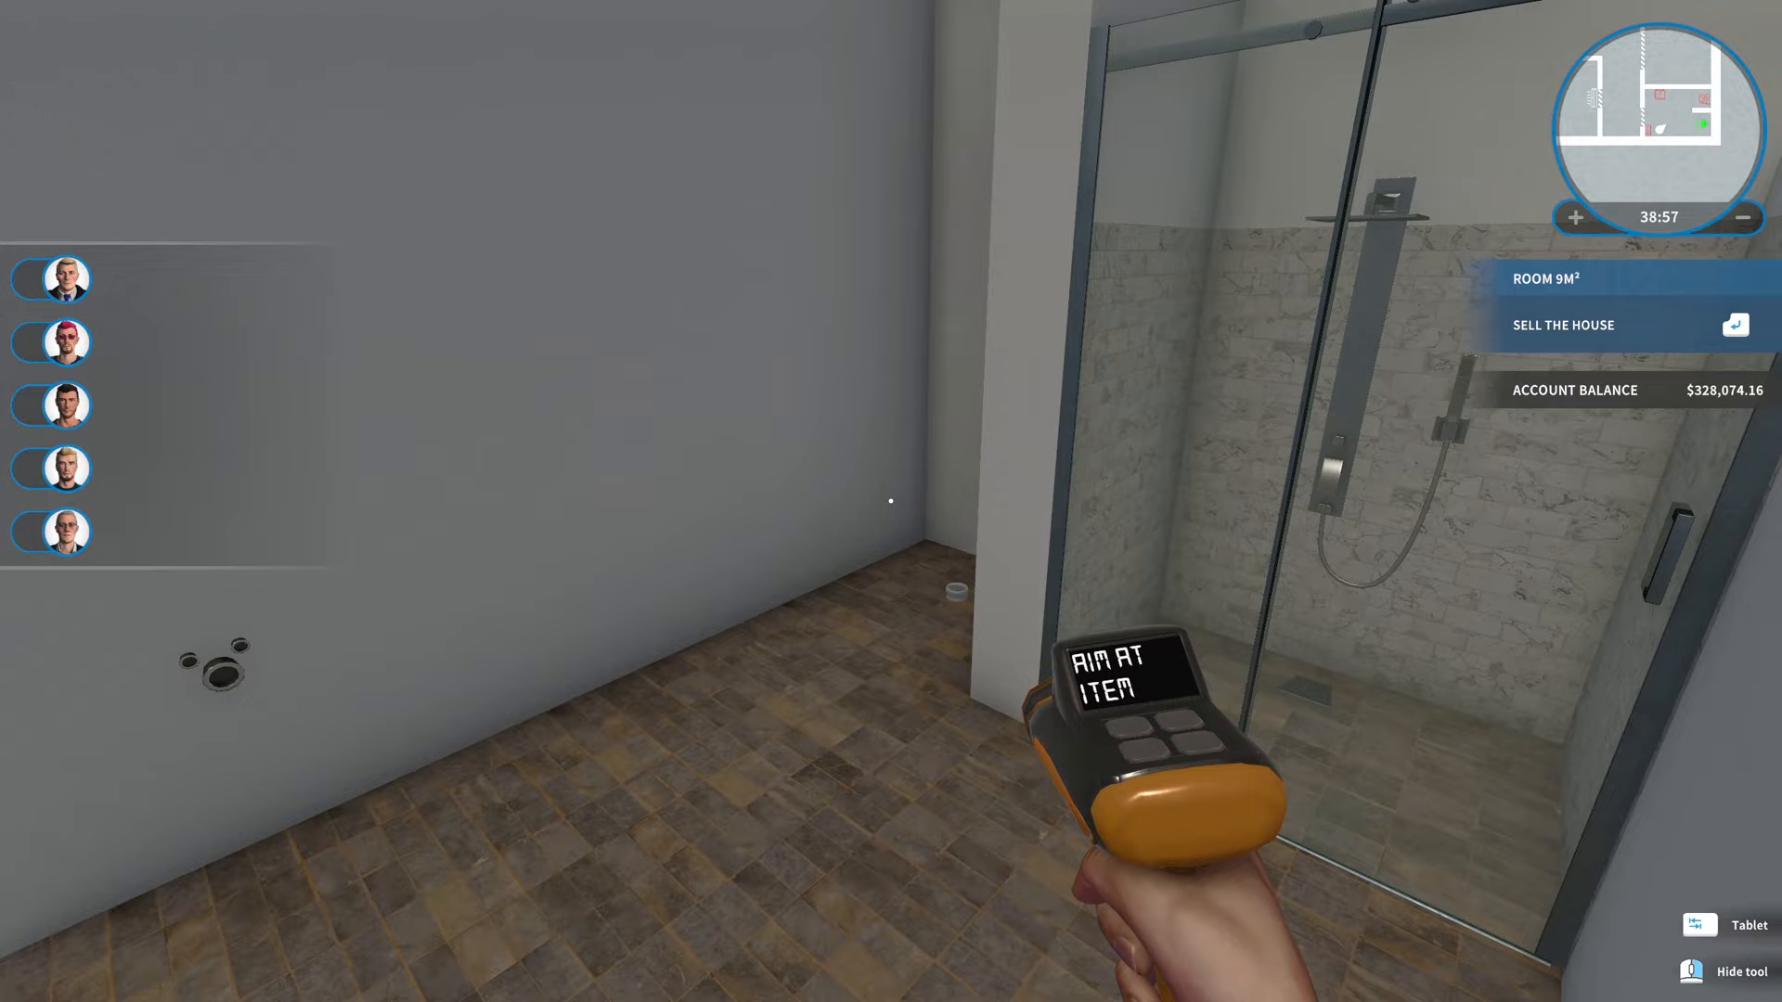
left_click(1714, 924)
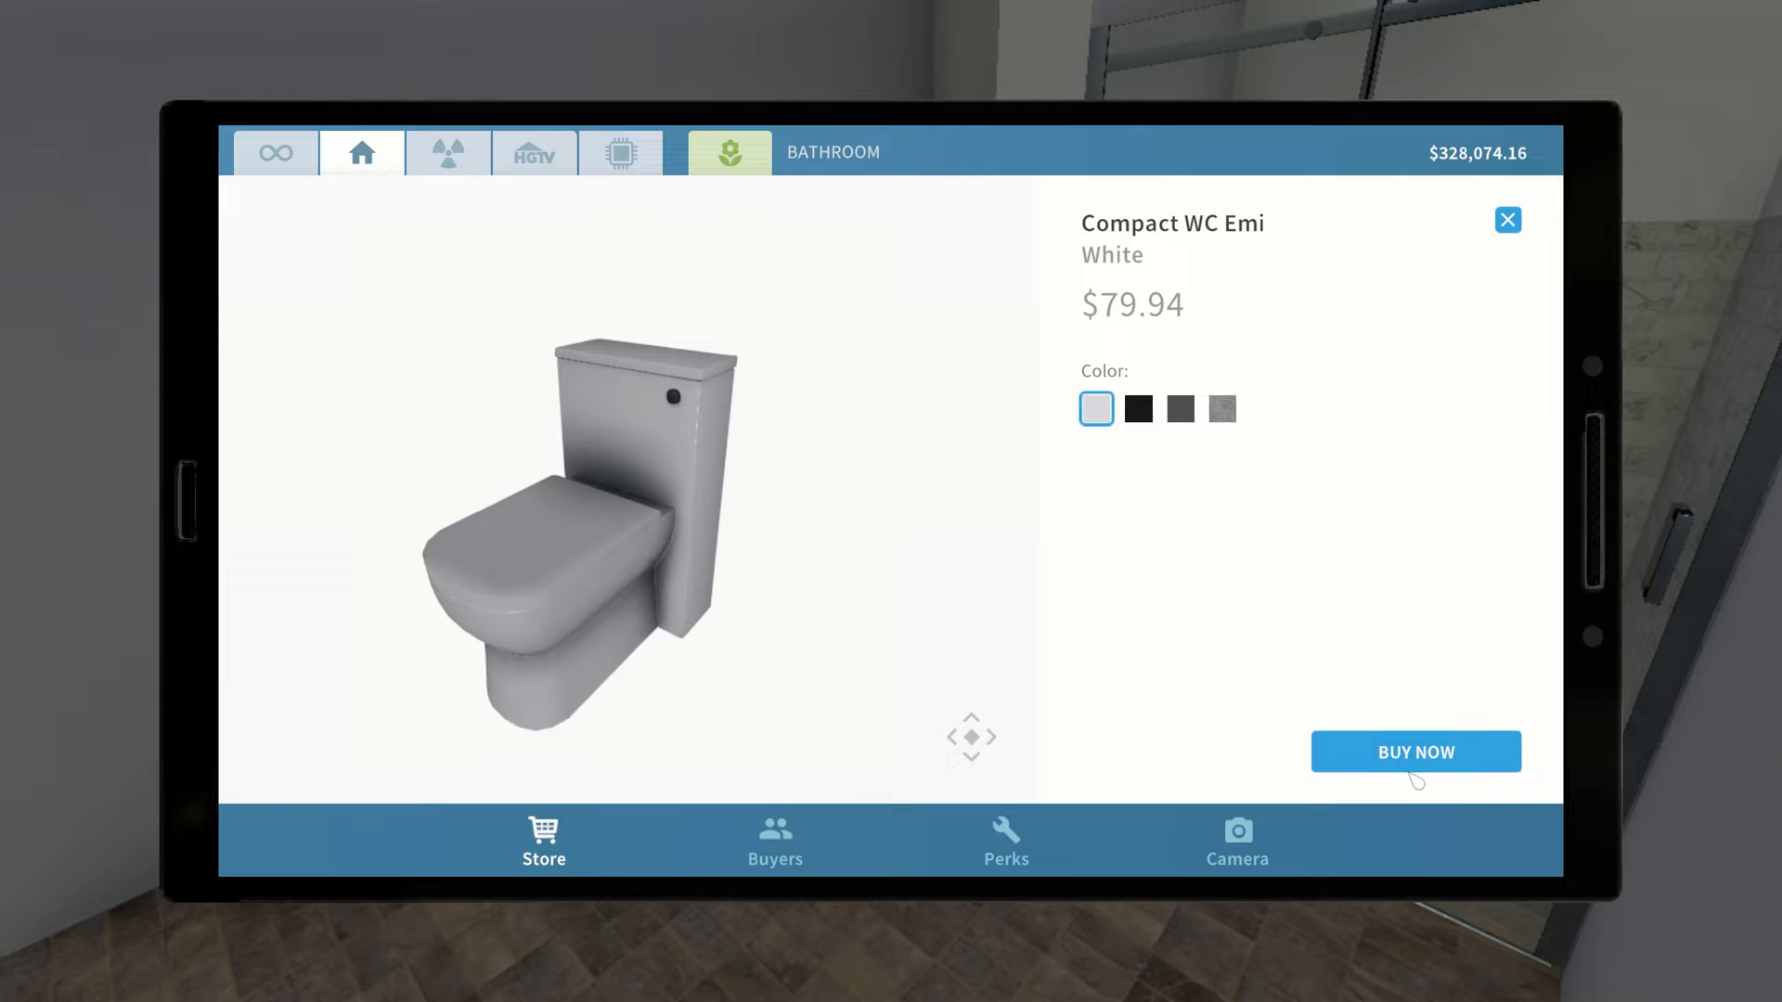
Buy the white Compact WC Emi toilet and a toilet paper holder.
left_click(1416, 751)
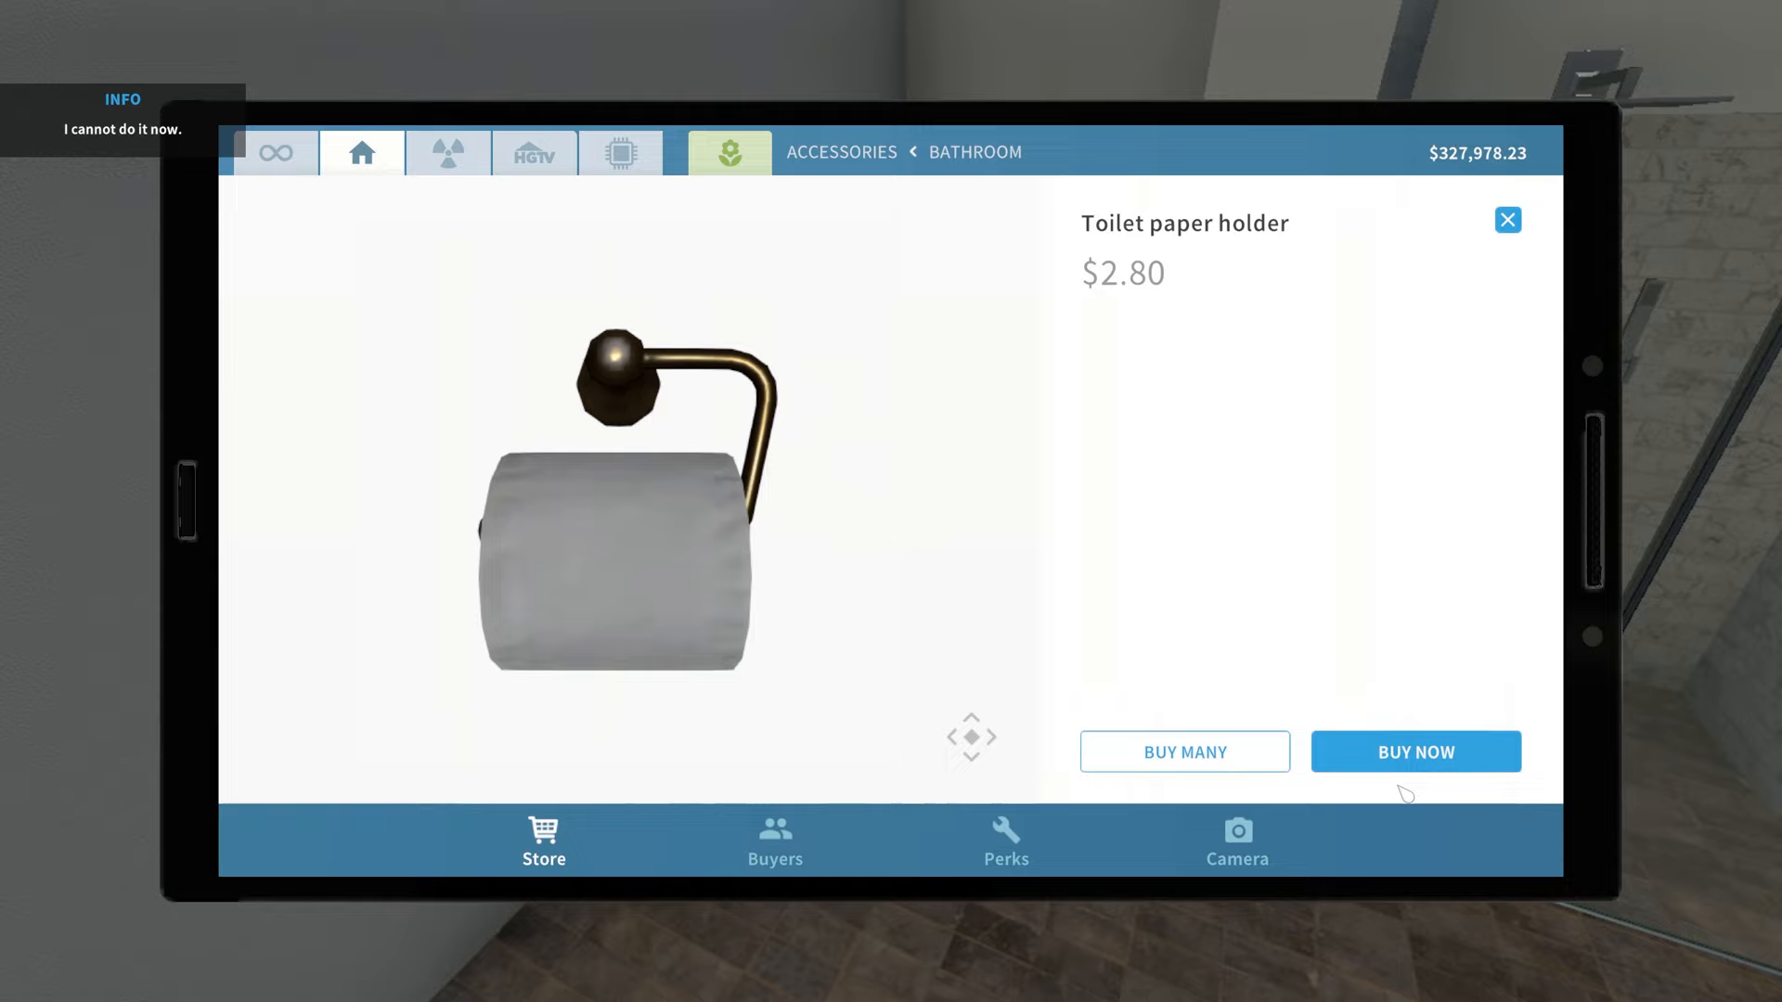
left_click(1416, 752)
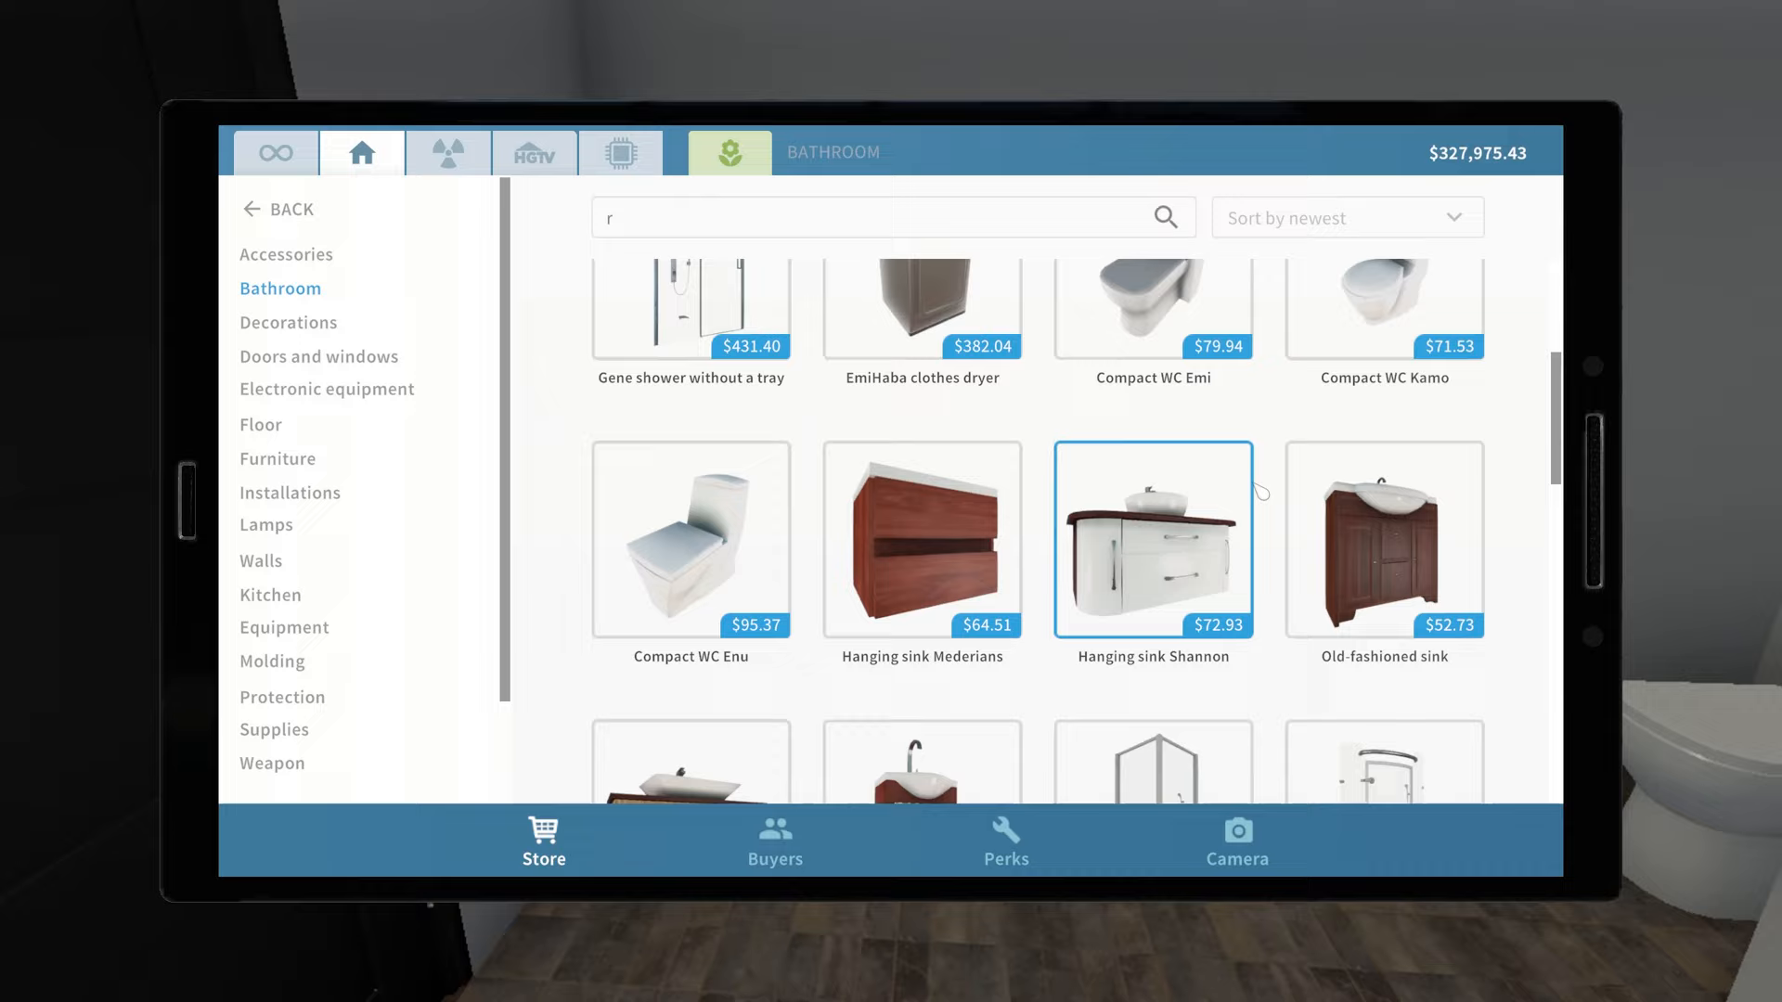
Select the Hanging sink Shannon and give it a teak wood finish.
scroll("down", 3)
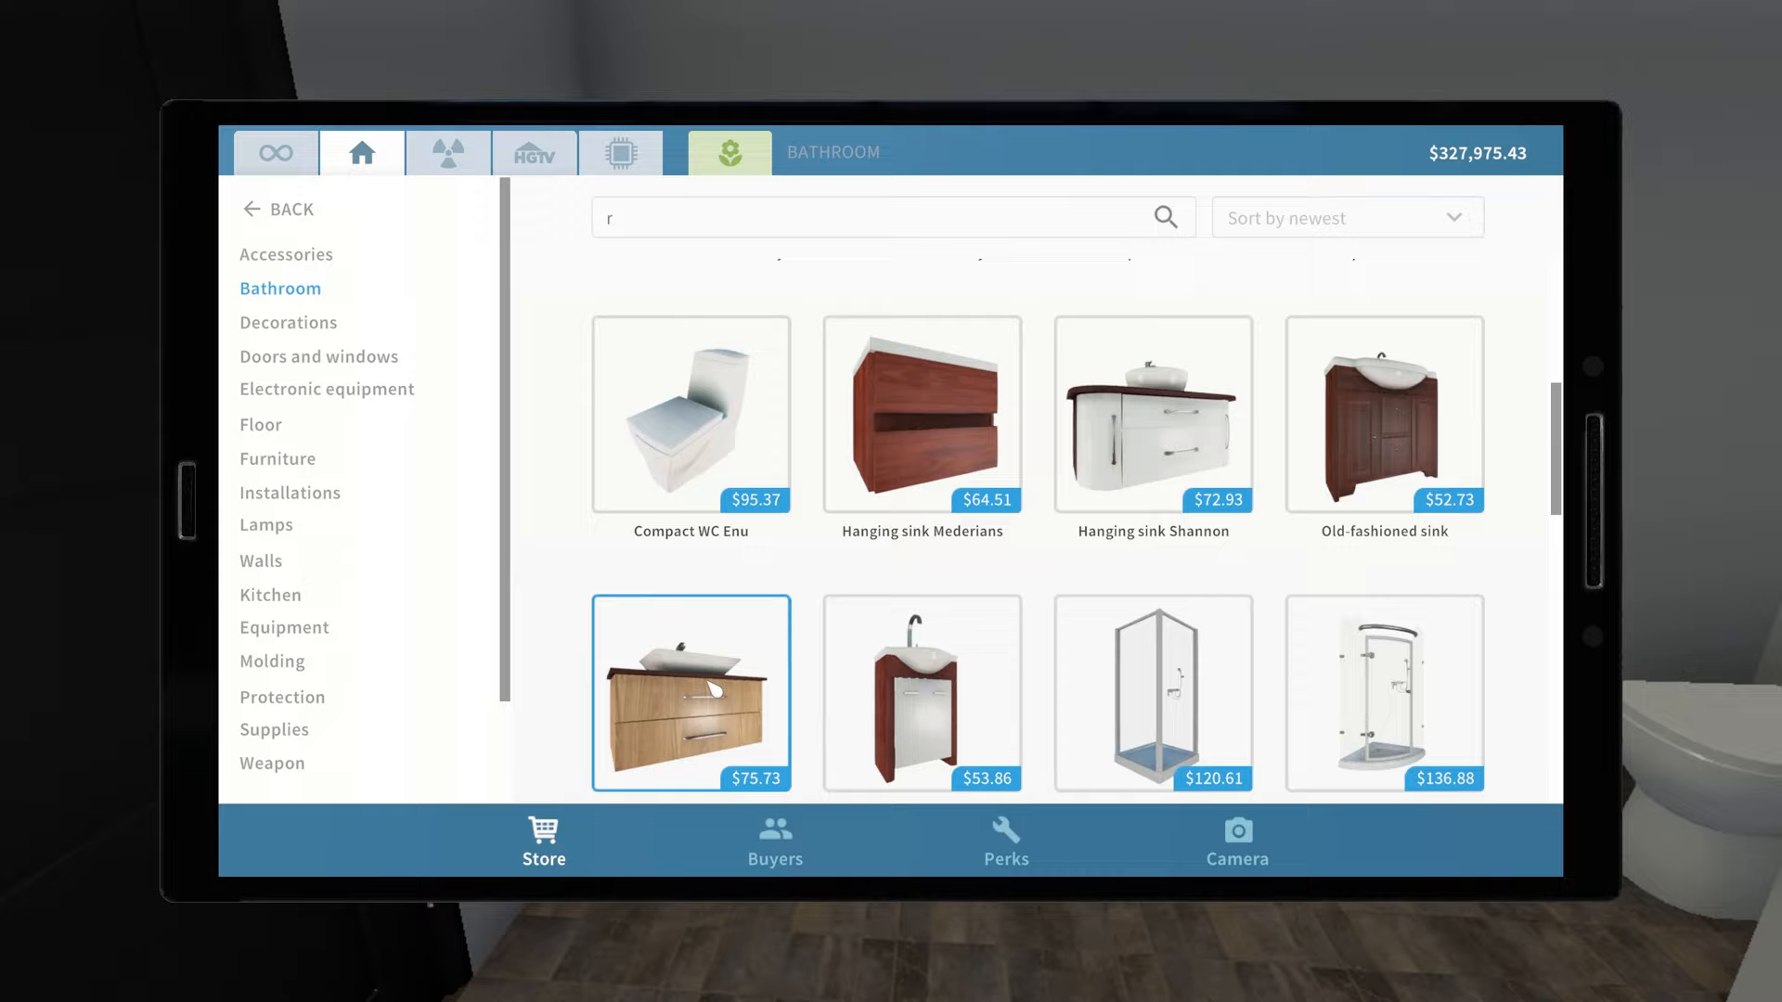
left_click(1153, 416)
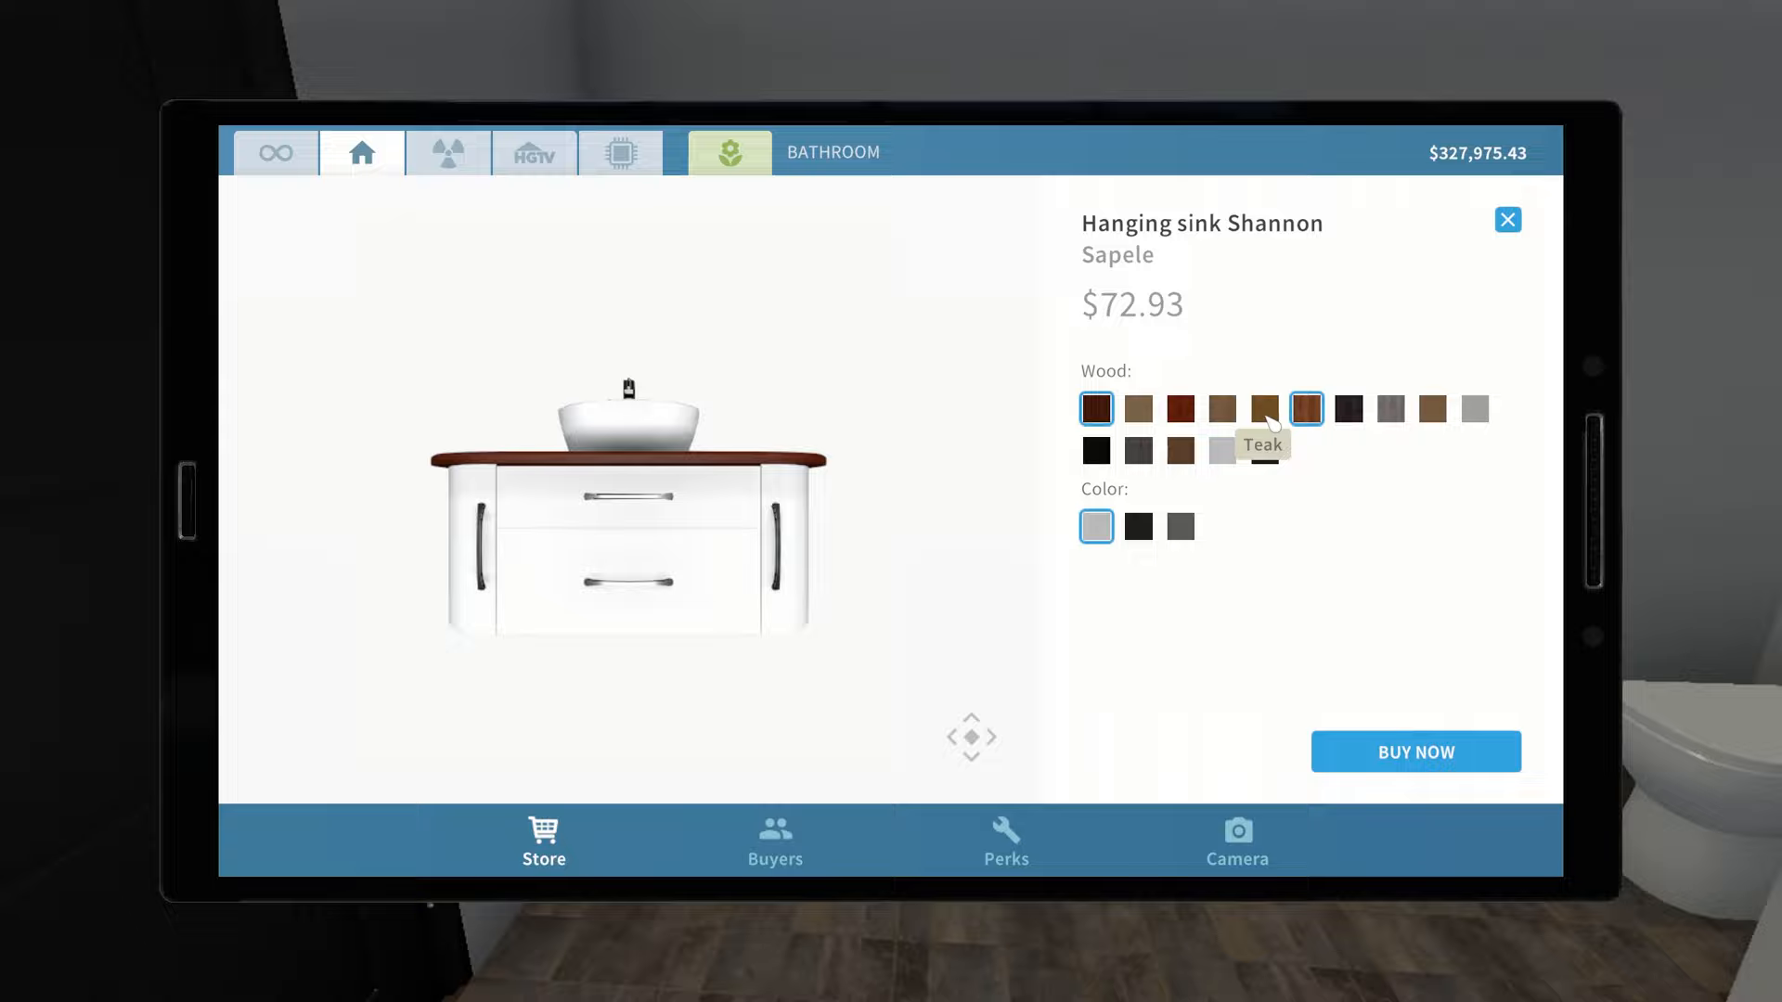
left_click(1508, 220)
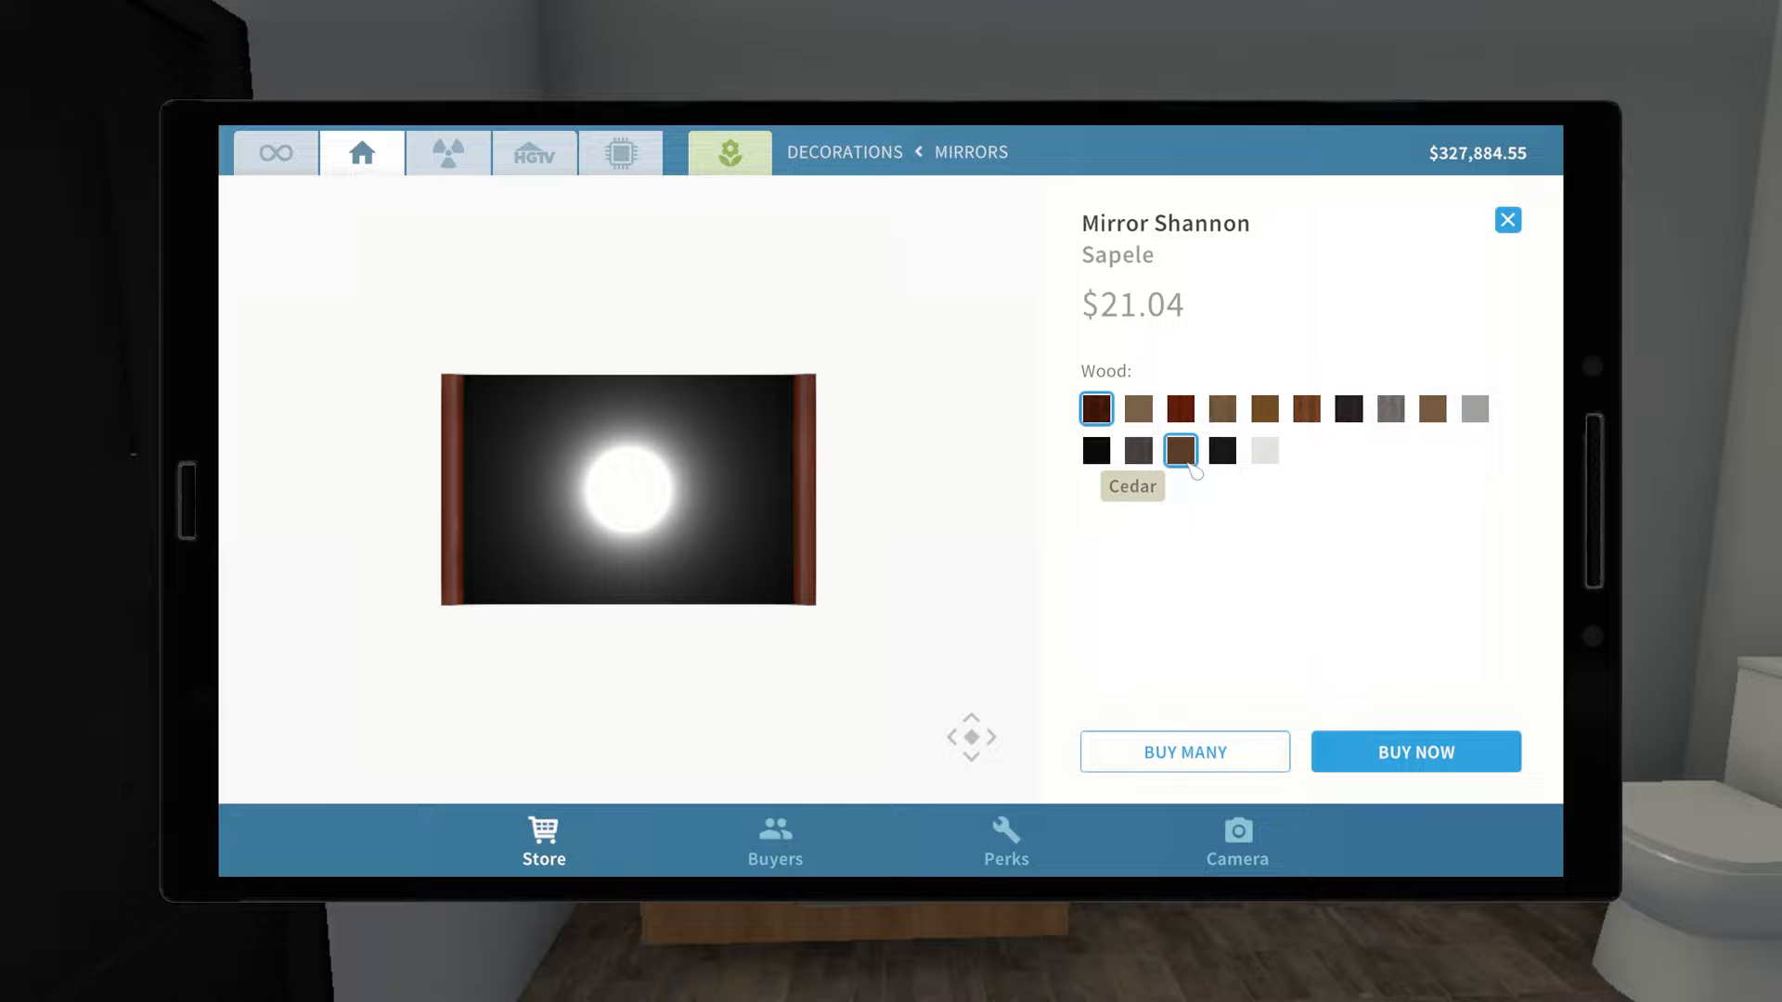
Give the Mirror Shannon a cedar wood frame.
left_click(1508, 220)
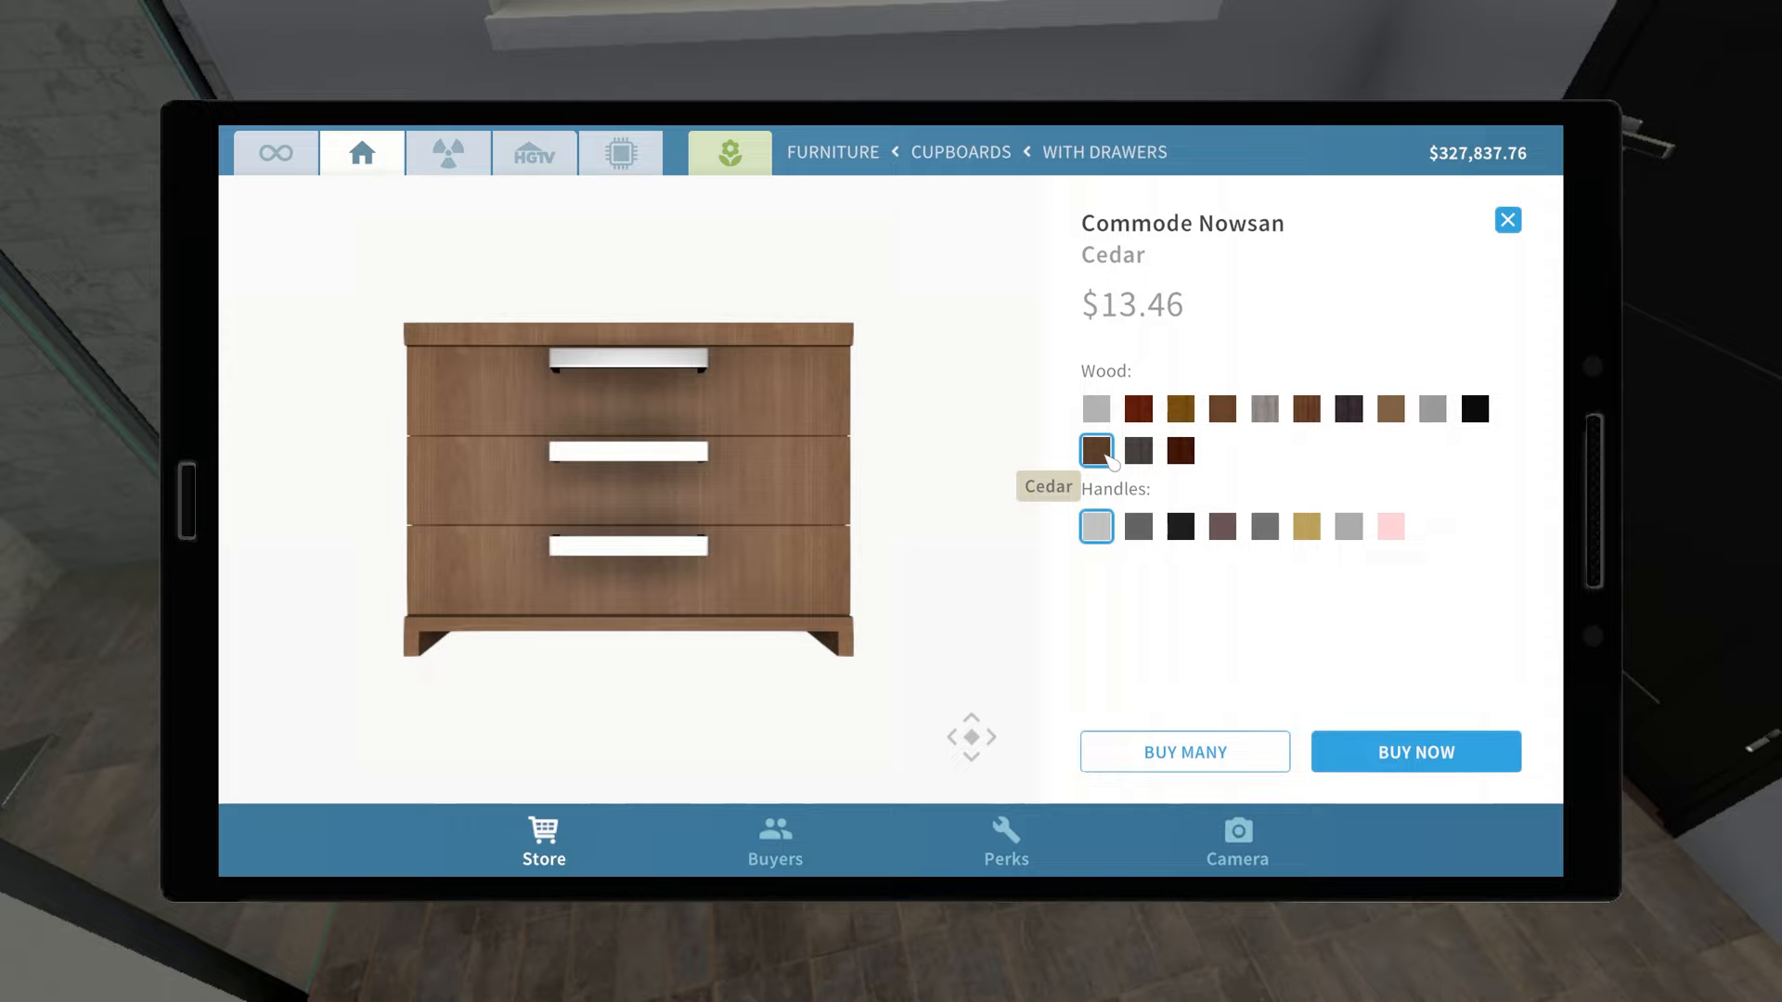
Buy the cedar Commode Nowsan, then view the Stylish chest of drawers in the catalogue.
left_click(1415, 752)
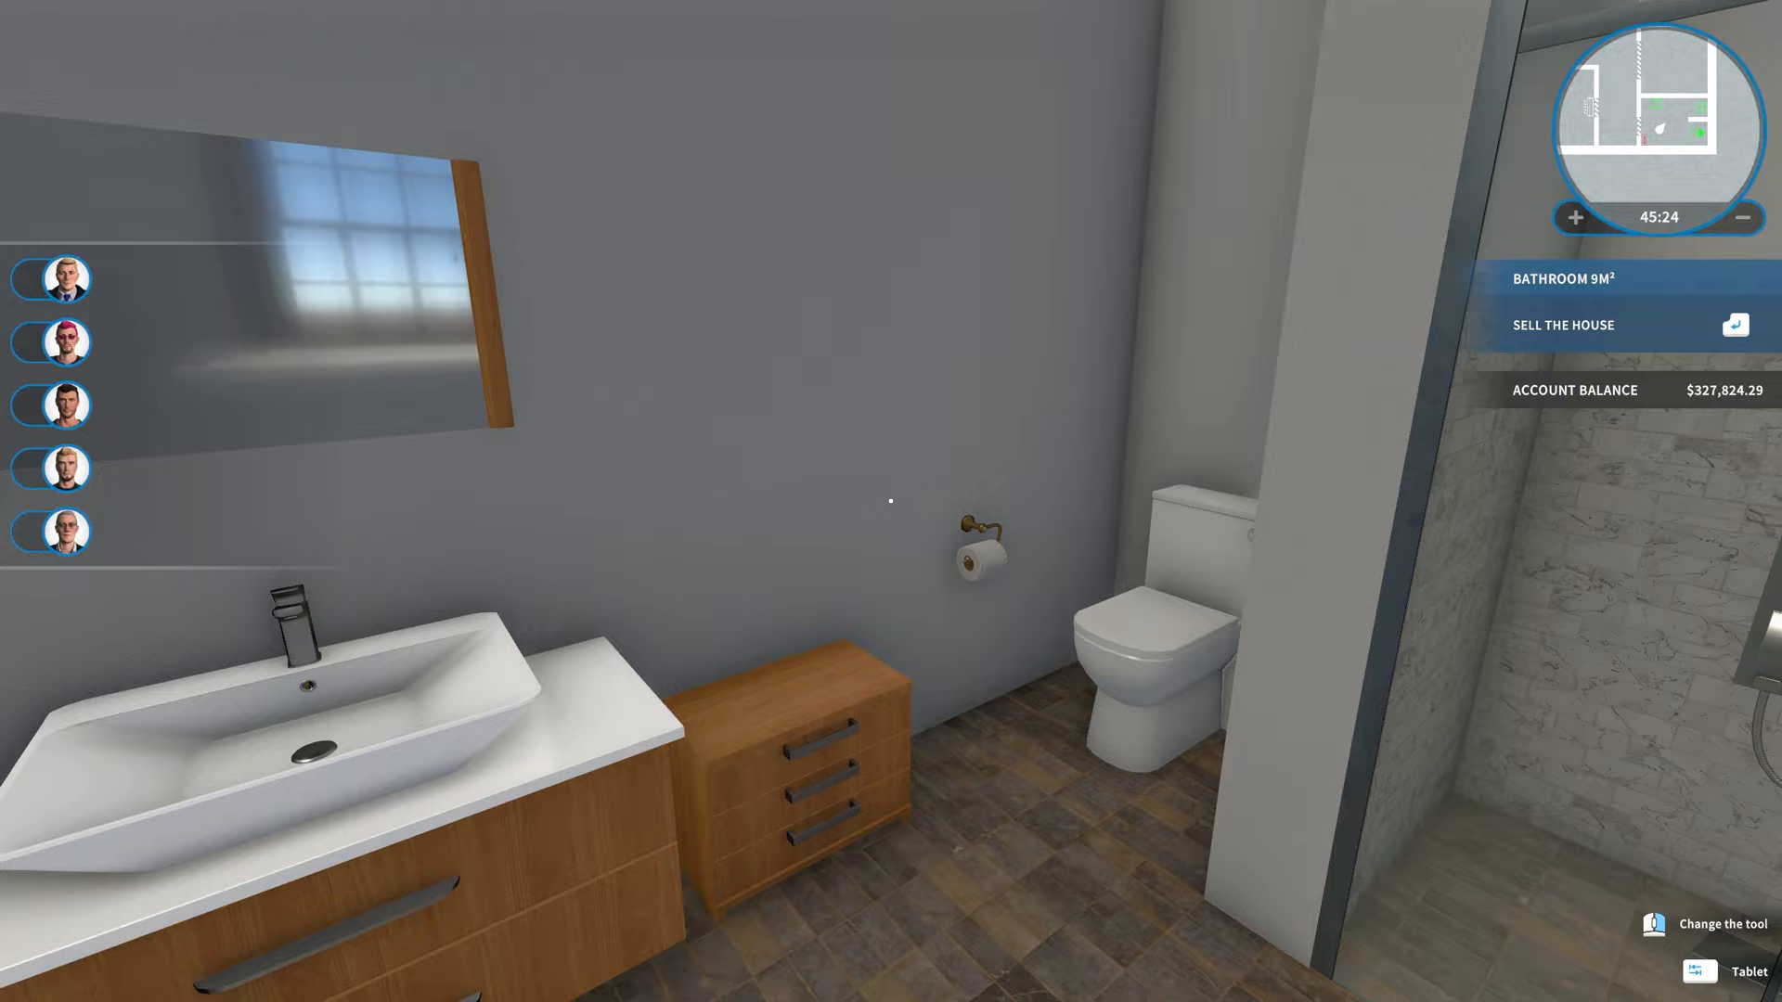
left_click(1701, 971)
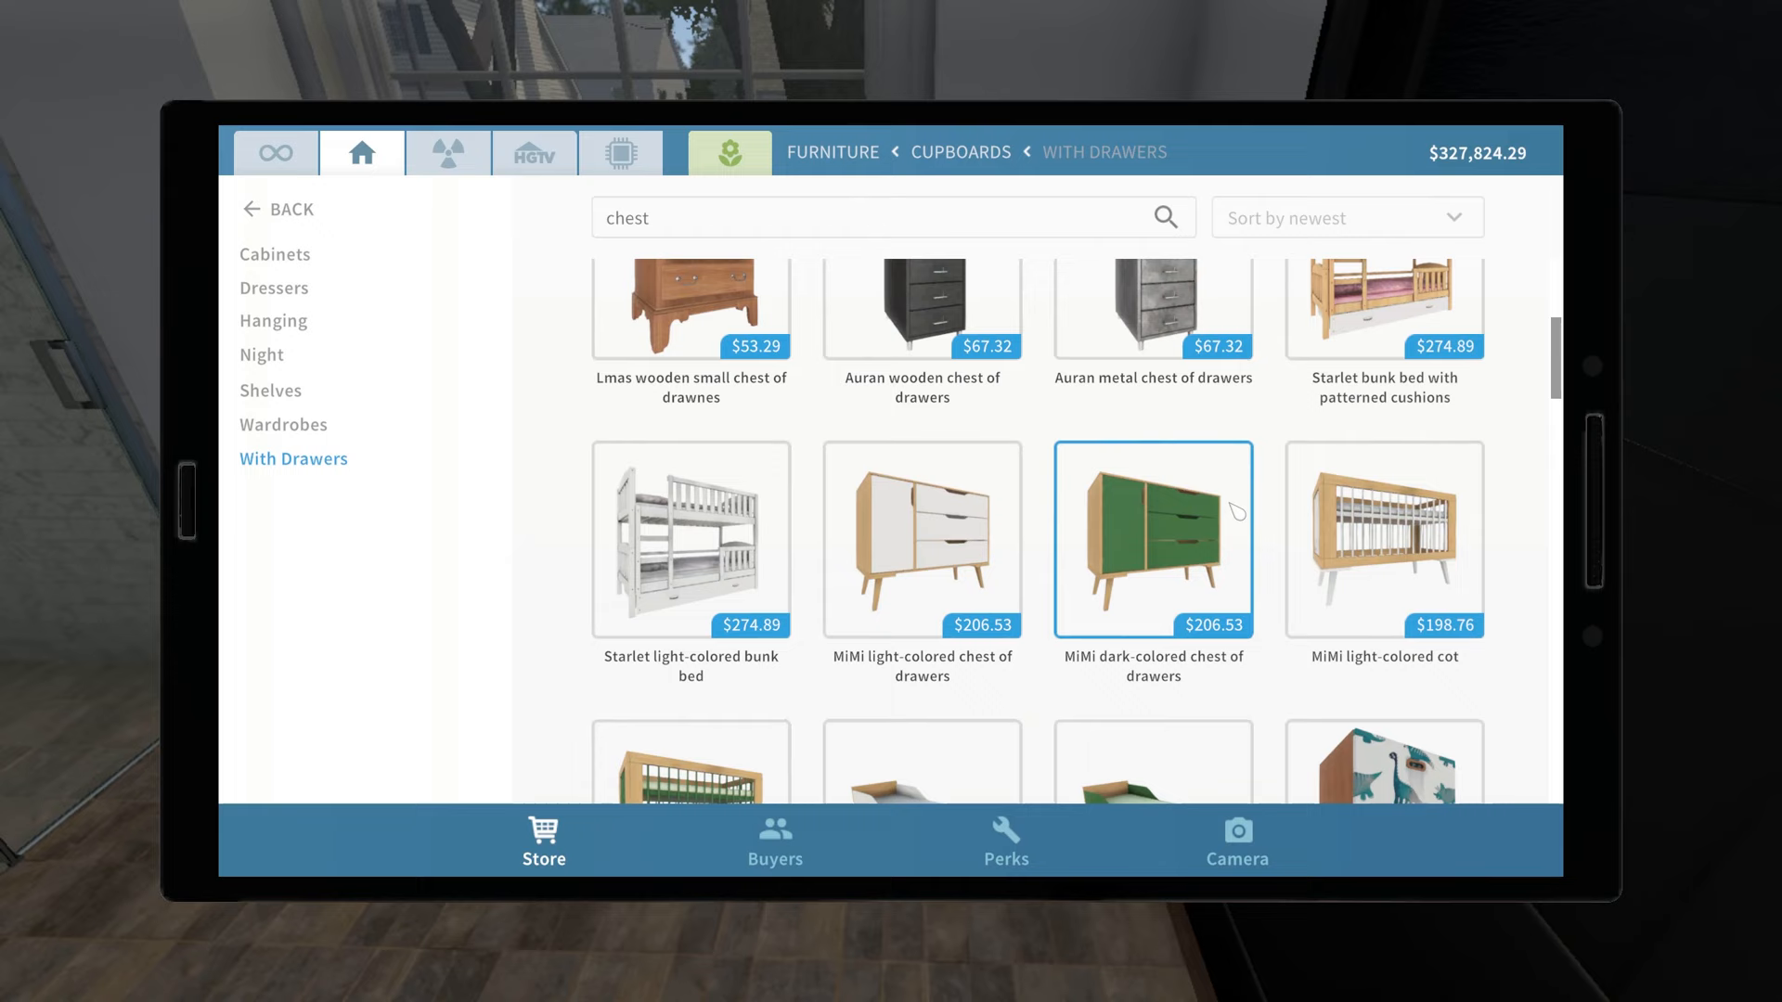
scroll("down", 3)
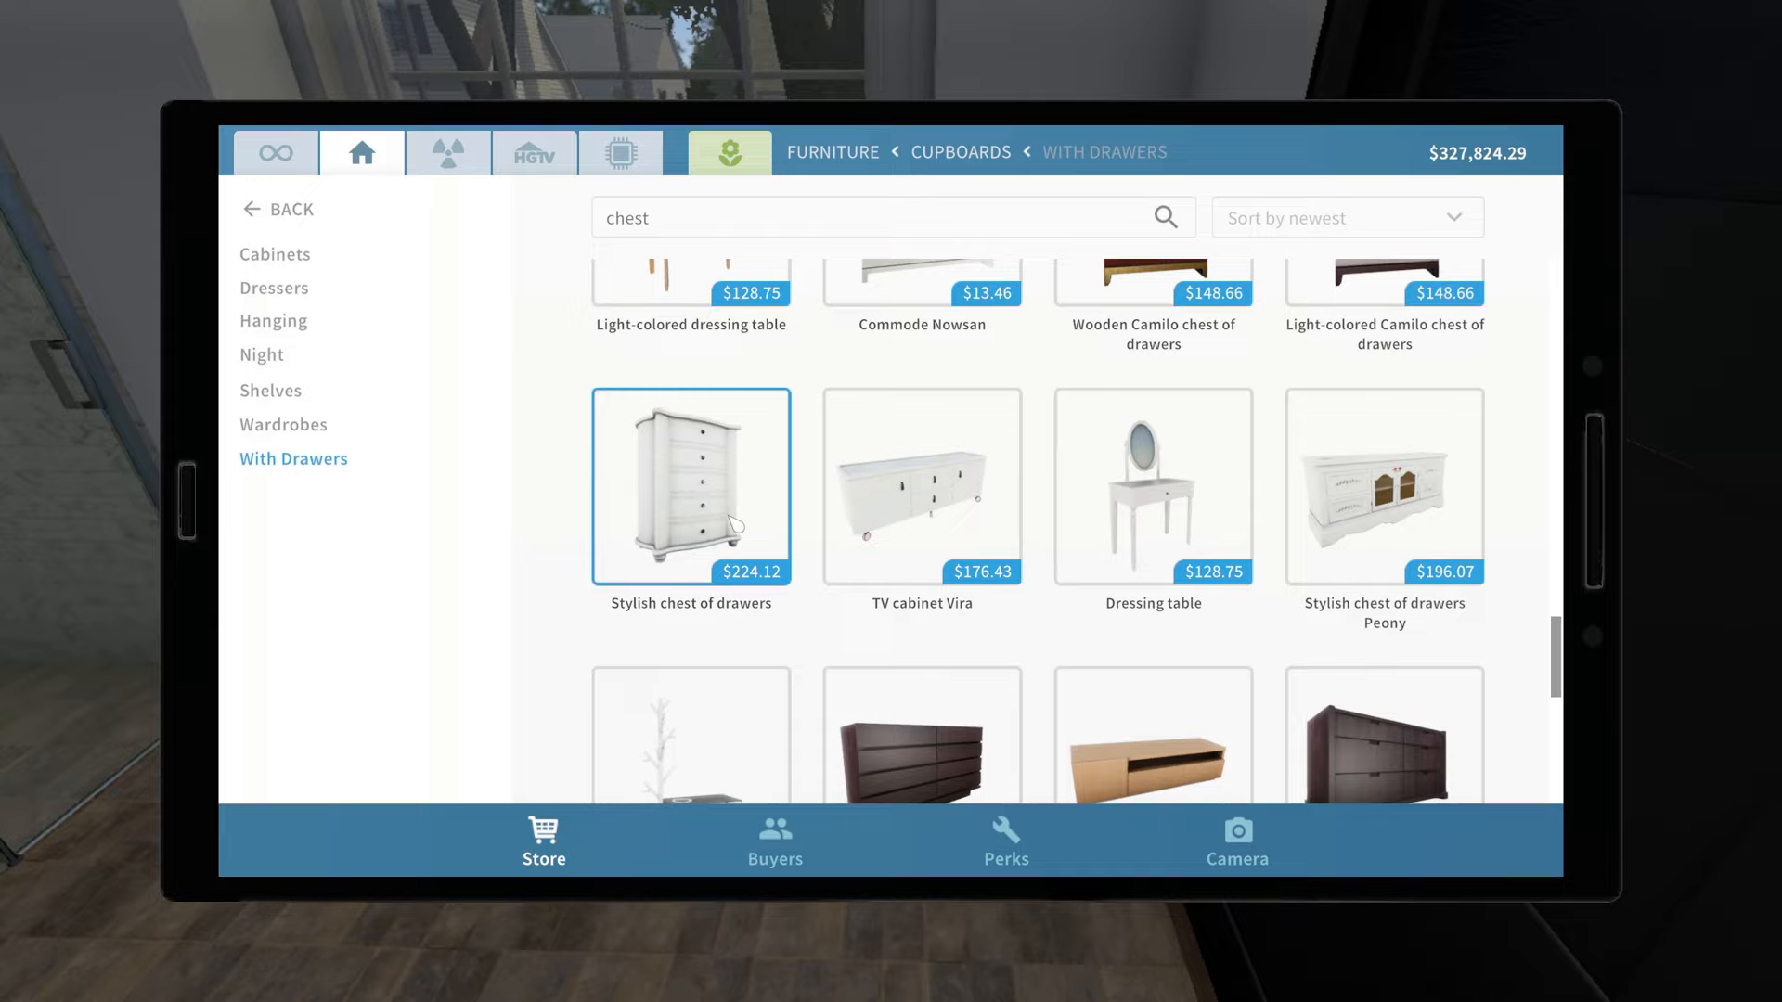
left_click(691, 486)
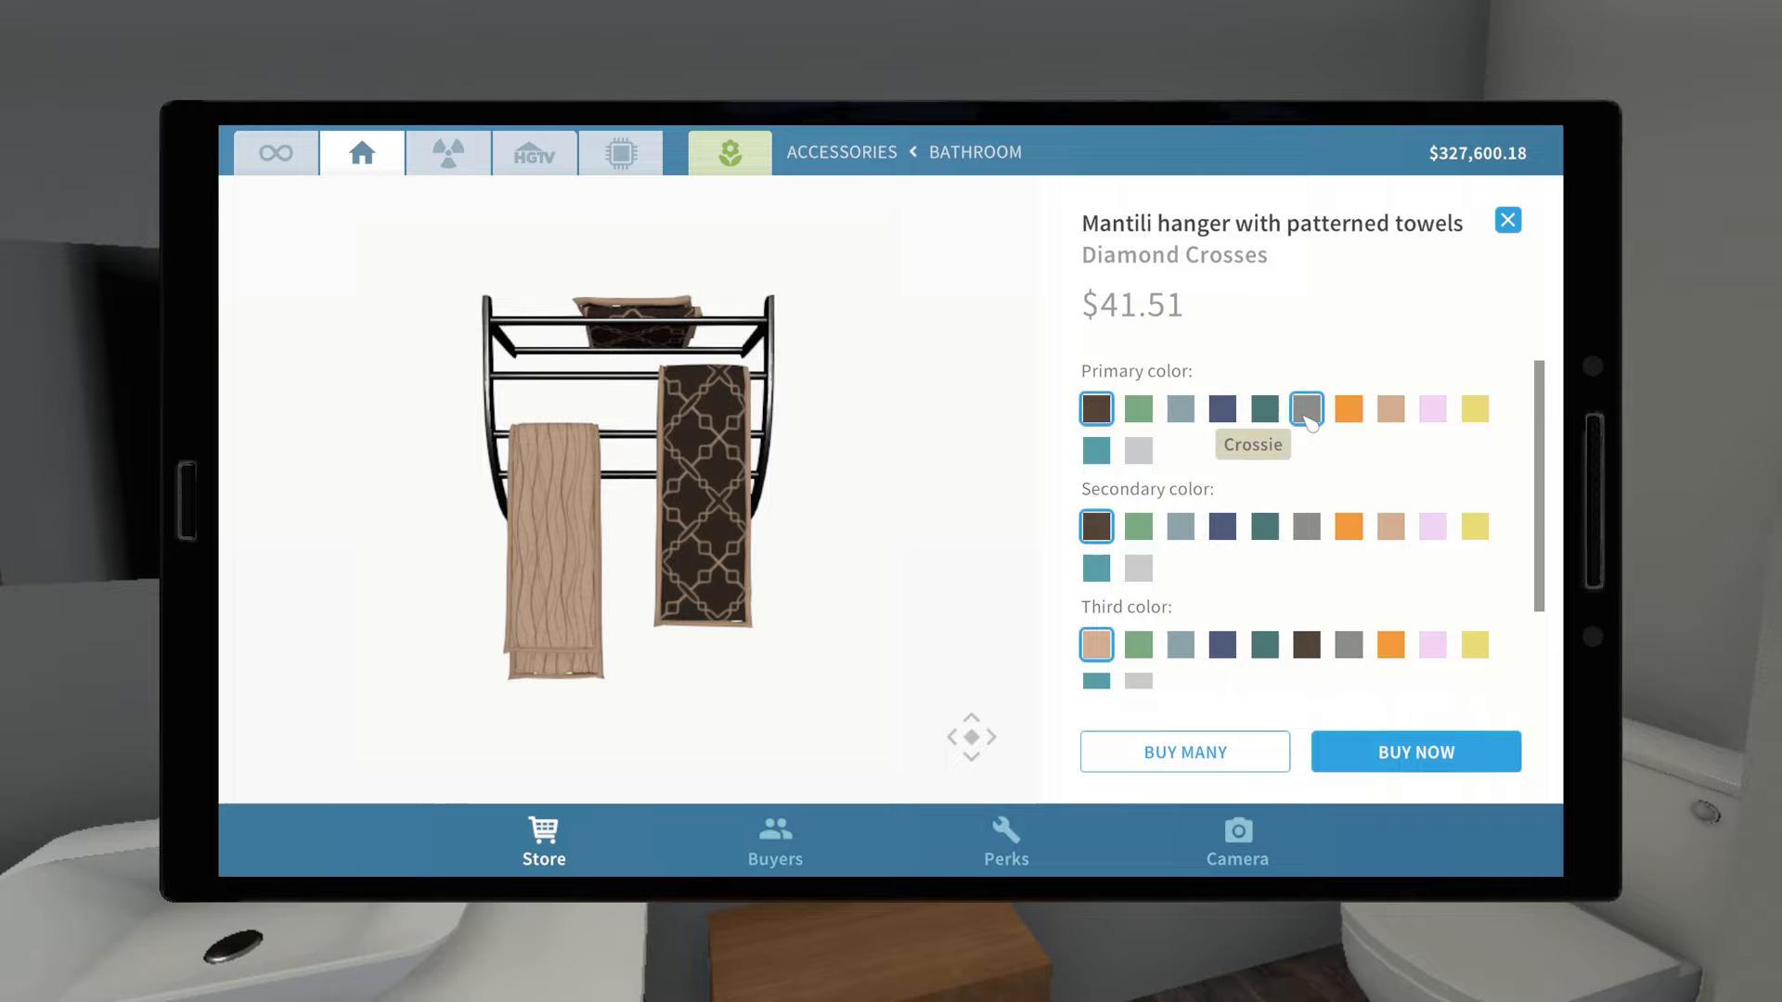
Set the Mantili hanger towels' primary and secondary colours to turquoise and grey.
left_click(1265, 525)
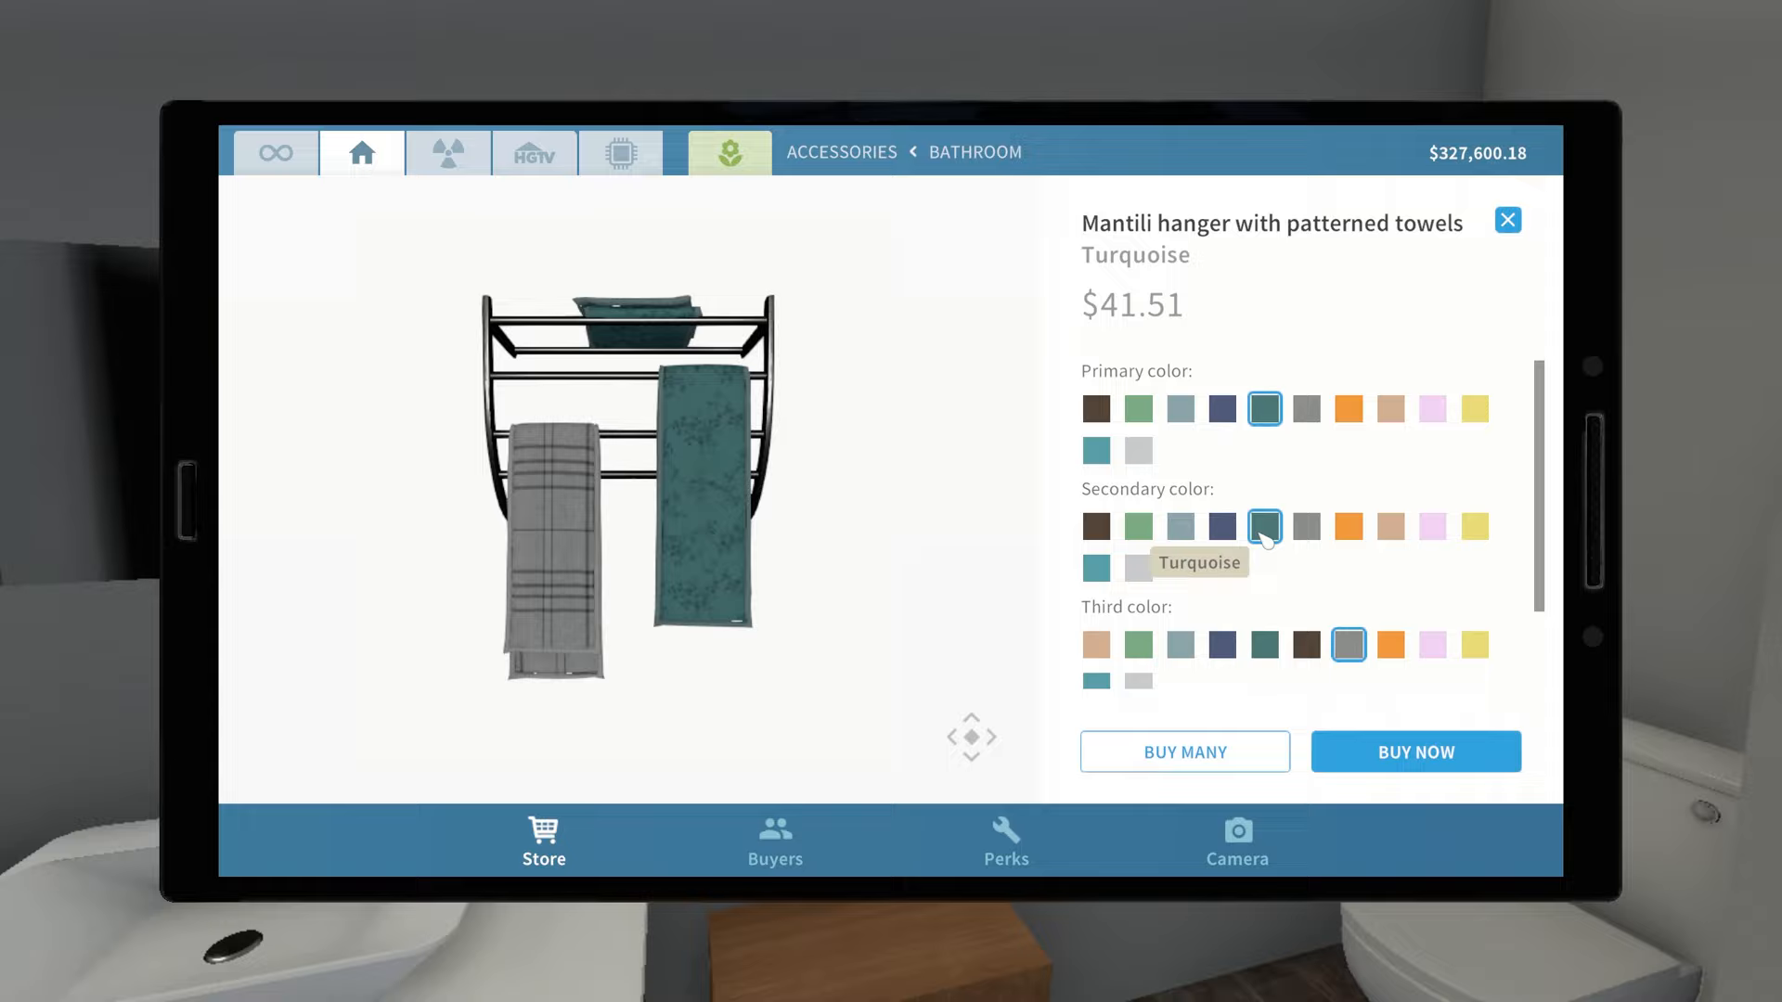
left_click(1475, 526)
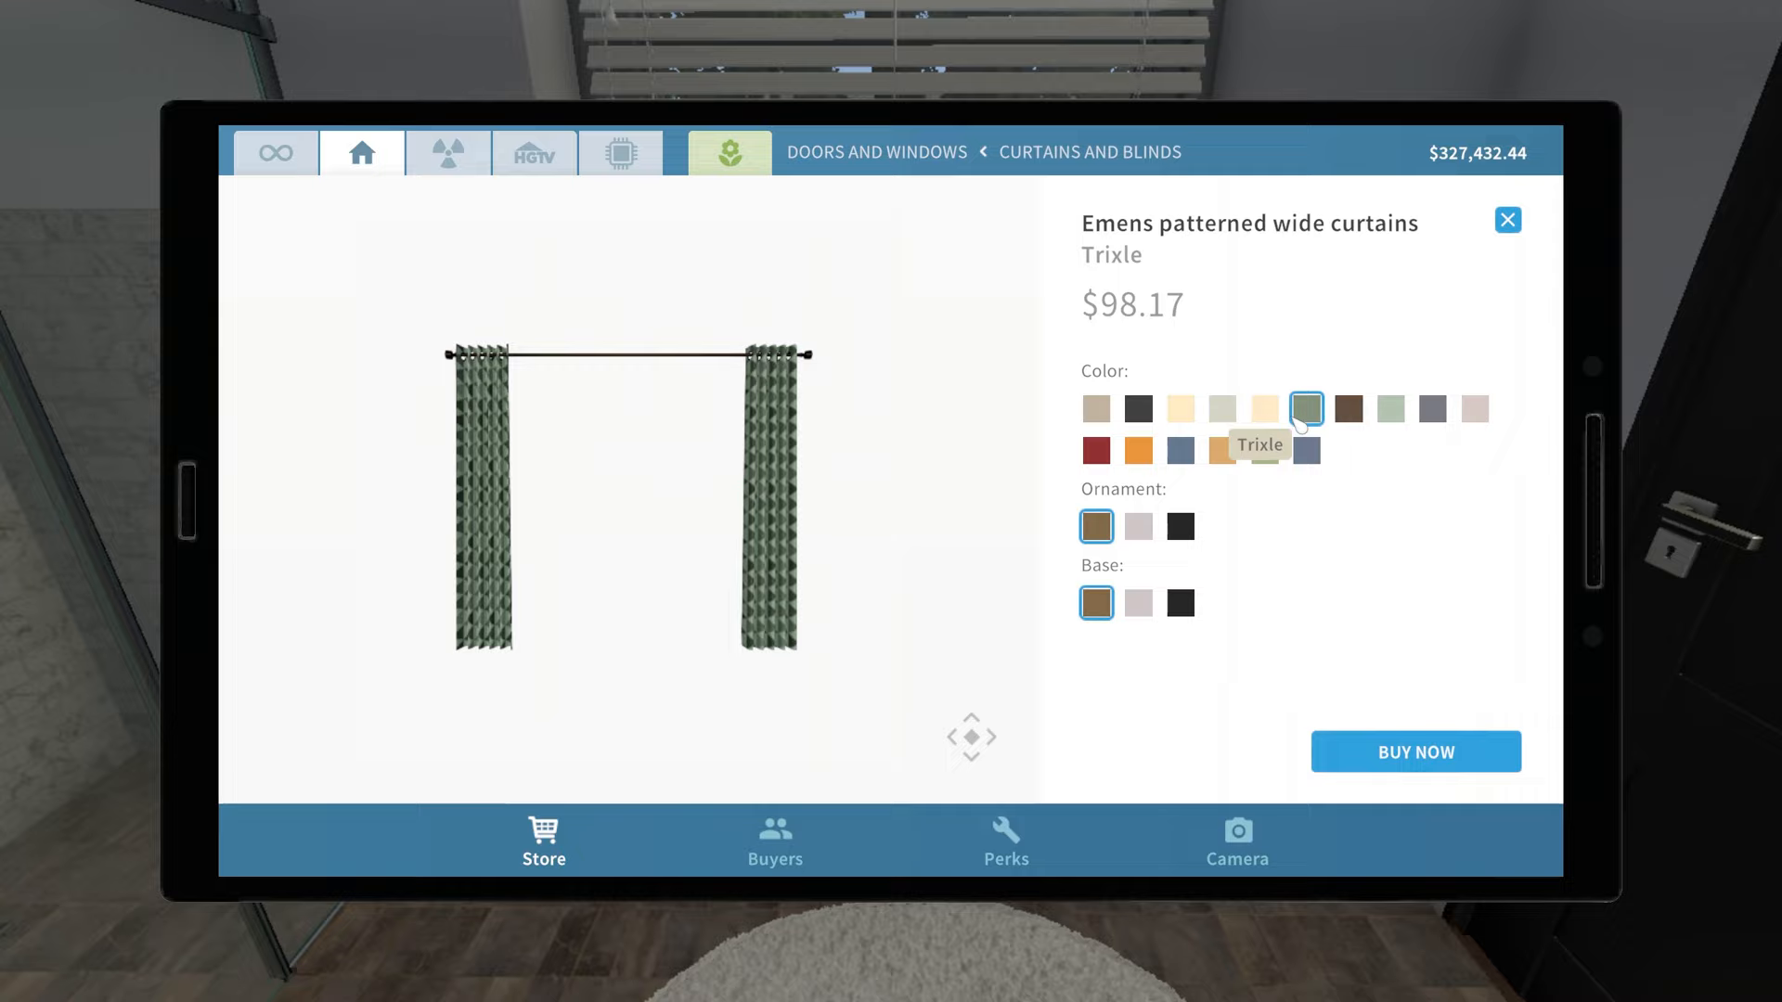
Buy Emens patterned narrow curtains in Trixle colour with a black rod base.
left_click(1180, 409)
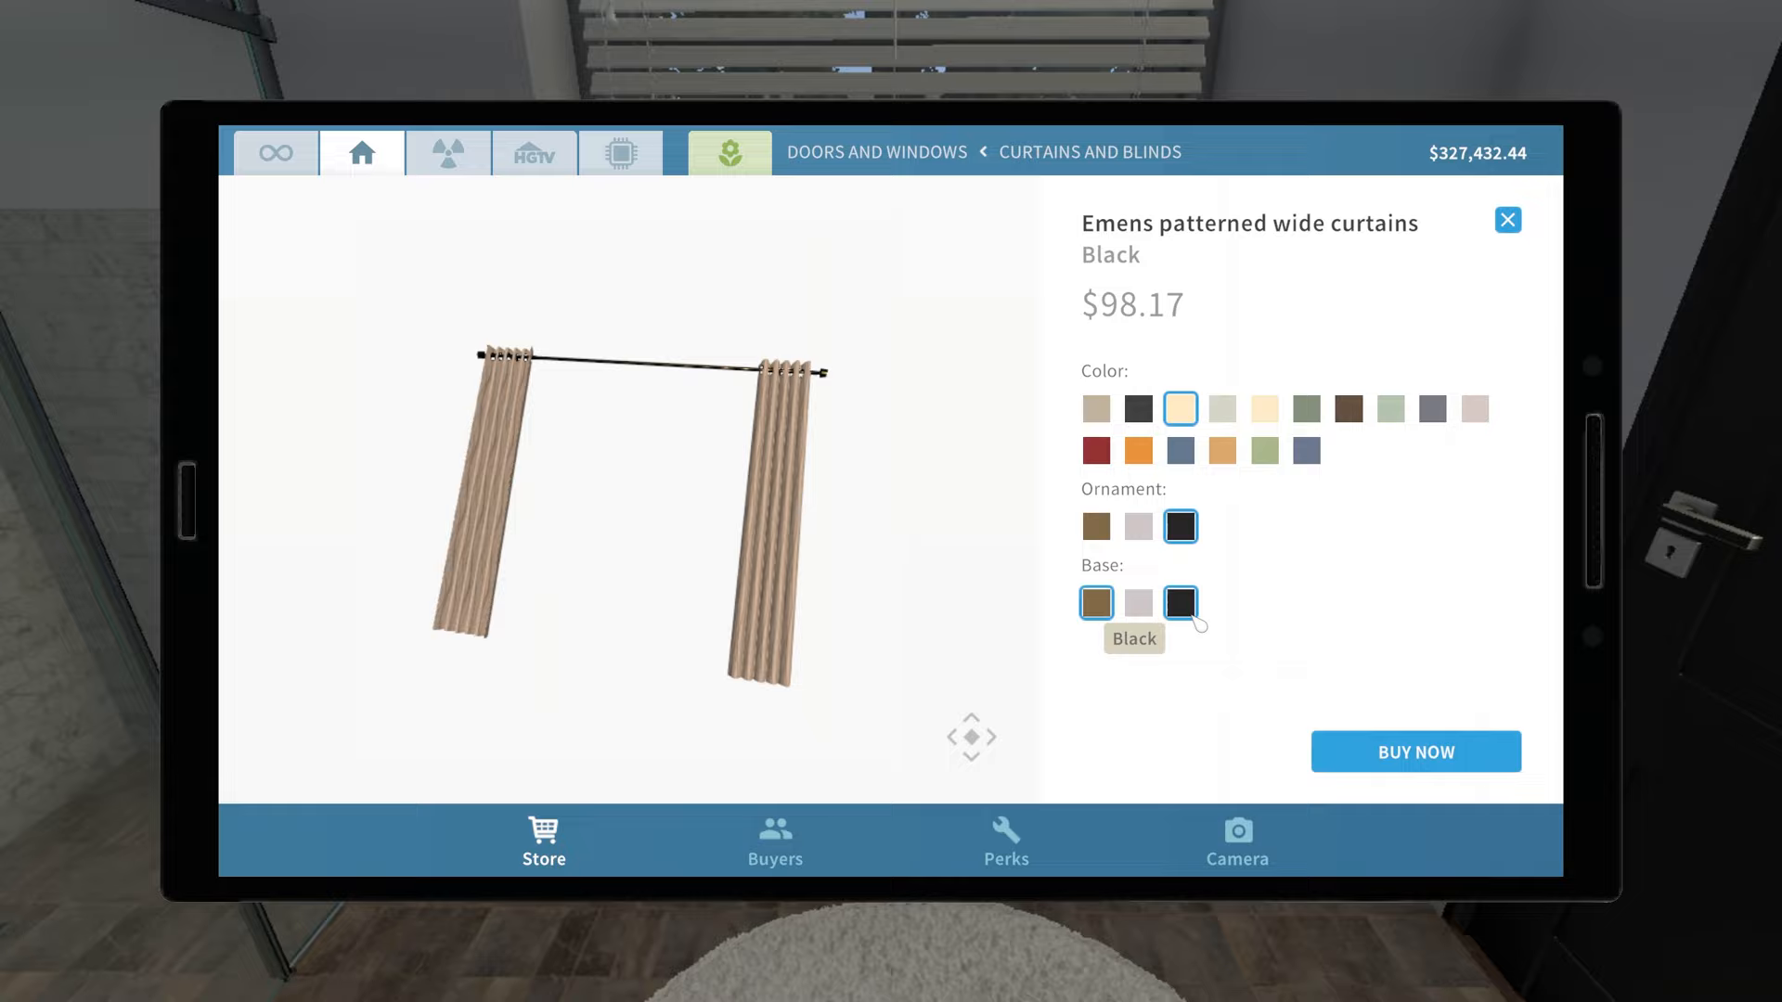
left_click(1181, 450)
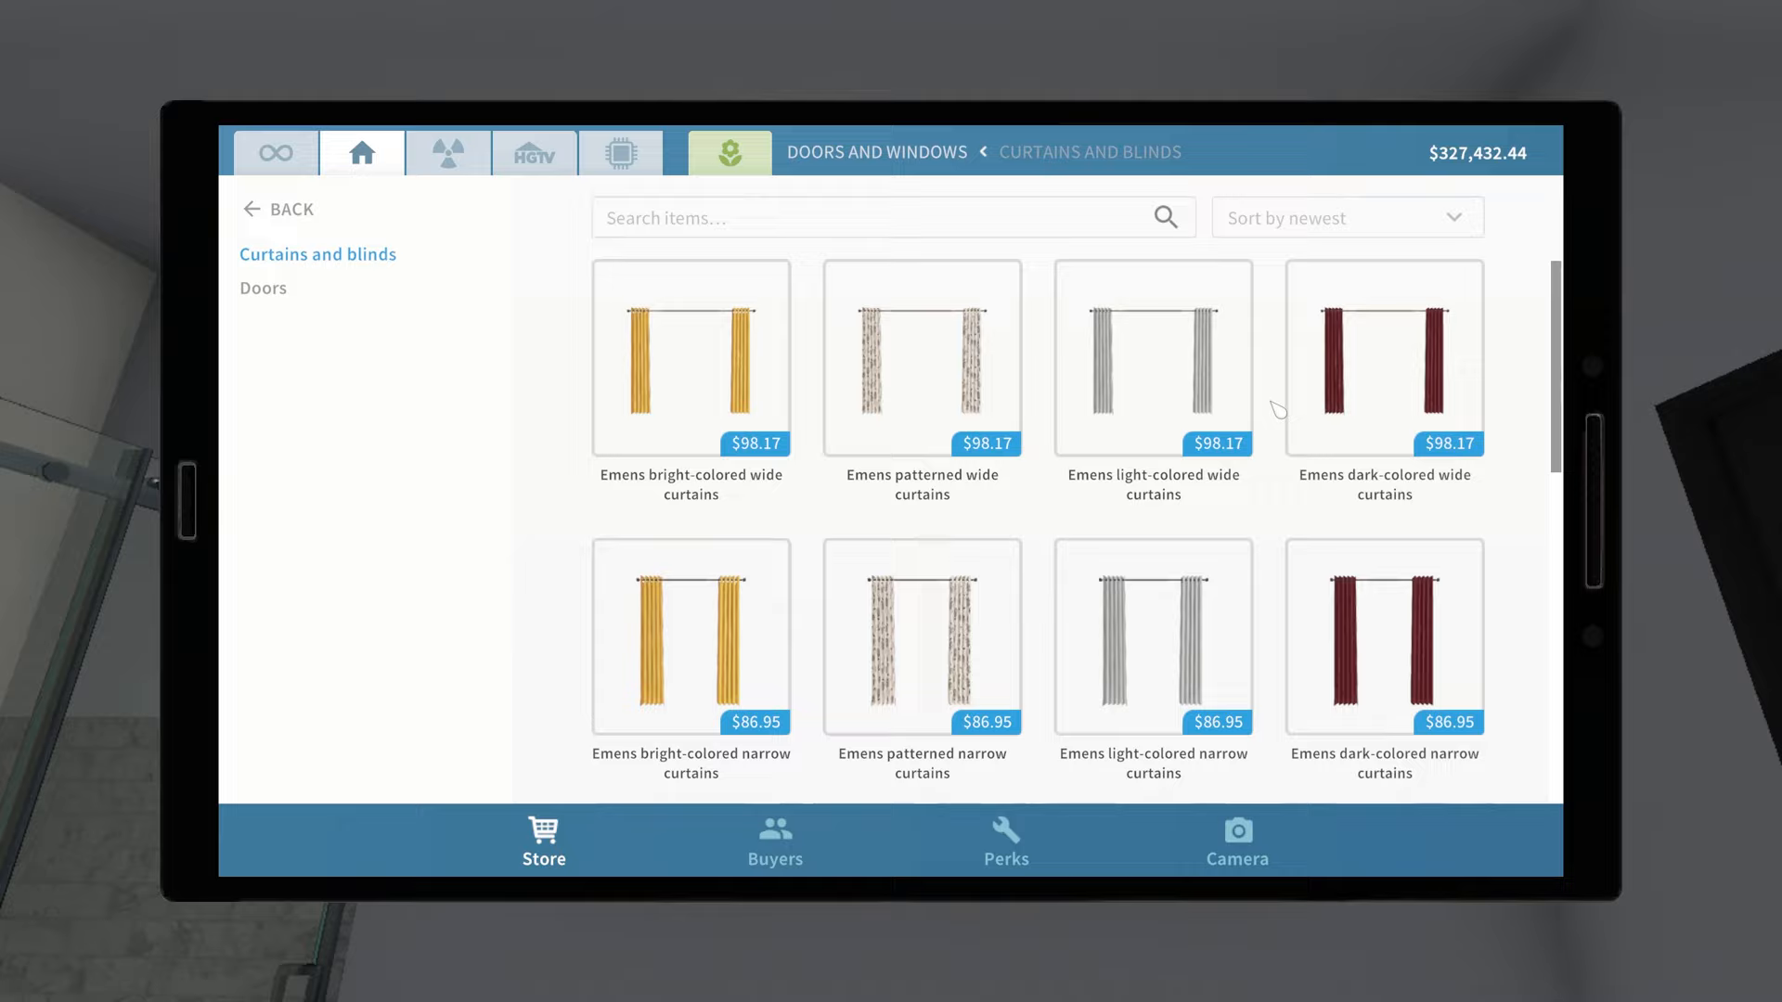
left_click(922, 636)
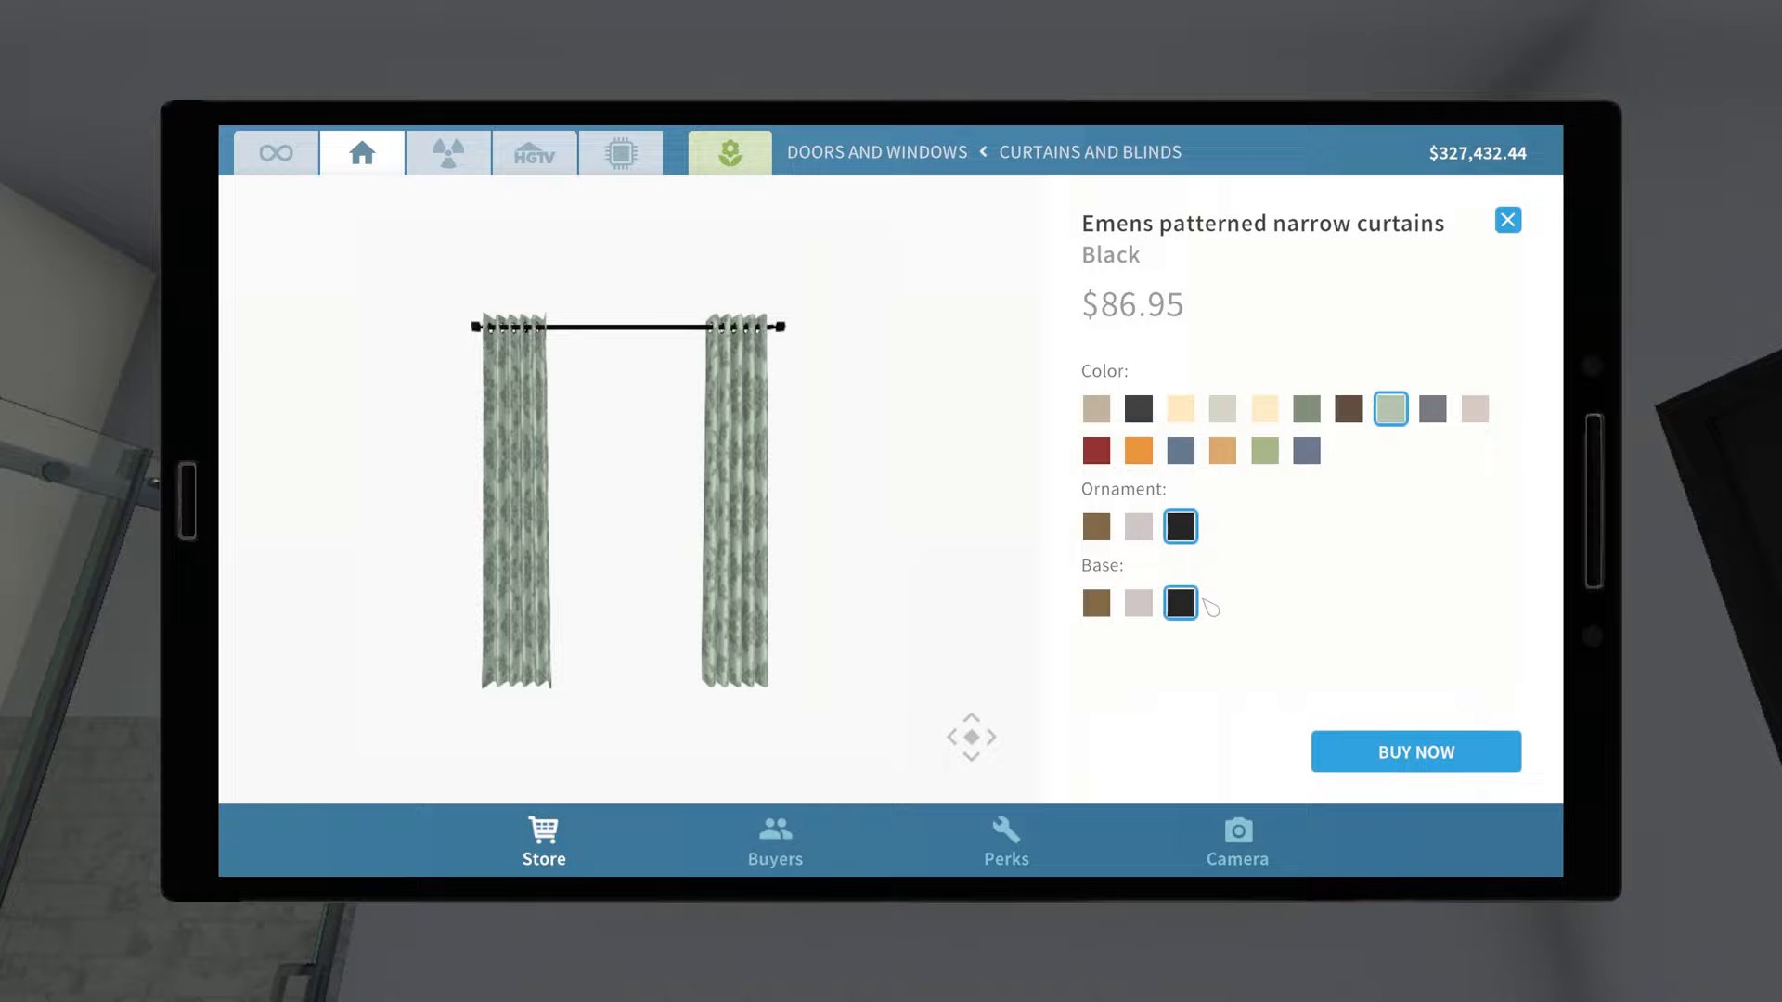
left_click(1416, 752)
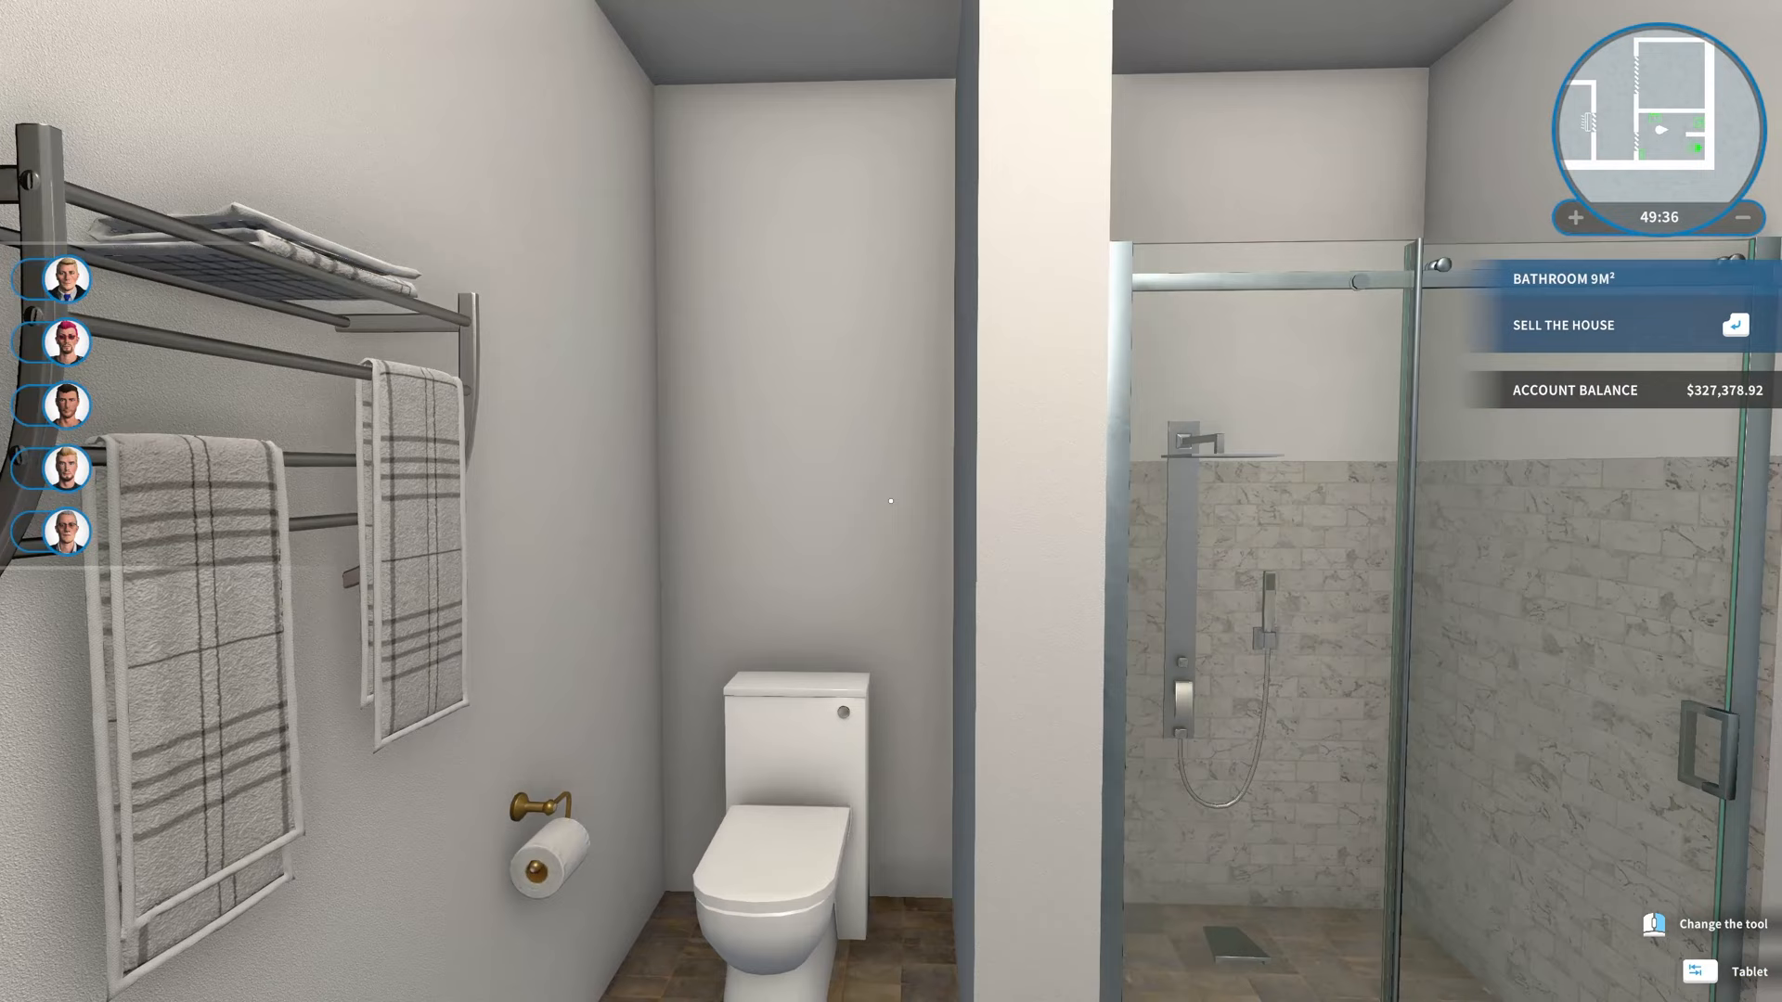
Place the small wooden chest of drawers next to the bathroom vanity.
left_click(1696, 968)
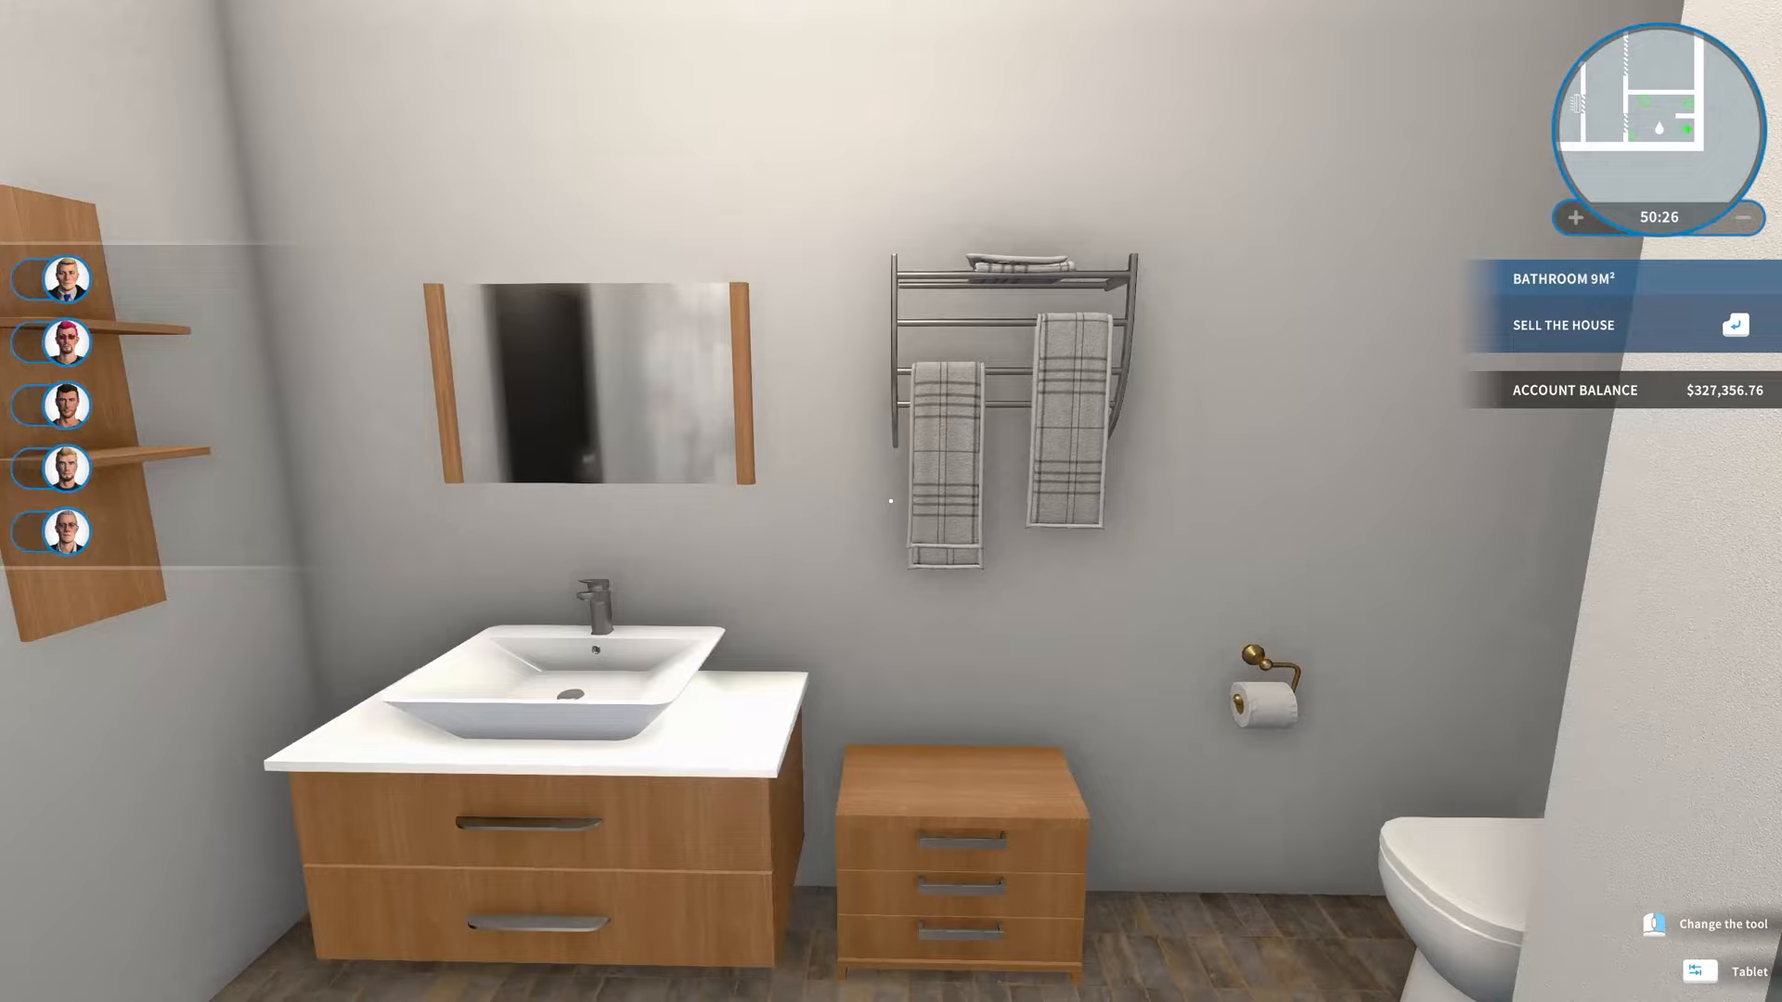
Bring up the tablet store's Decorations and show the Plants catalogue.
left_click(1701, 969)
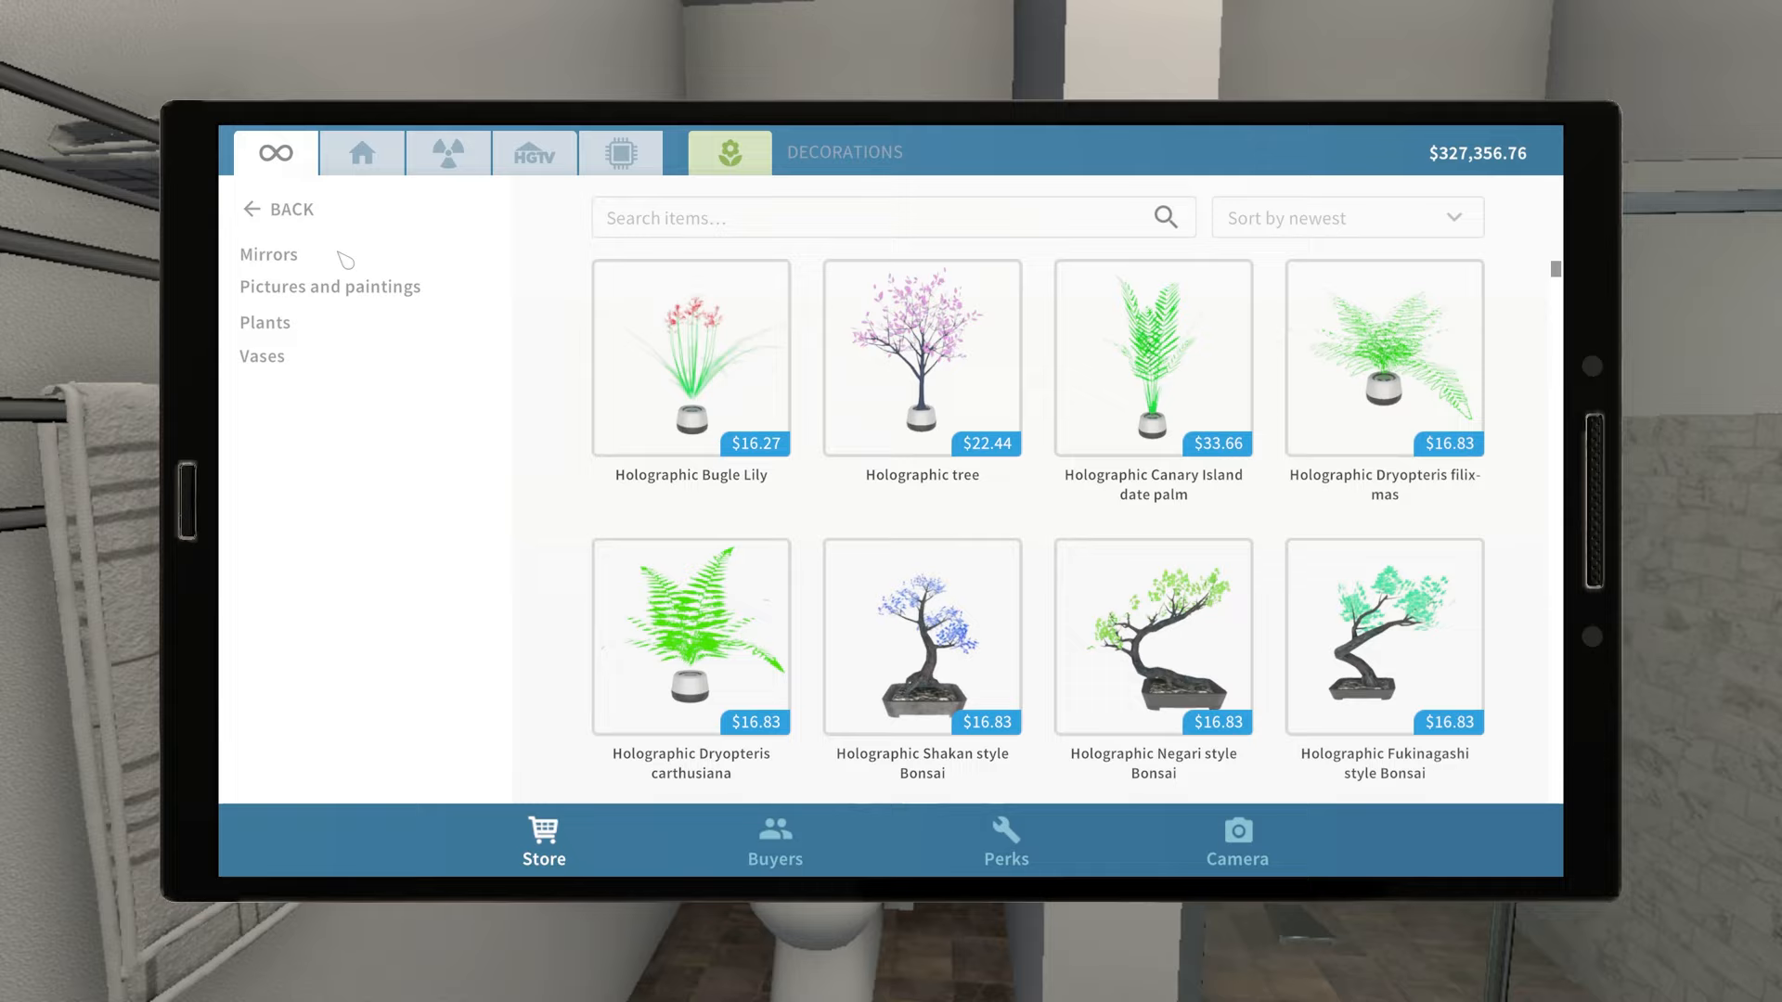
left_click(329, 286)
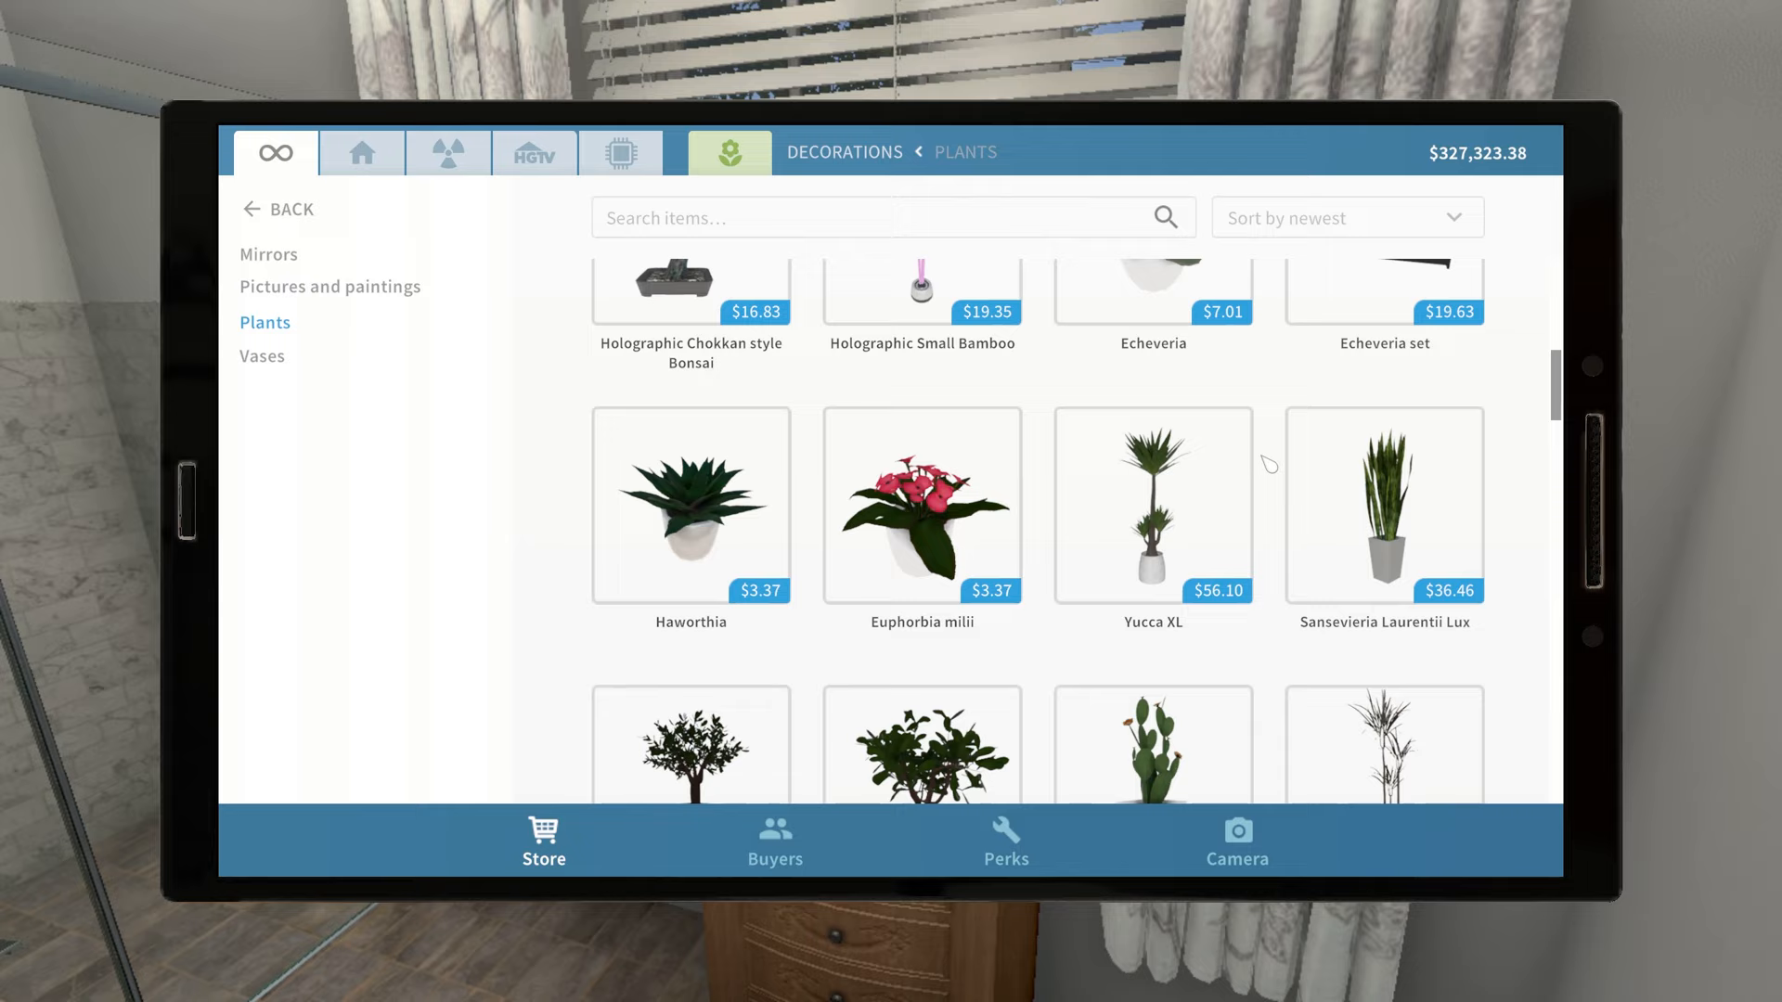
Scroll the Plants list and open the Mini Aloe peglerae.
scroll("down", 3)
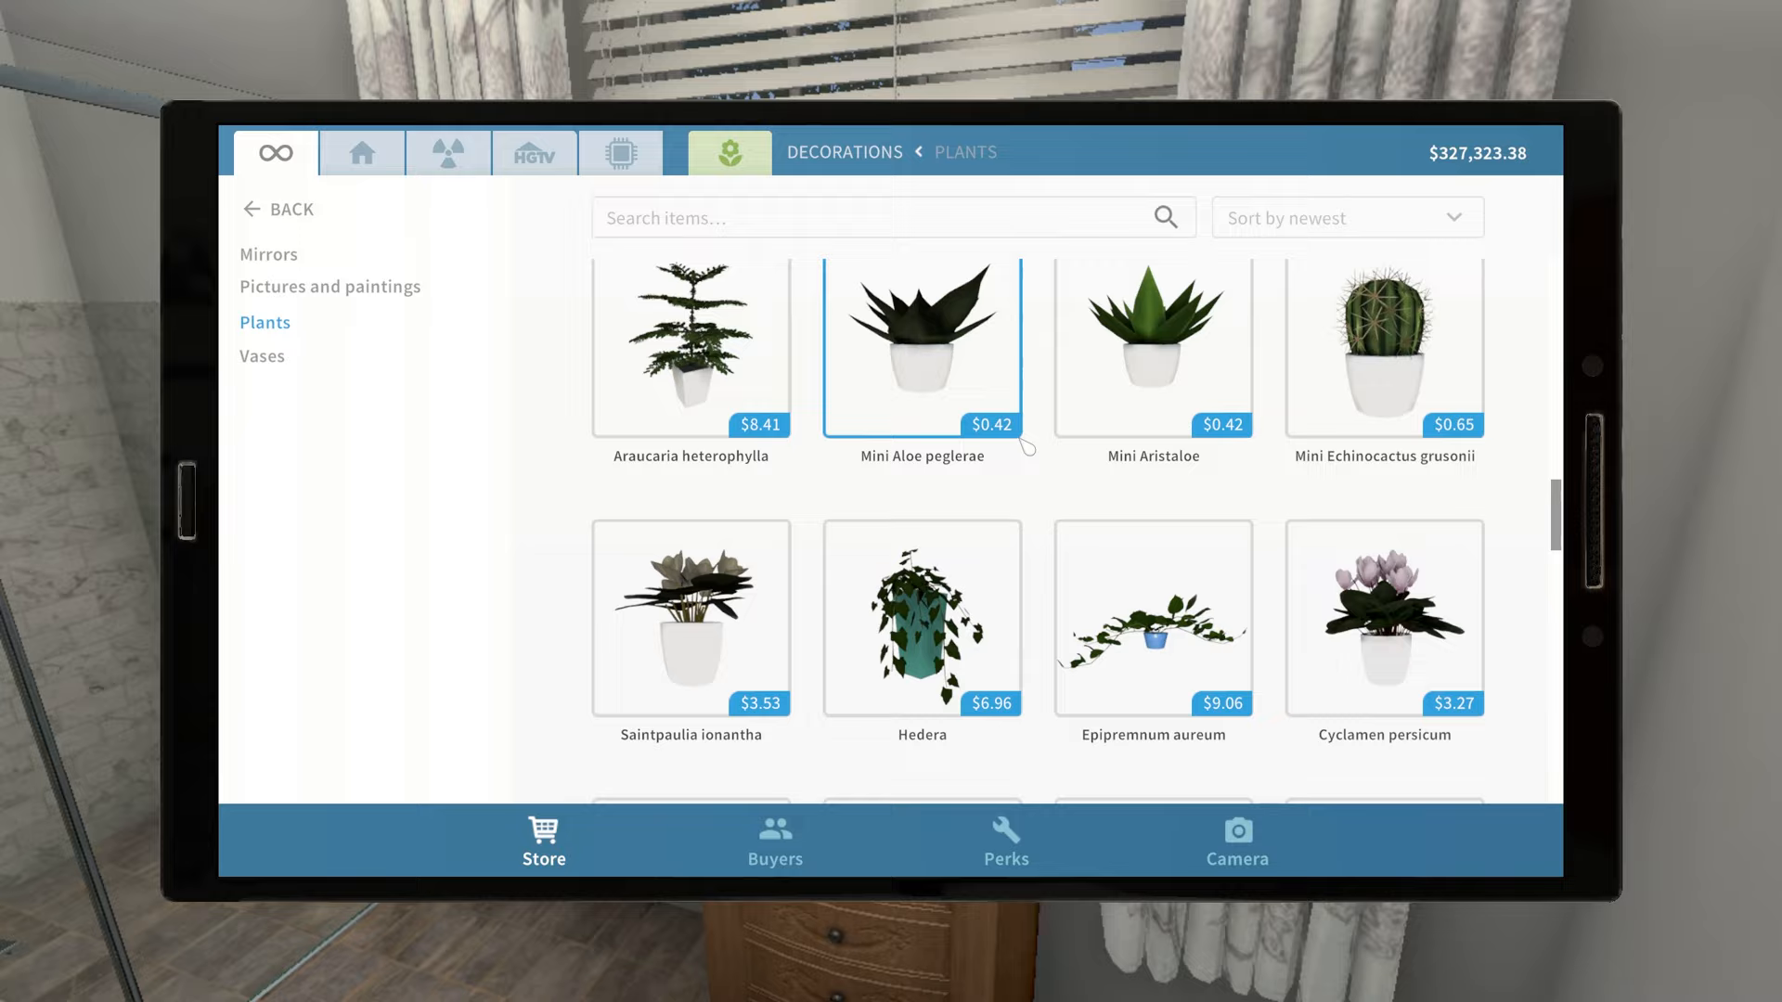
left_click(923, 618)
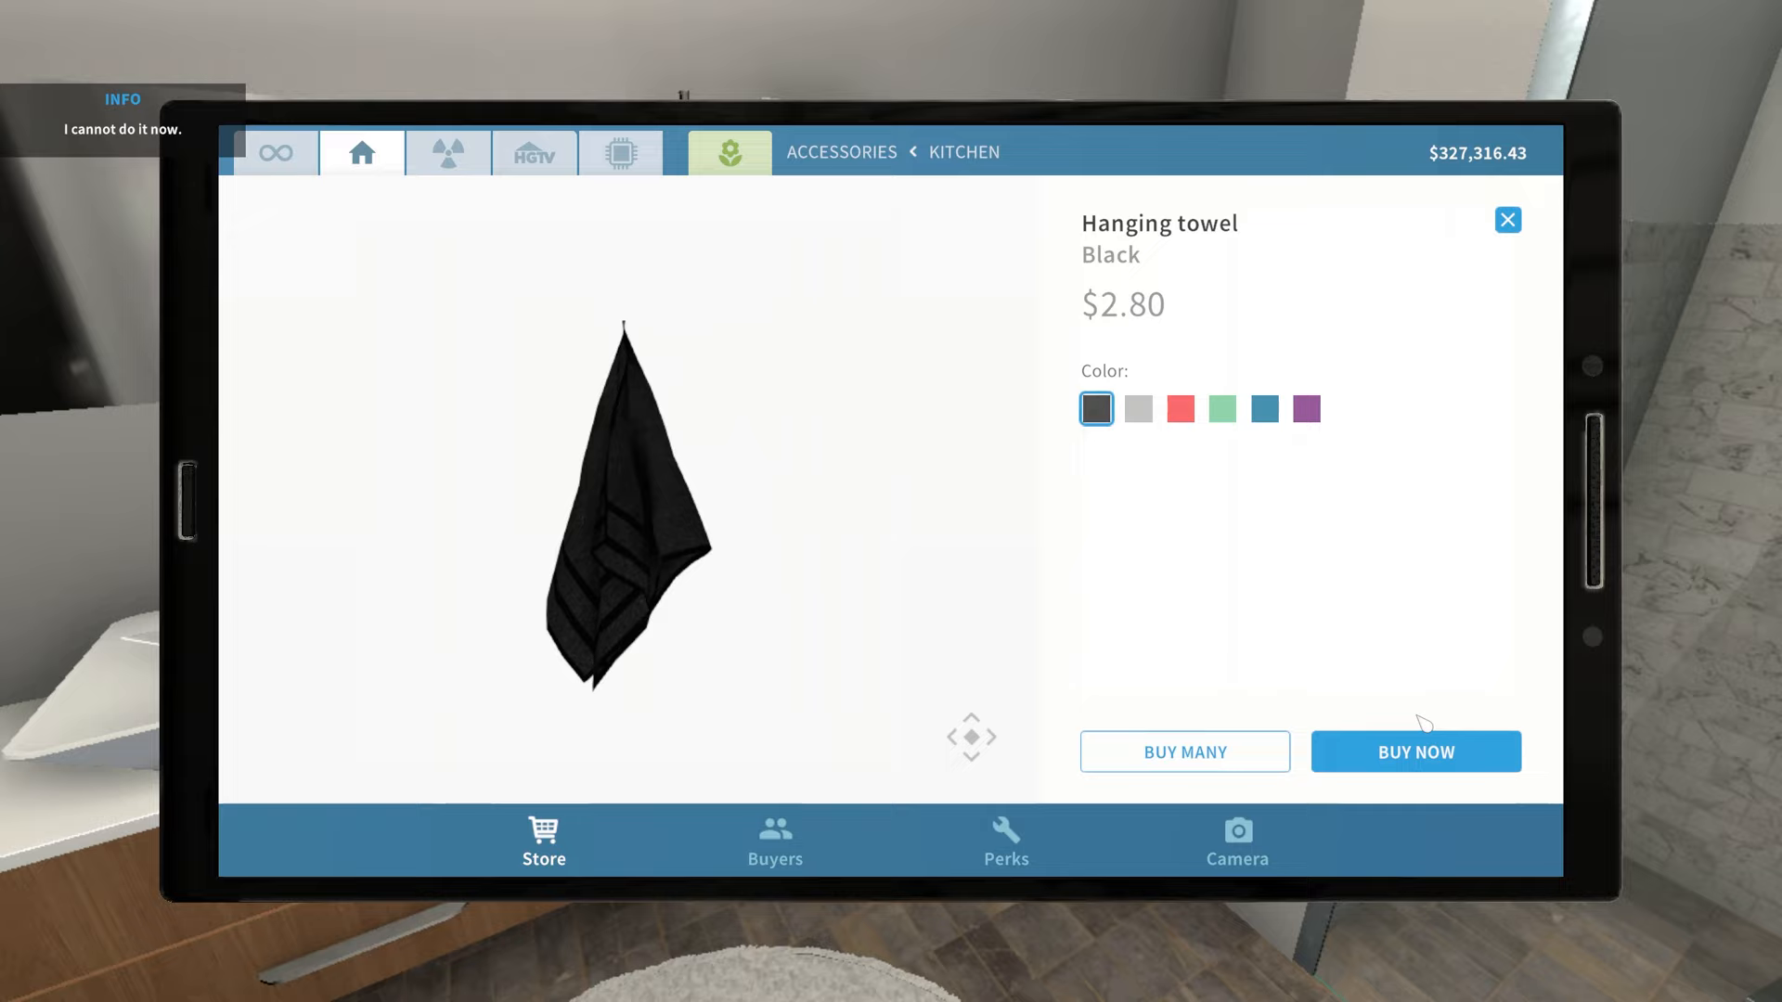
Buy the black hanging towel from the kitchen accessories.
left_click(1416, 752)
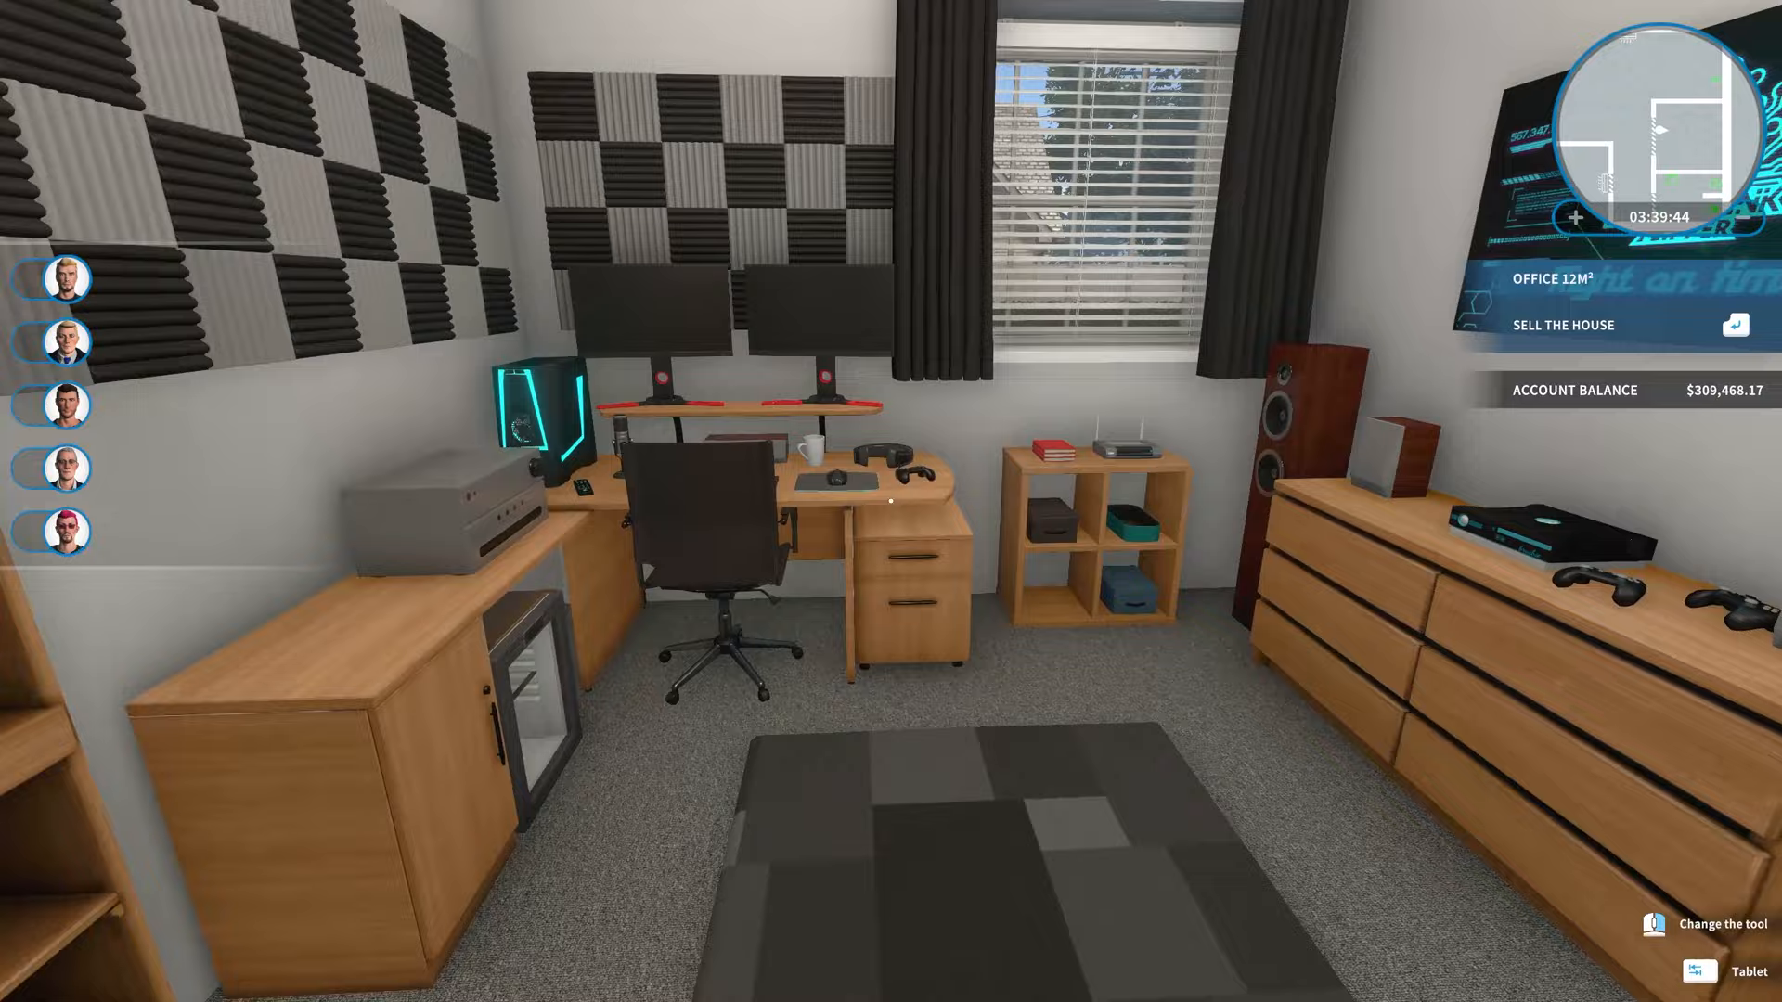
Move the office to this house via the pause menu and dismiss the New Office notice.
key("Escape")
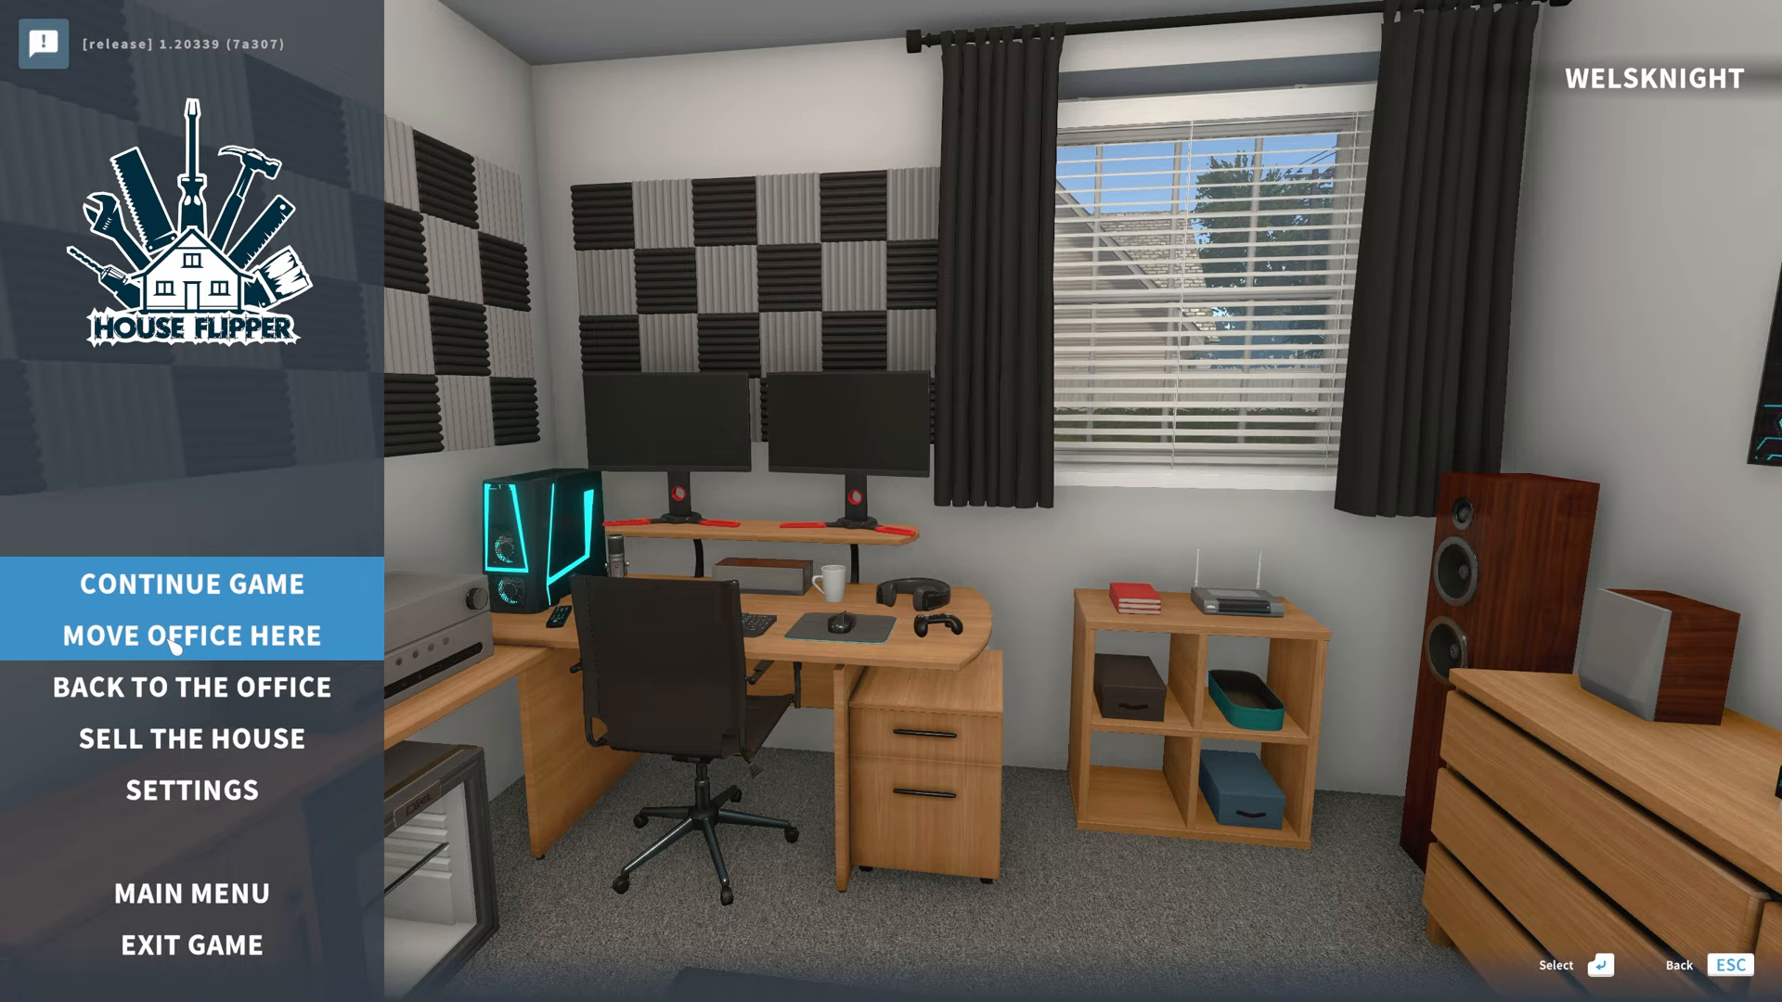
left_click(192, 635)
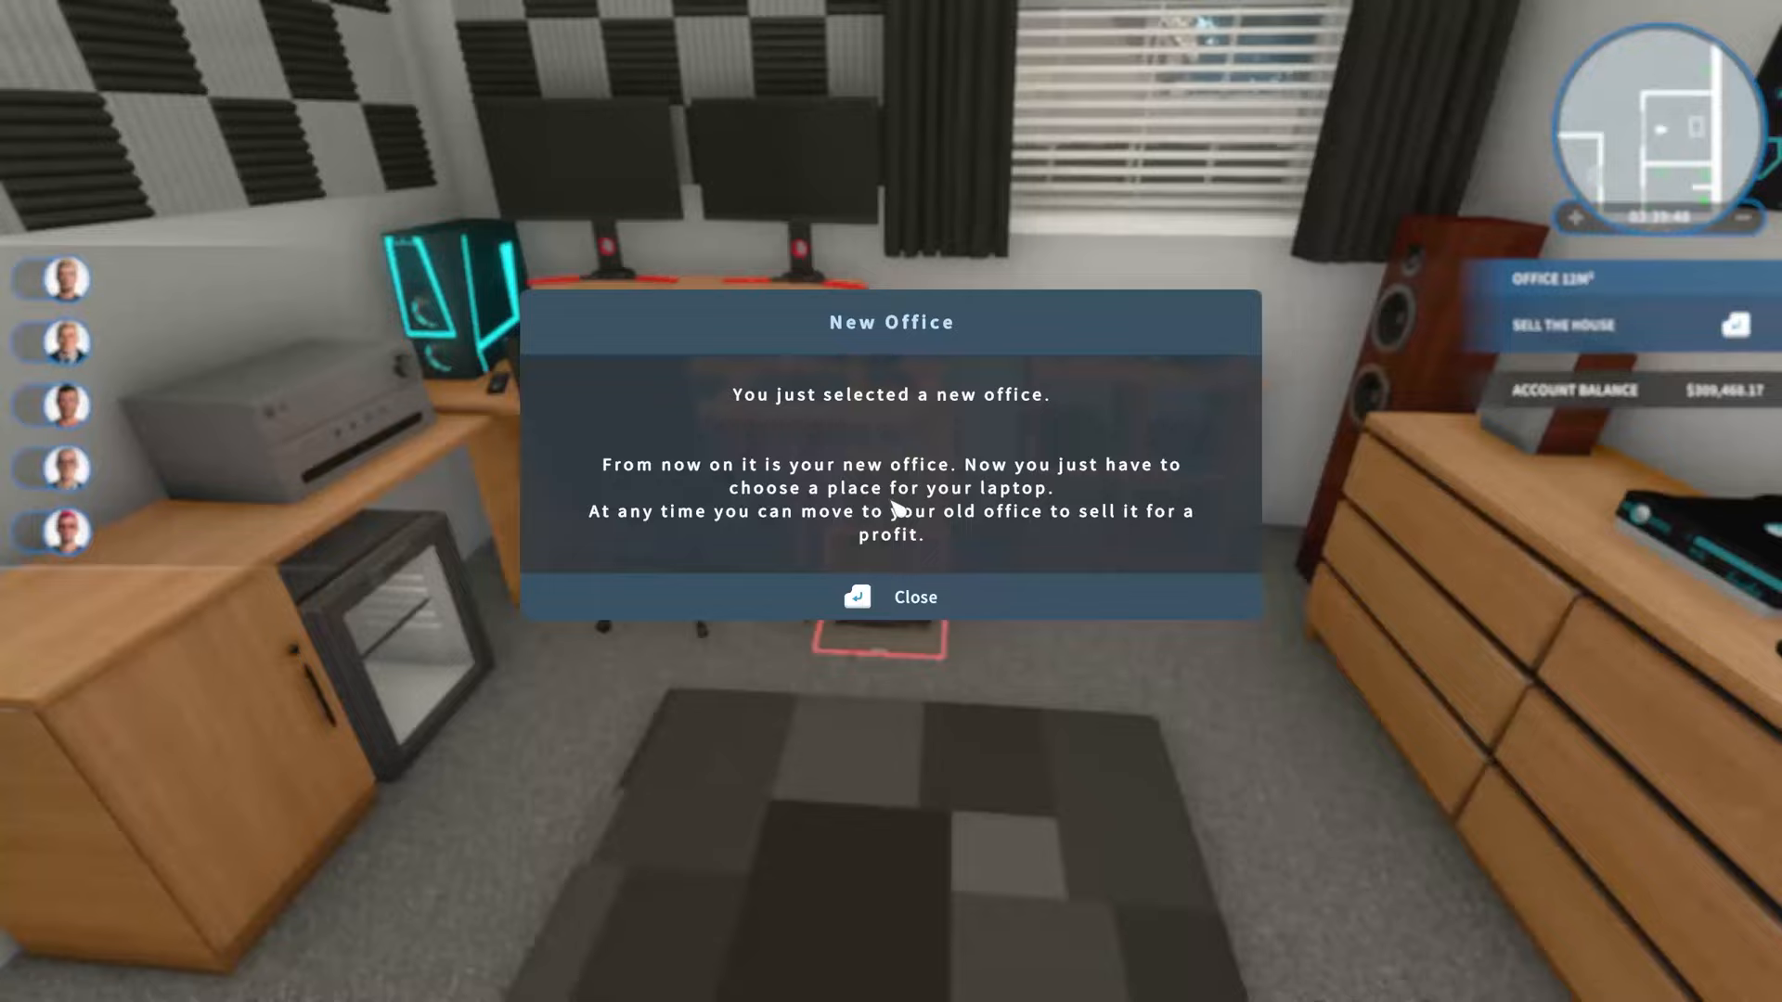
left_click(891, 597)
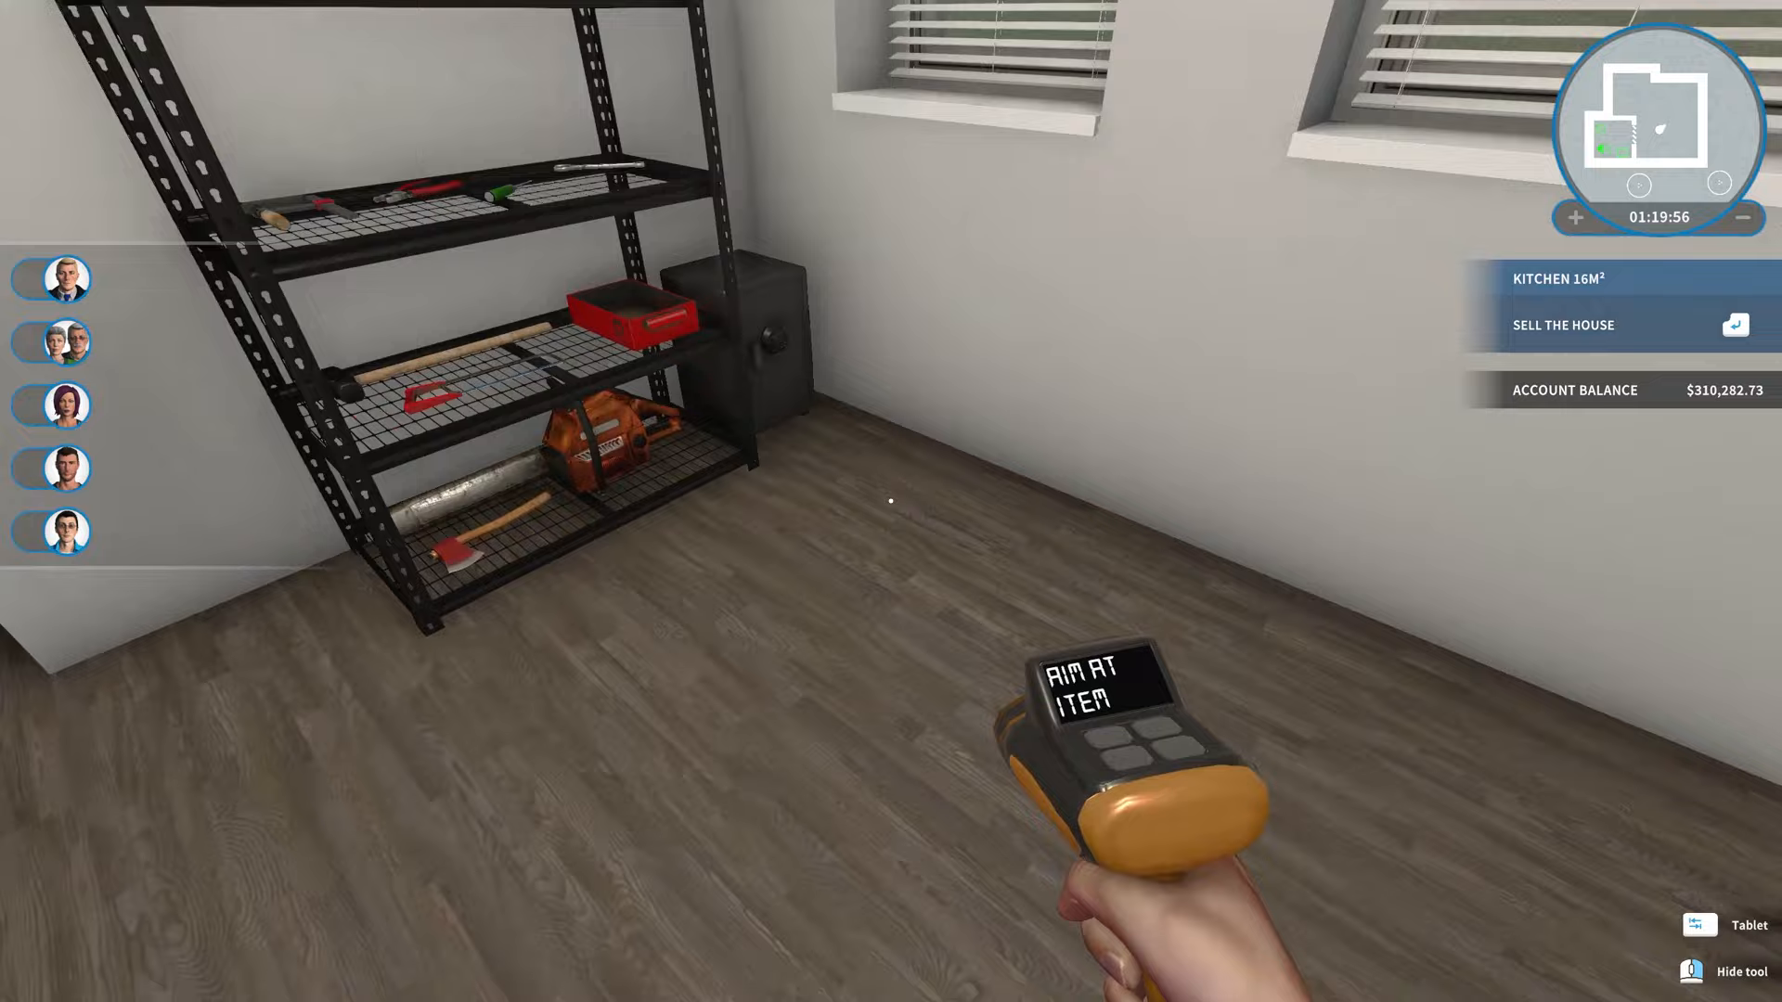
Open the Single Bed Mantis in the store's furniture and switch its fabric colour swatch.
left_click(1740, 925)
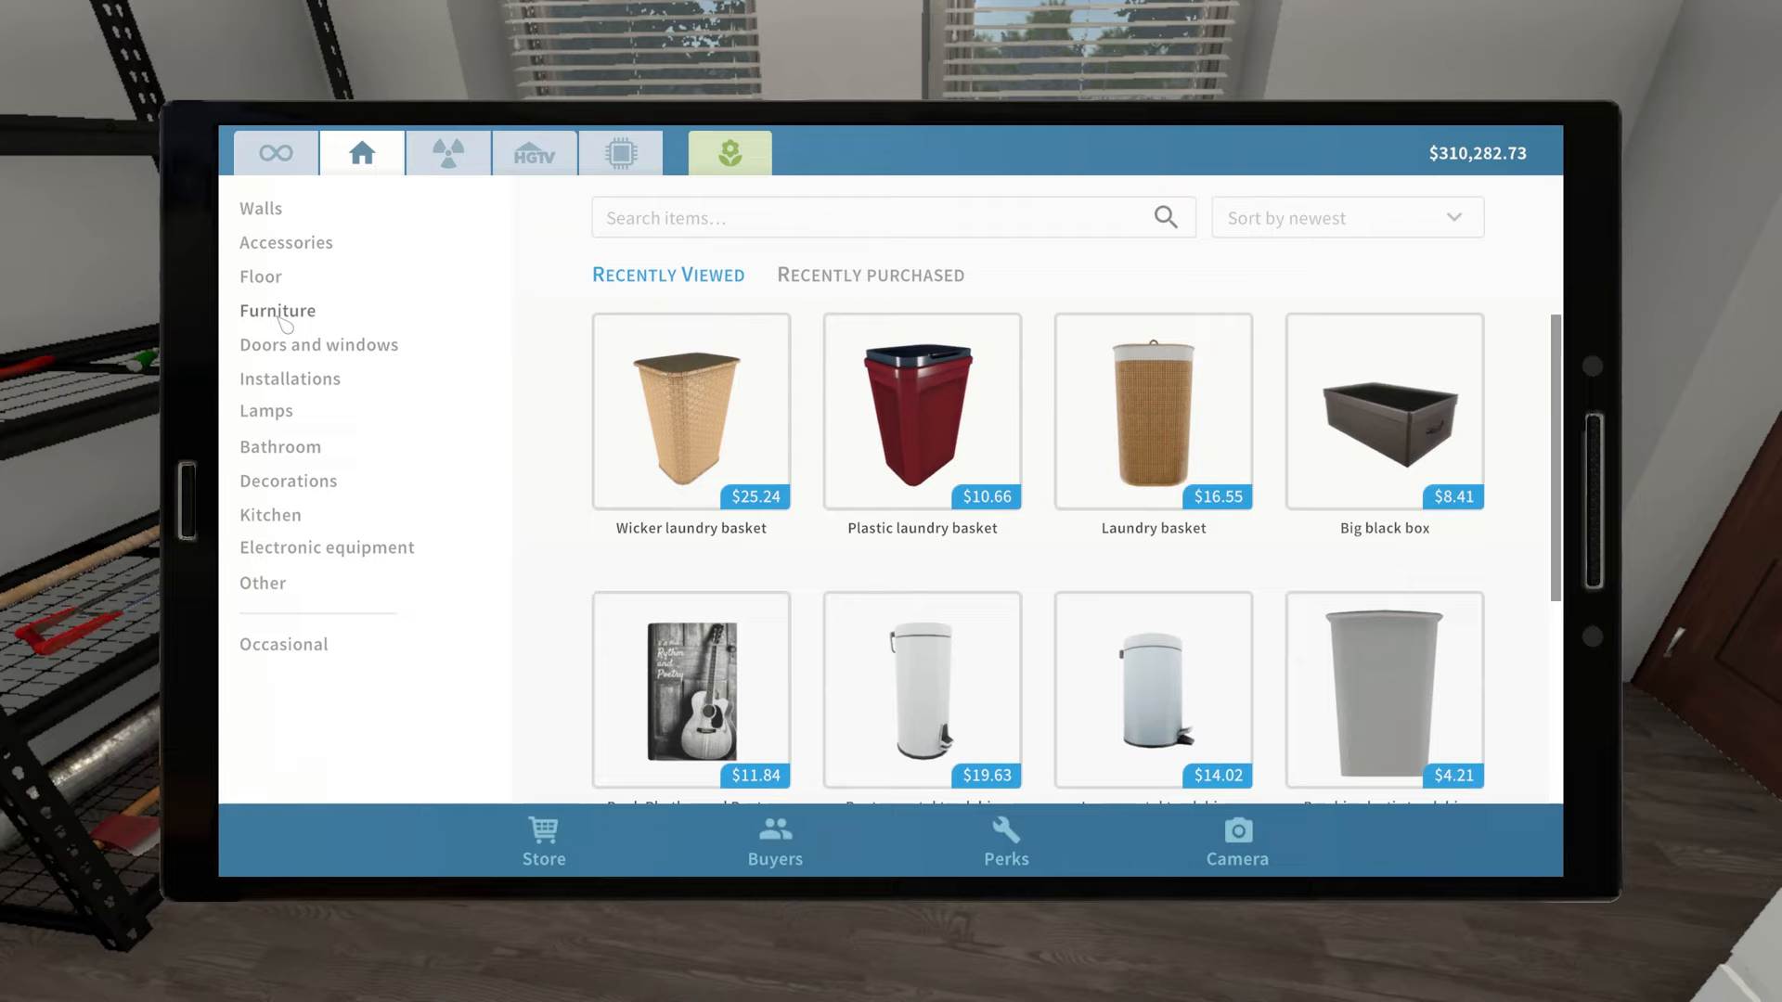
left_click(276, 310)
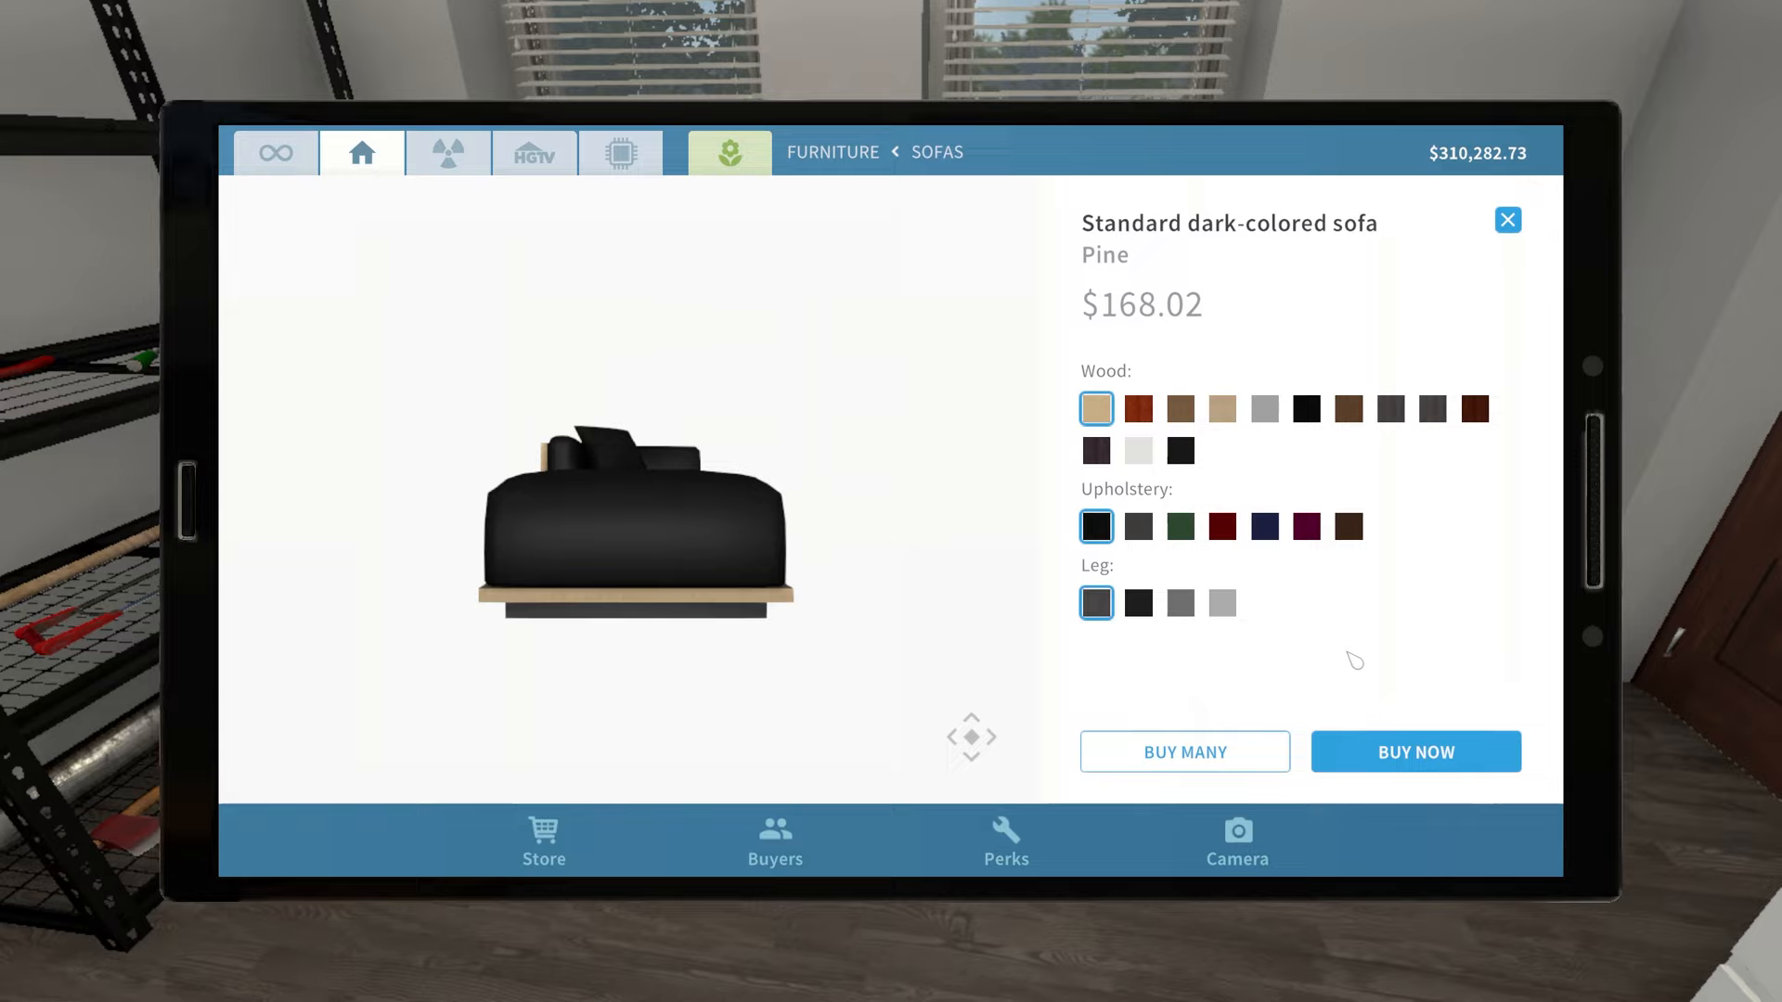
left_click(1415, 752)
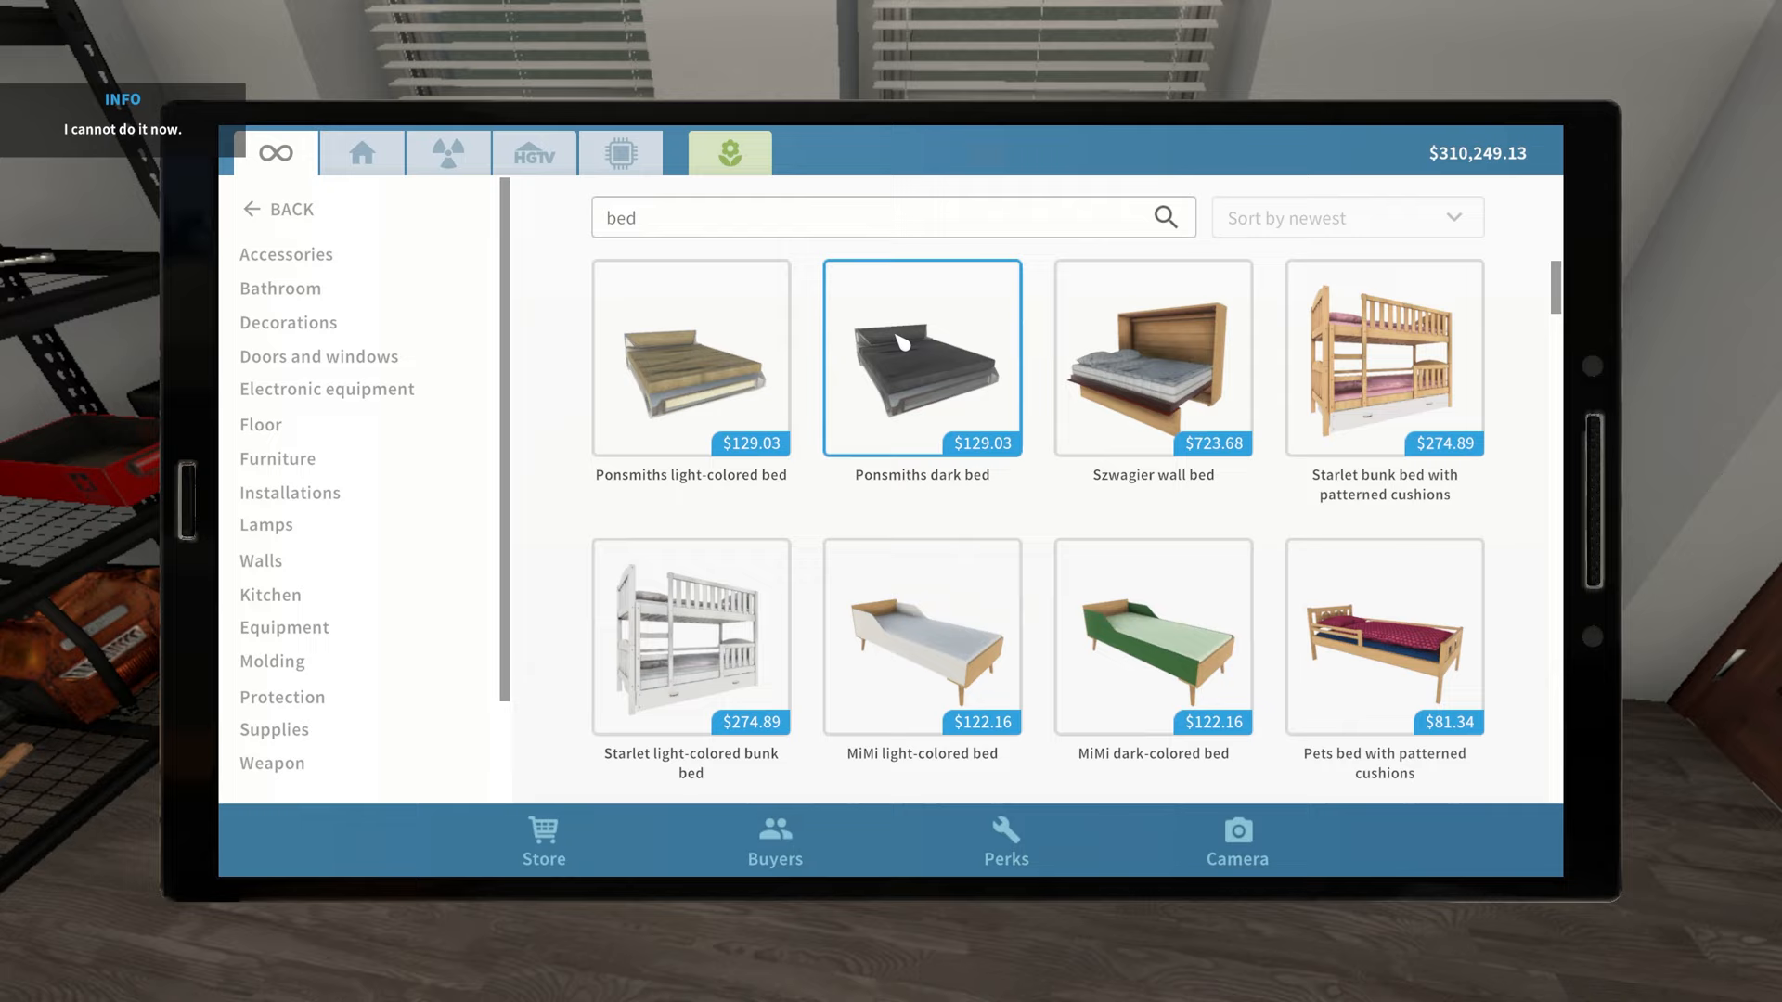
scroll("down", 3)
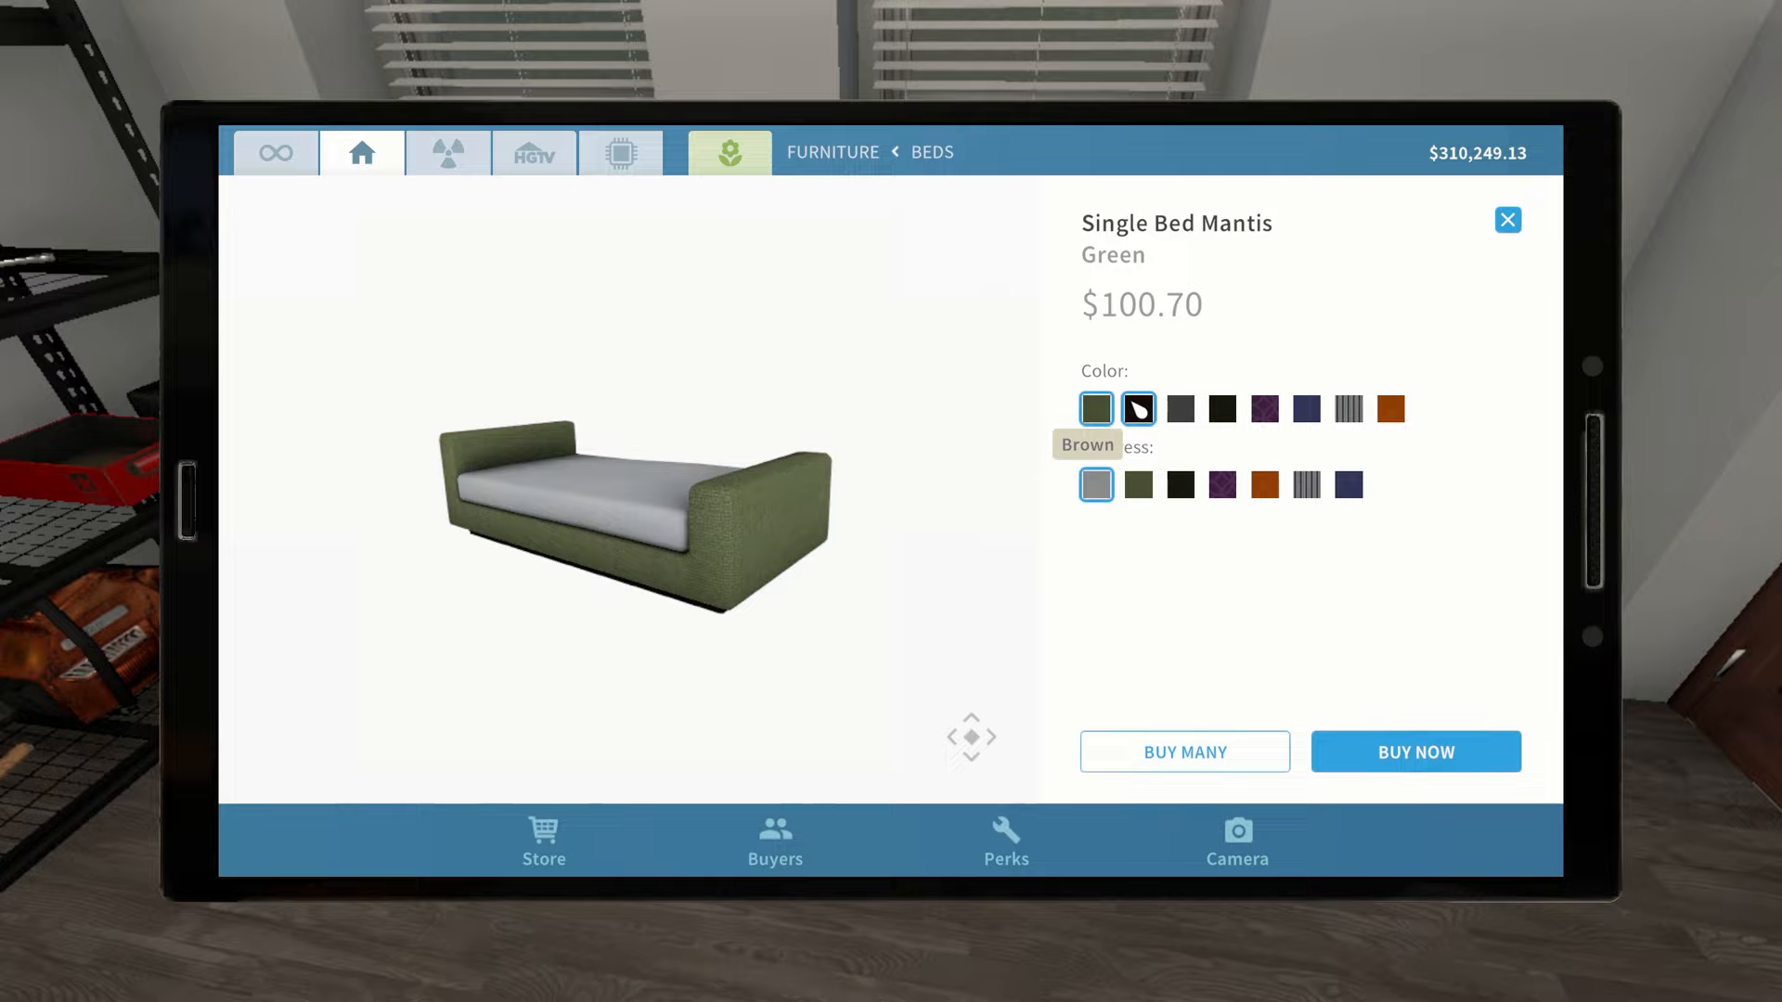
left_click(1181, 408)
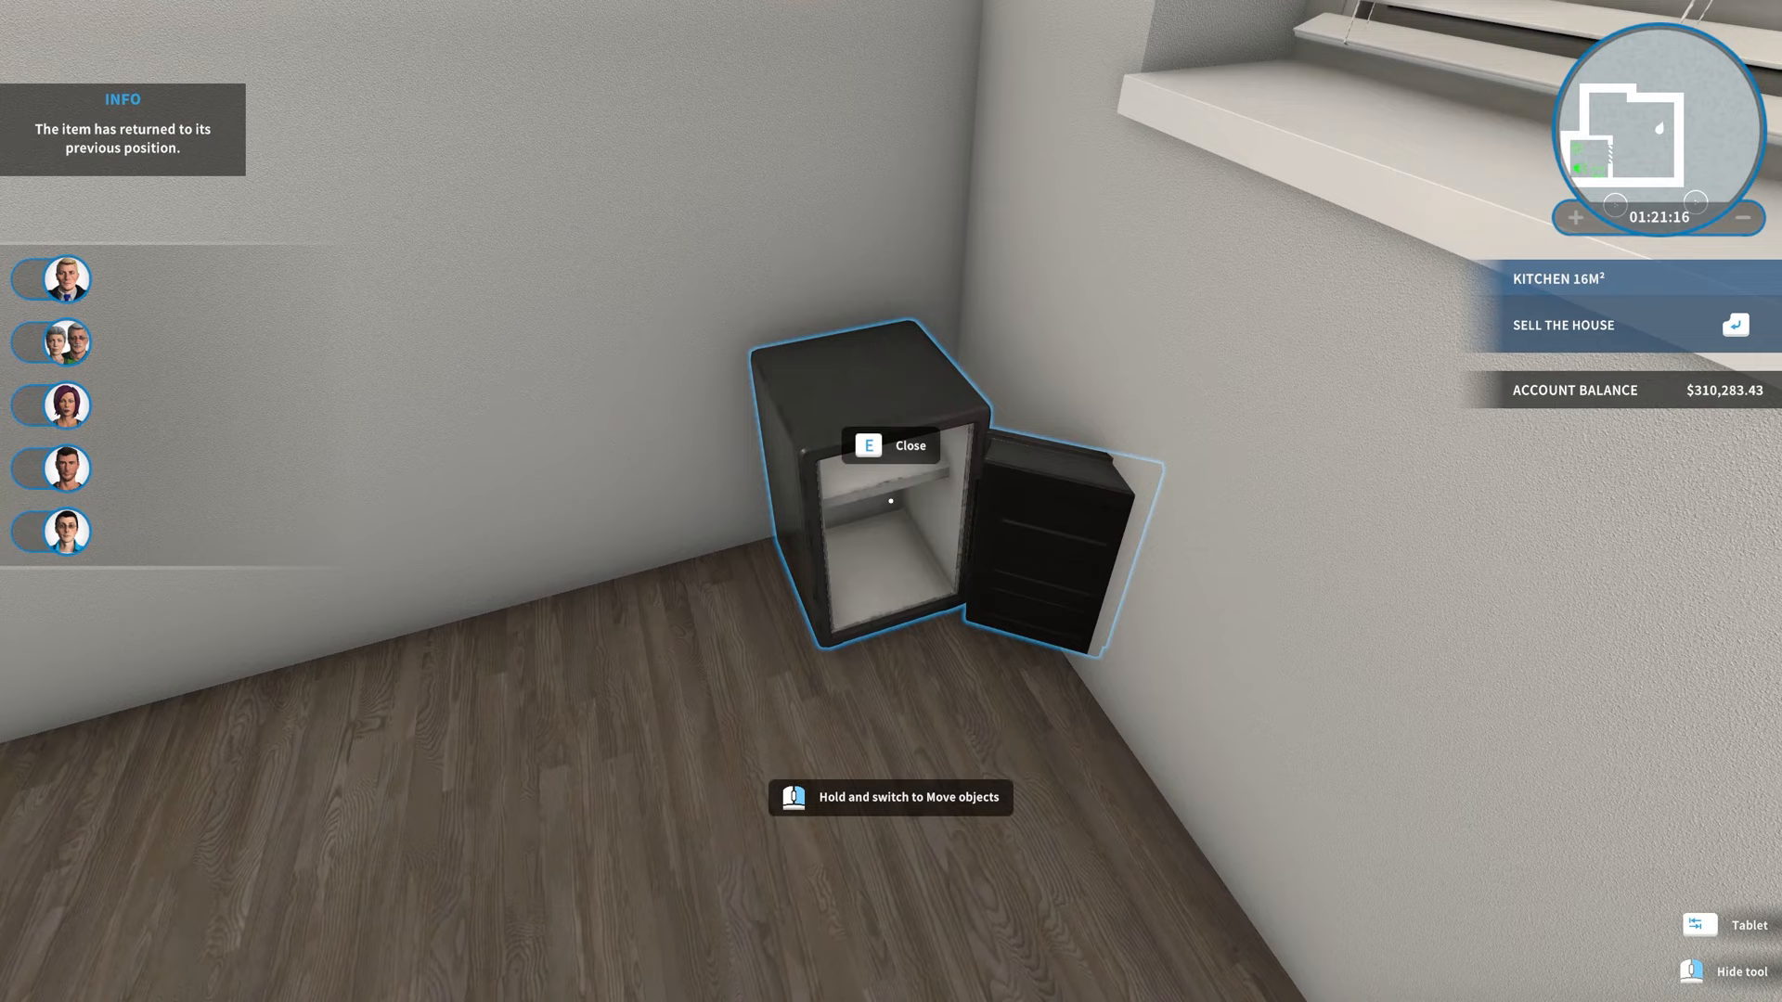
Place the grey Single Bed Mantis with white mattress in the room corner.
left_click(1746, 925)
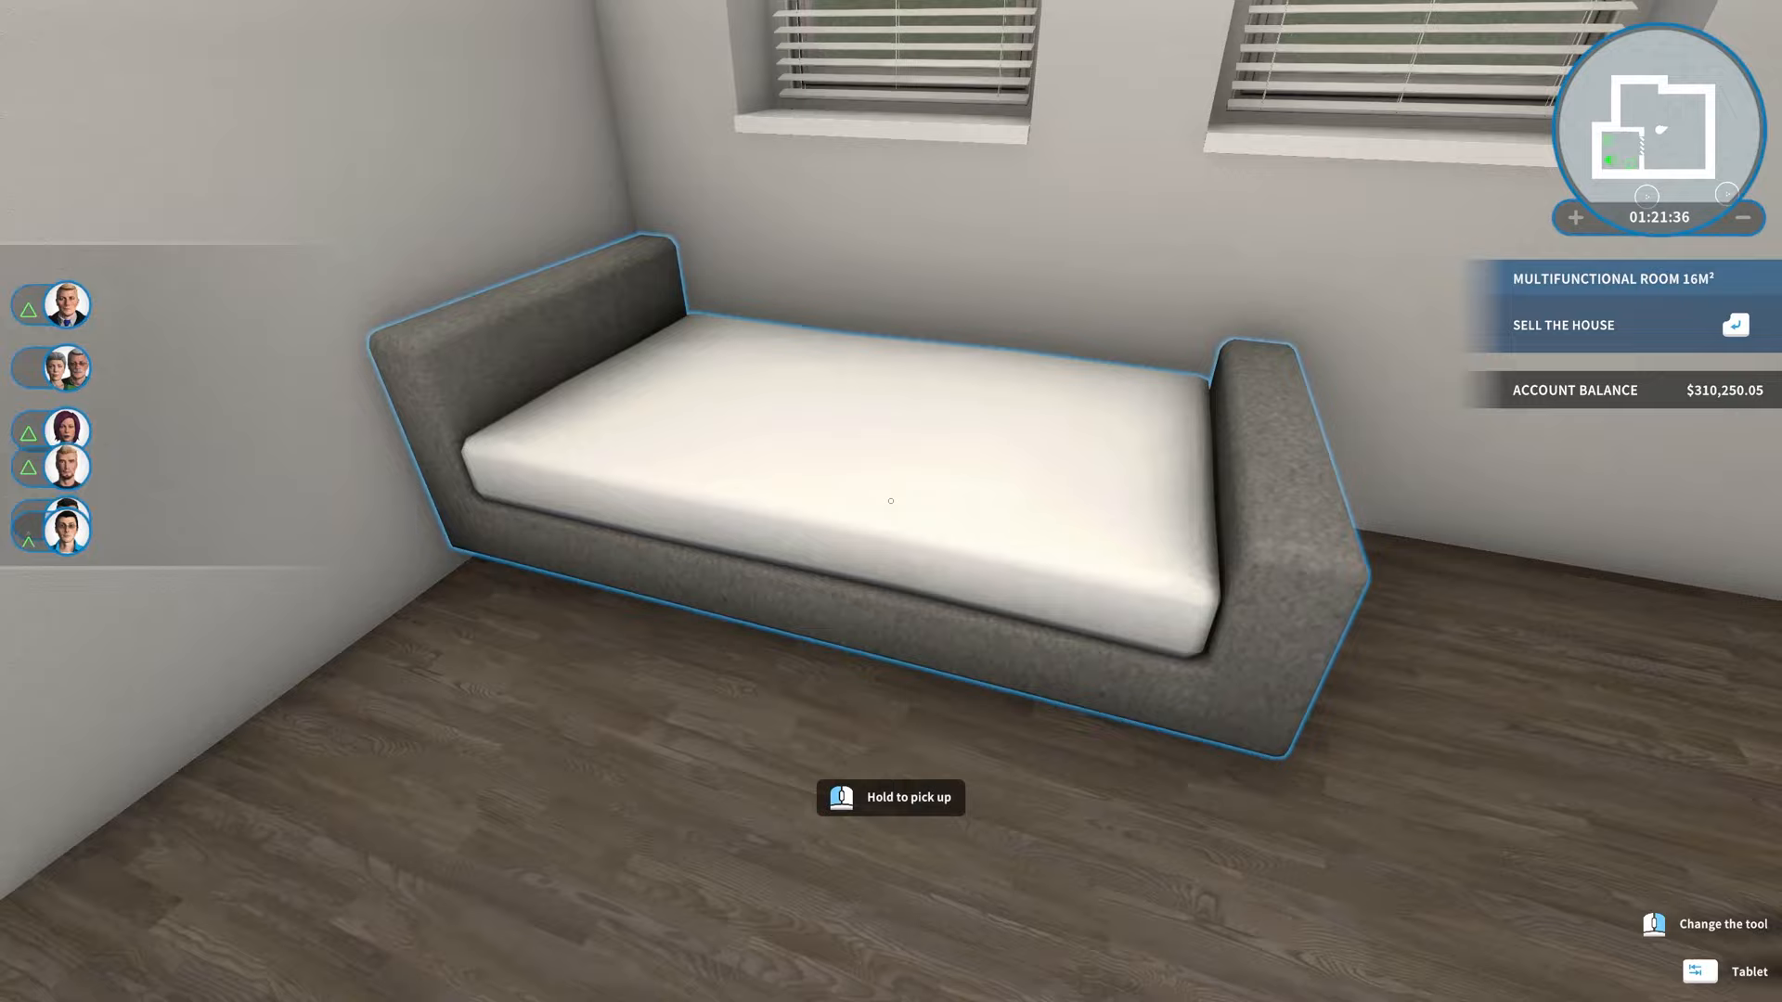
Buy the Chest of drawers Mal in wood finish and set it beside the bed.
left_click(1701, 993)
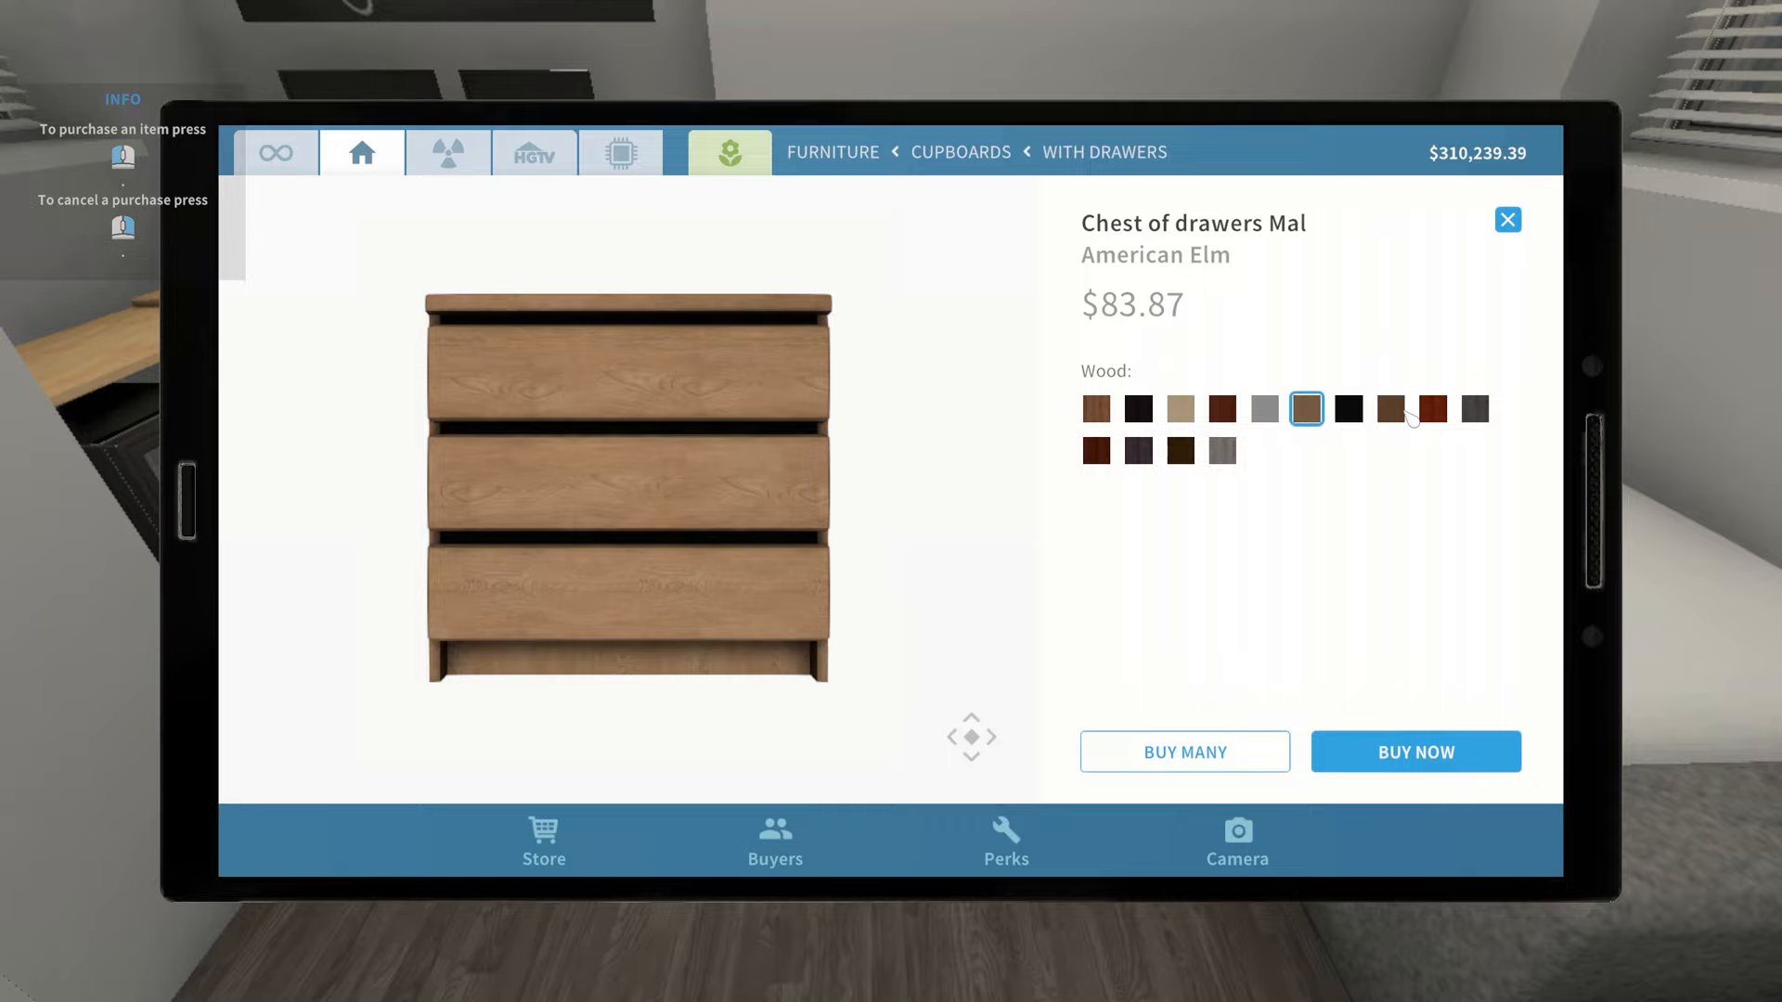
left_click(1415, 751)
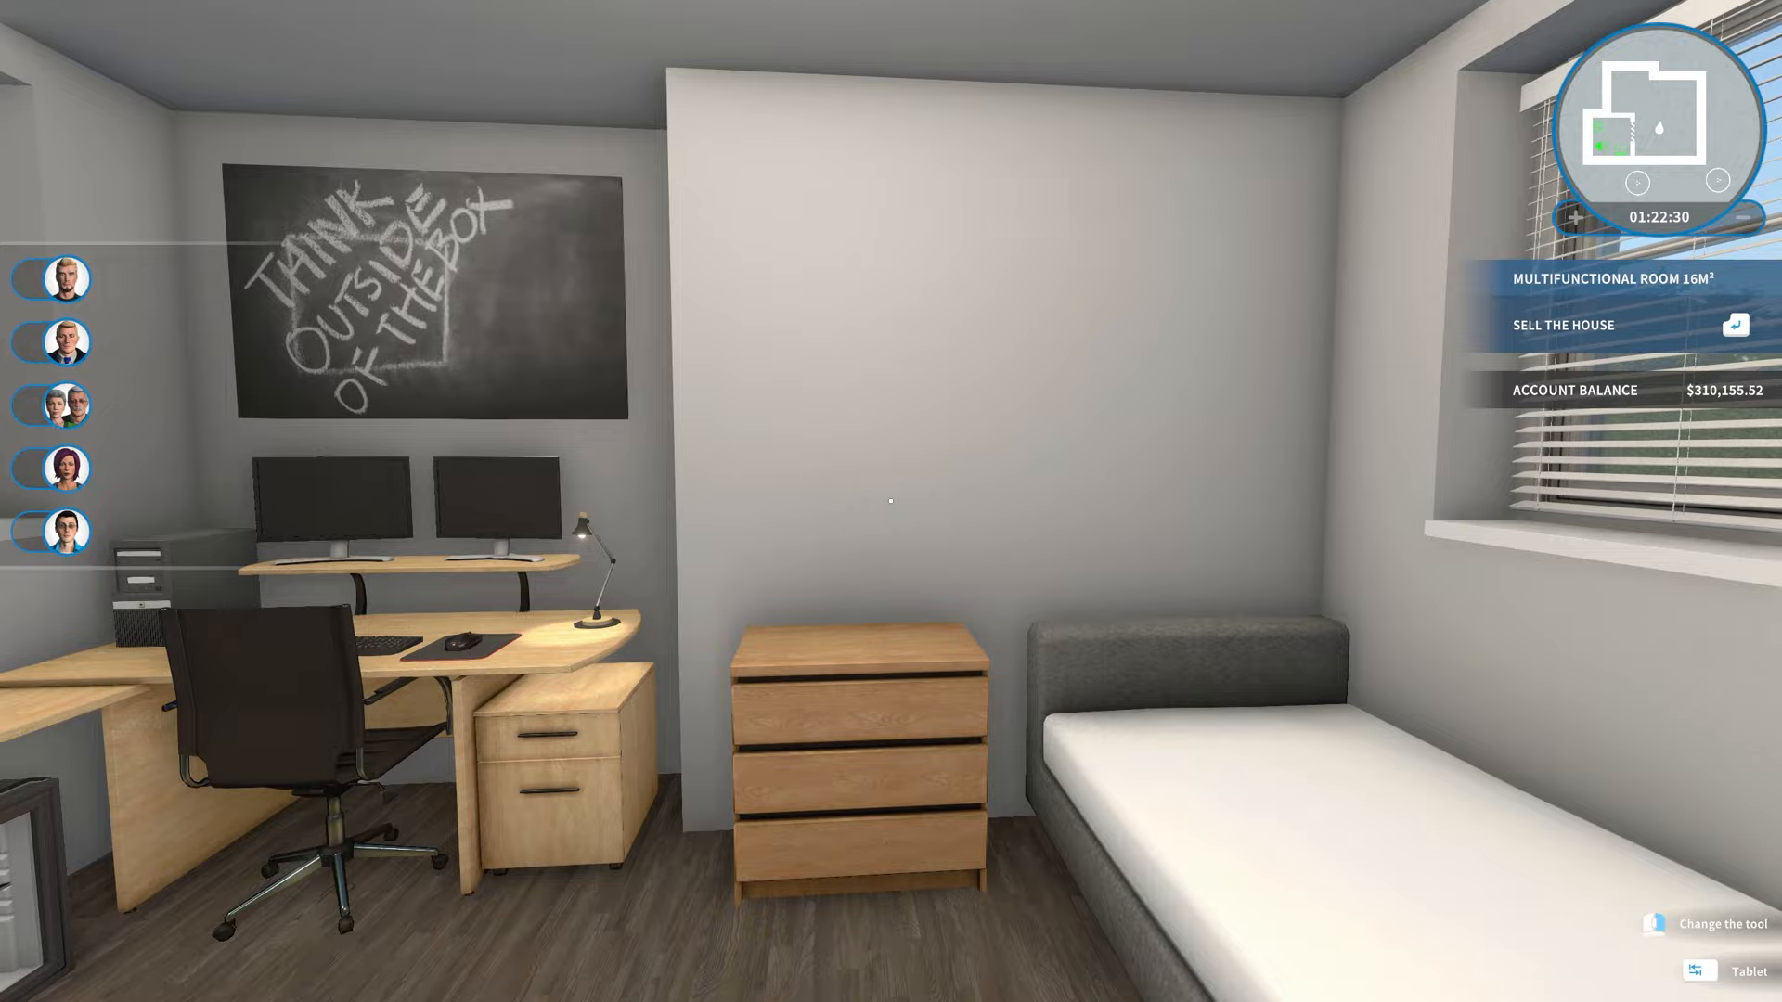
Buy the Mememo hanging shelf in Cedar and mount two above the chest of drawers.
left_click(1715, 971)
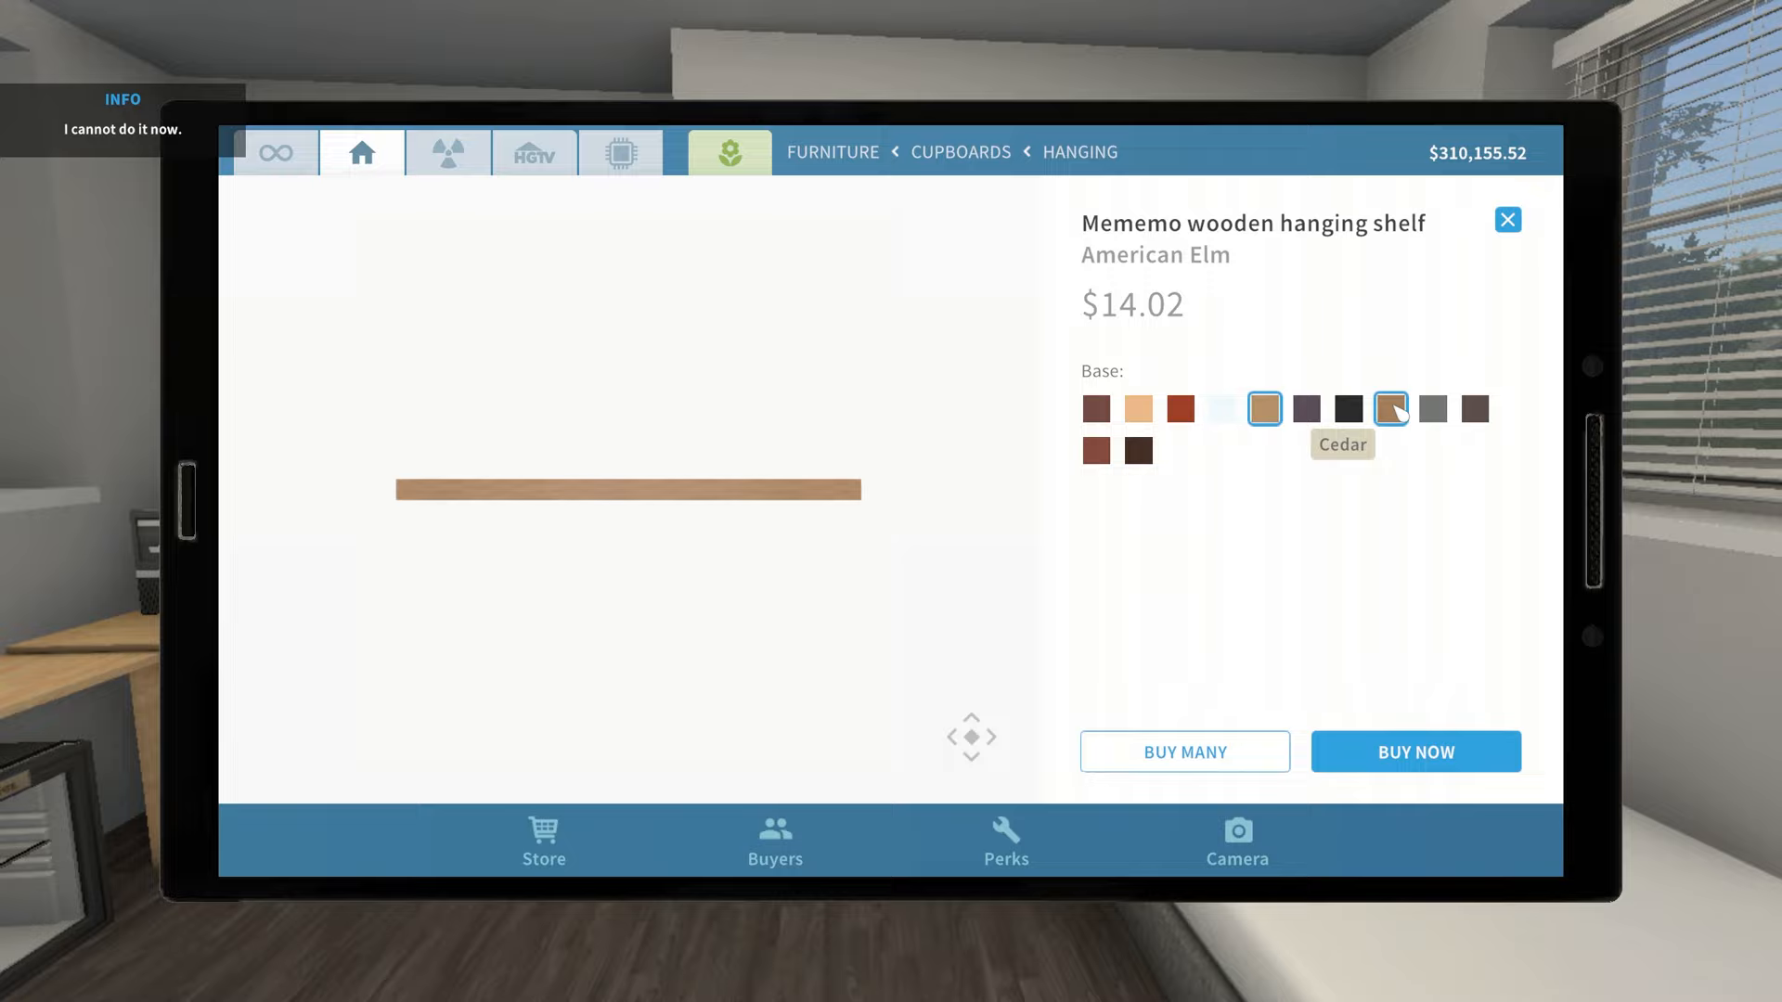
left_click(1417, 752)
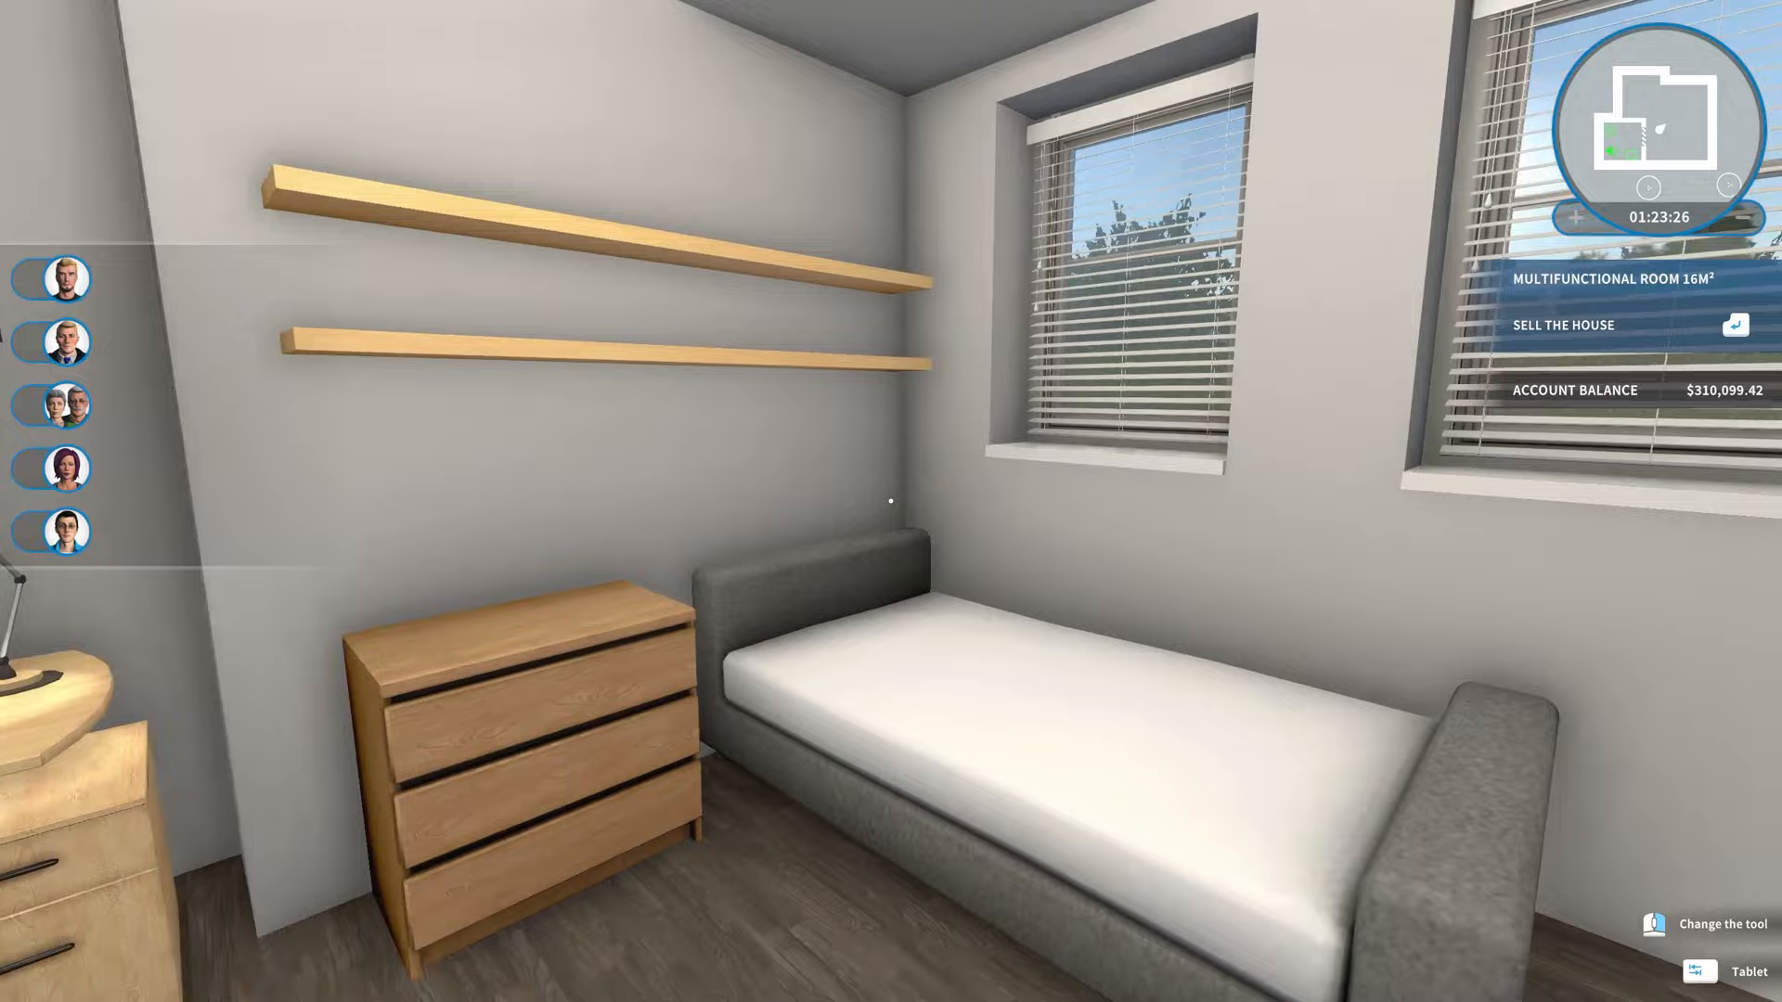
left_click(1700, 968)
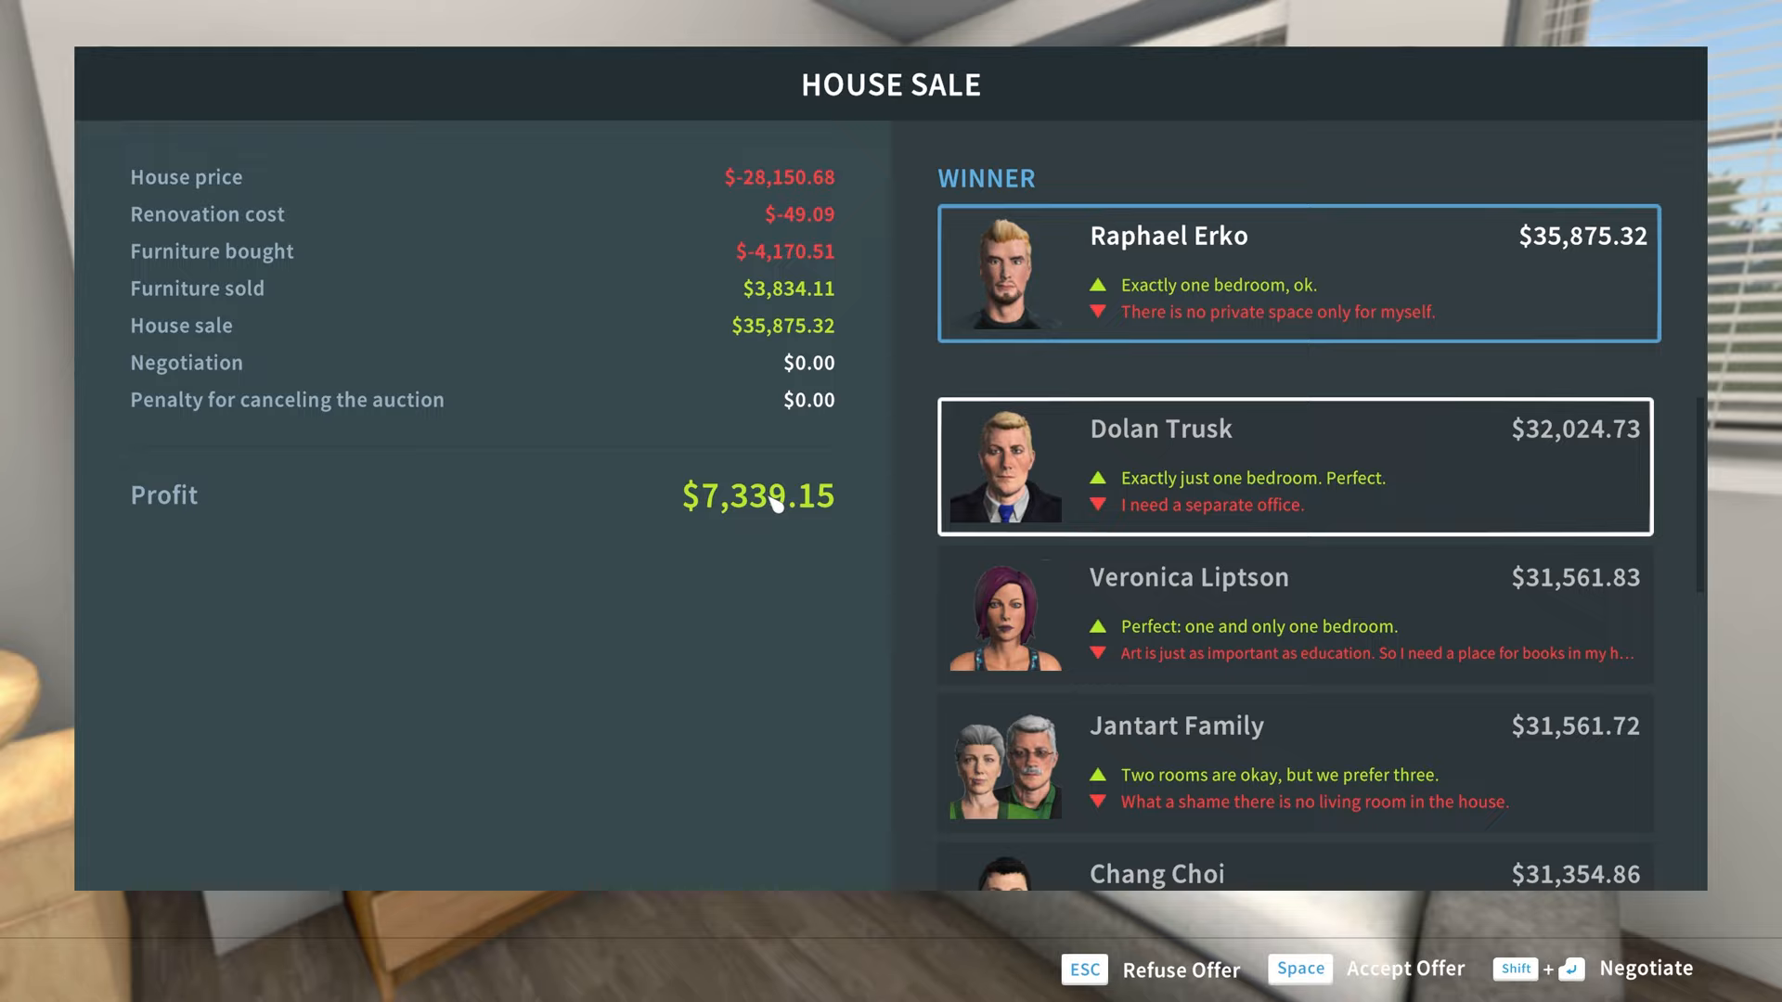
mouse_move(823, 480)
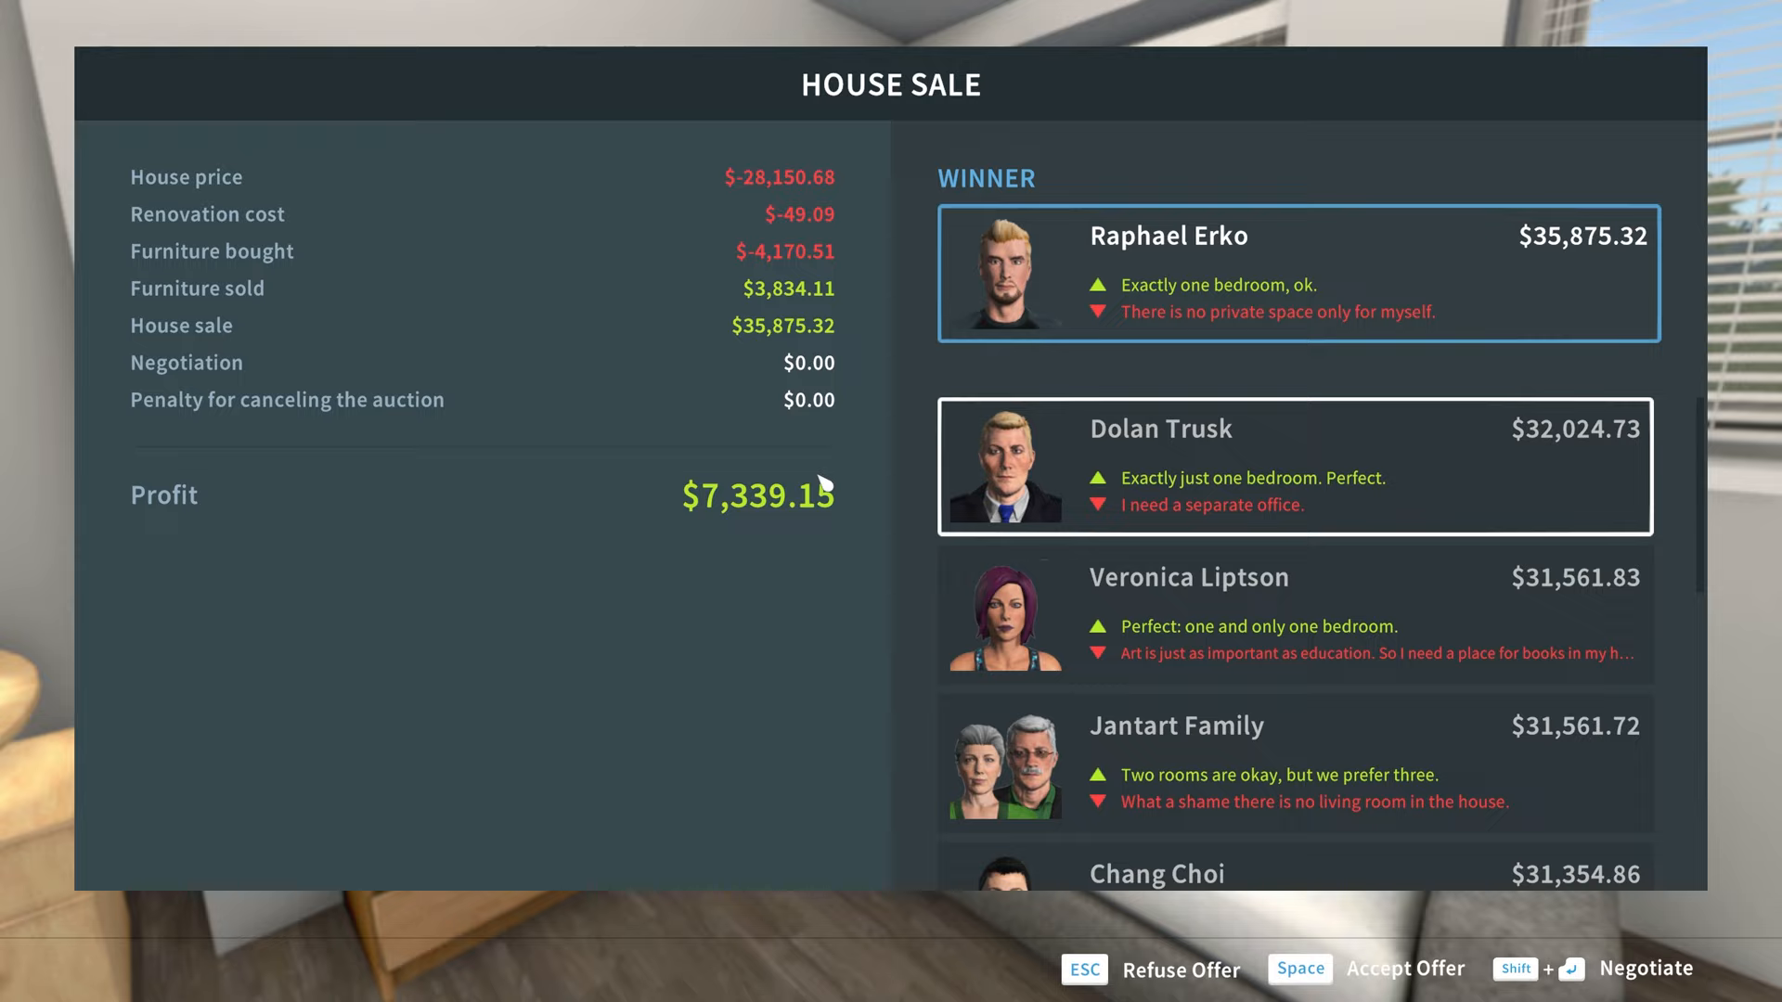